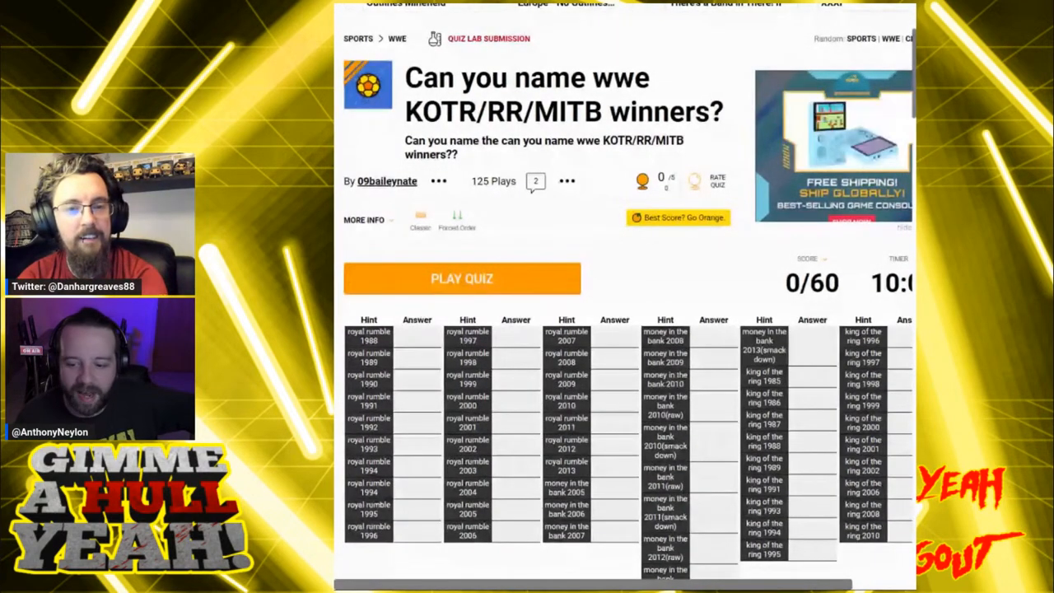
Start the timed quiz and place the cursor in the answer box.
{"action": "scroll", "scroll_direction": "down", "scroll_amount": 3}
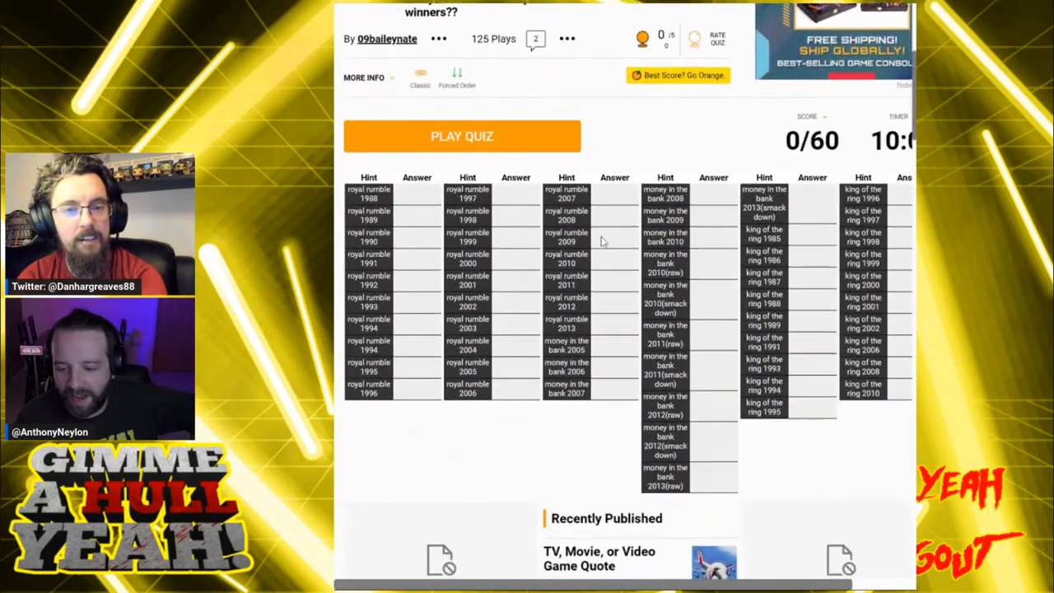
{"action": "scroll", "scroll_direction": "right", "scroll_amount": 3}
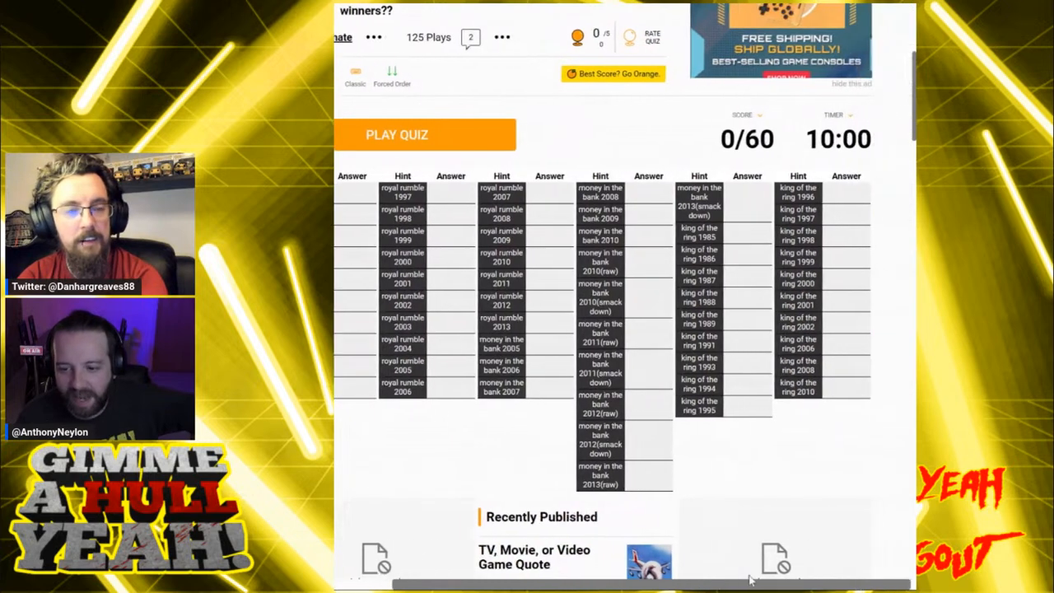
{"action": "scroll", "scroll_direction": "right", "scroll_amount": 3}
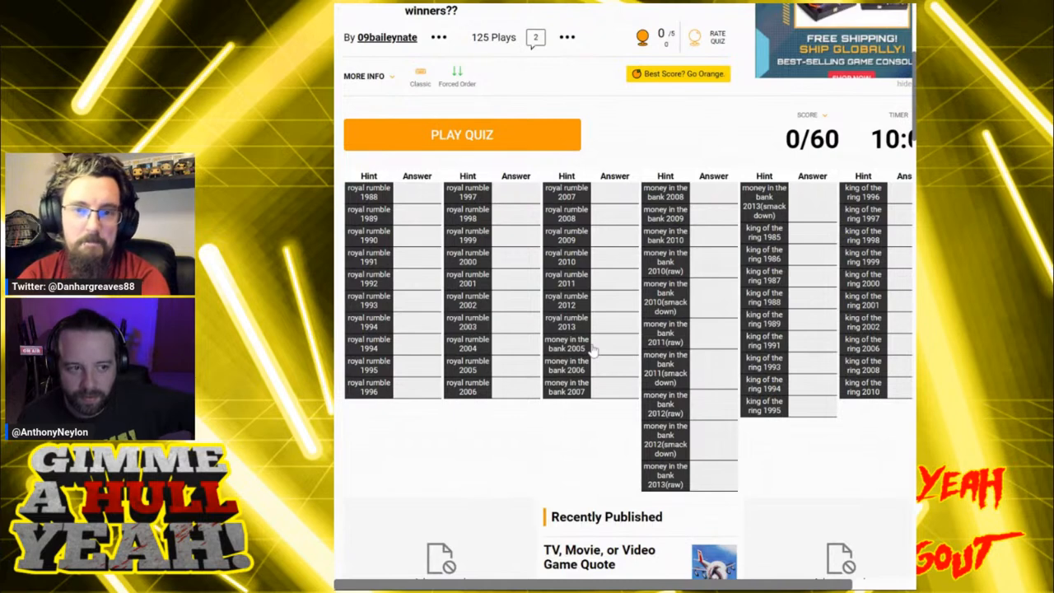
{"action": "mouse_move", "coordinate": [535, 140]}
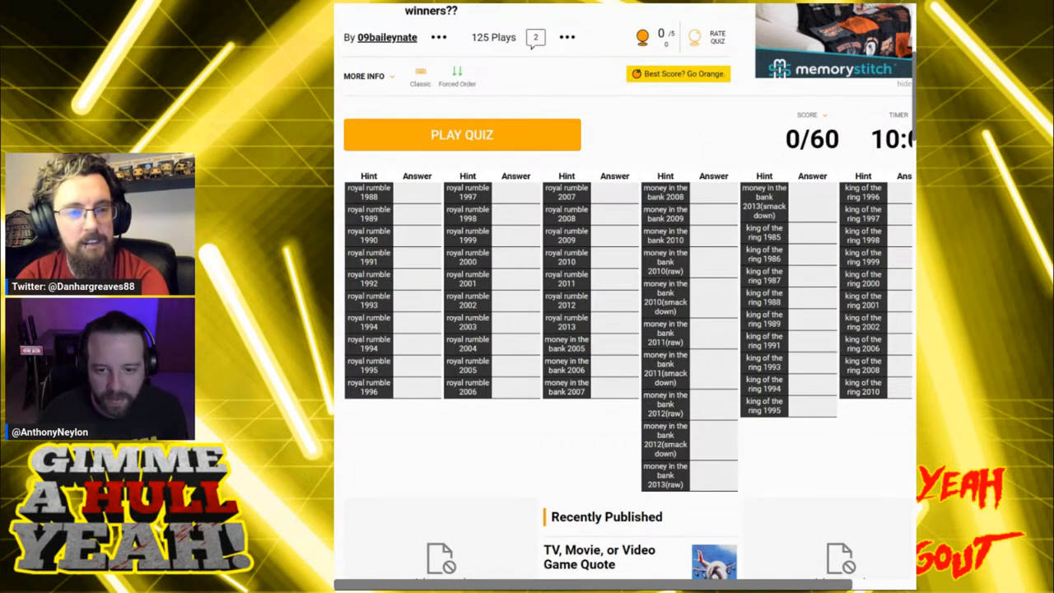
{"action": "left_click", "coordinate": [461, 135]}
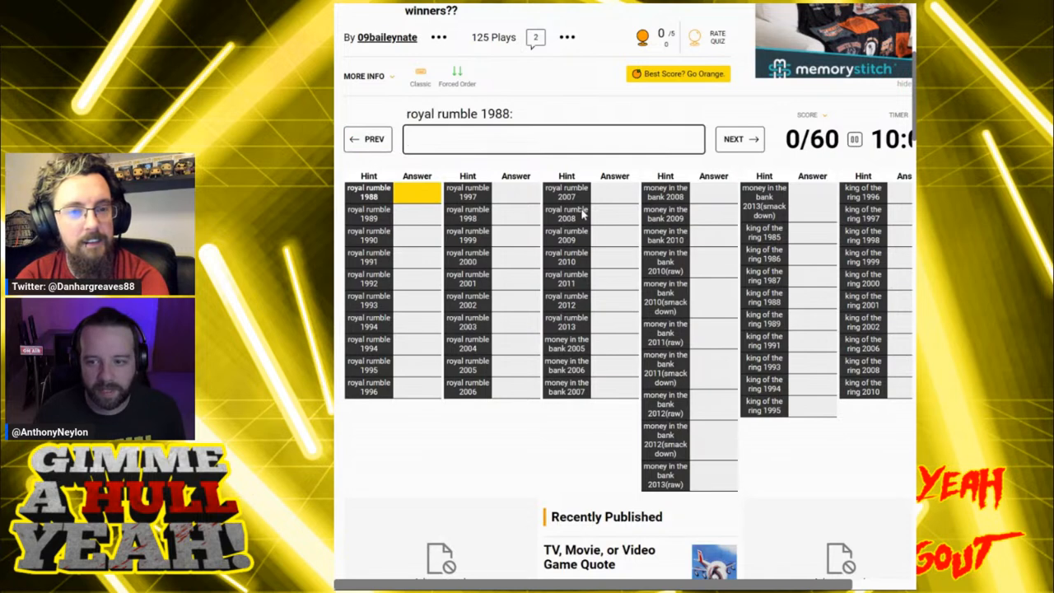
{"action": "mouse_move", "coordinate": [529, 478]}
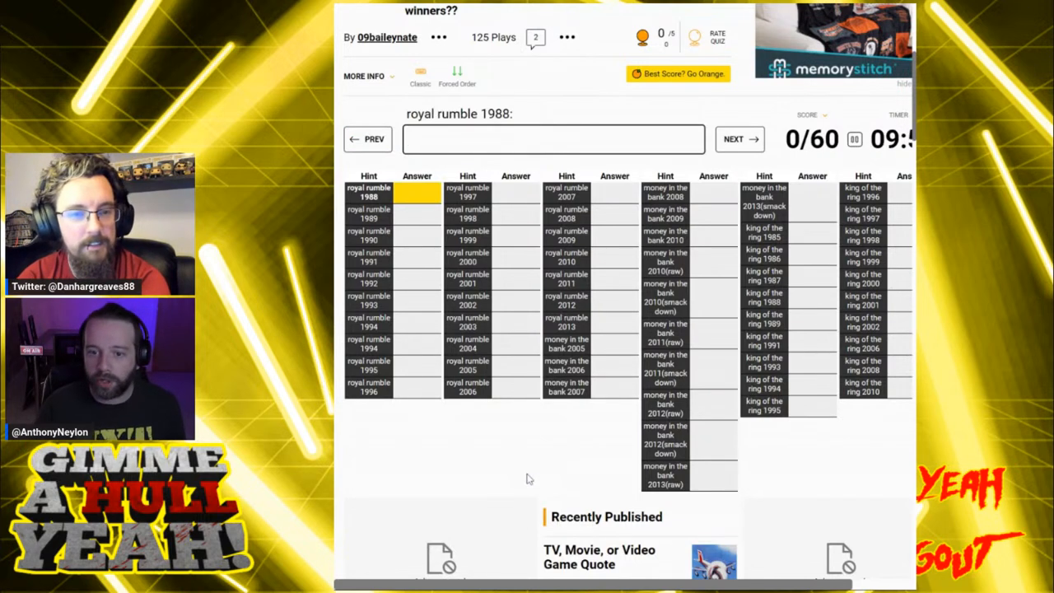
{"action": "left_click", "coordinate": [553, 138]}
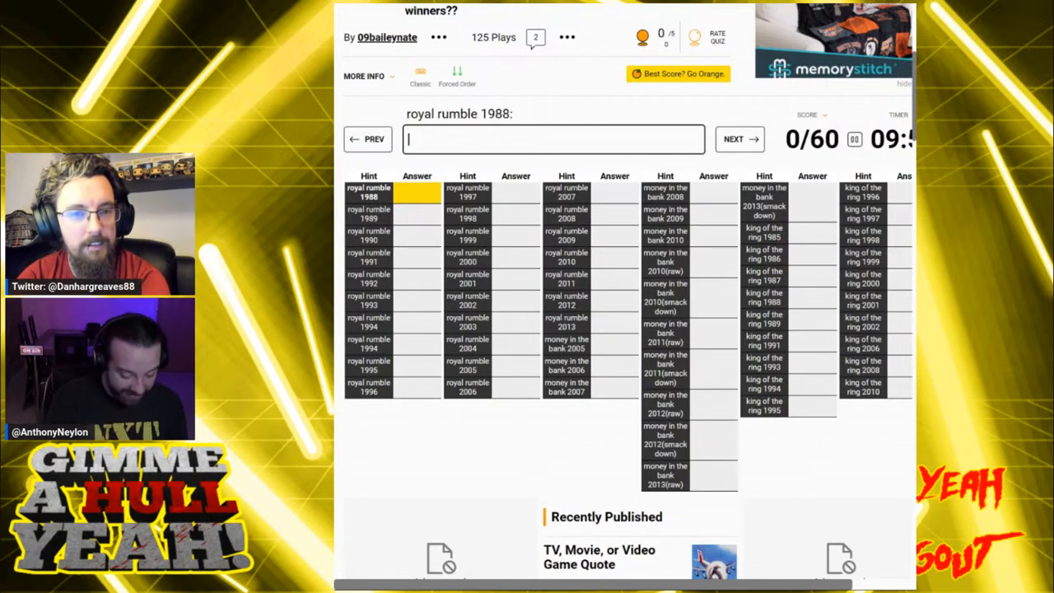
Answer 1988–1991 with Hacksaw, Big John Studd and Hulk Hogan, erasing wrong Austin and Macho guesses, reaching 4/60.
{"action": "type", "text": "hacksa"}
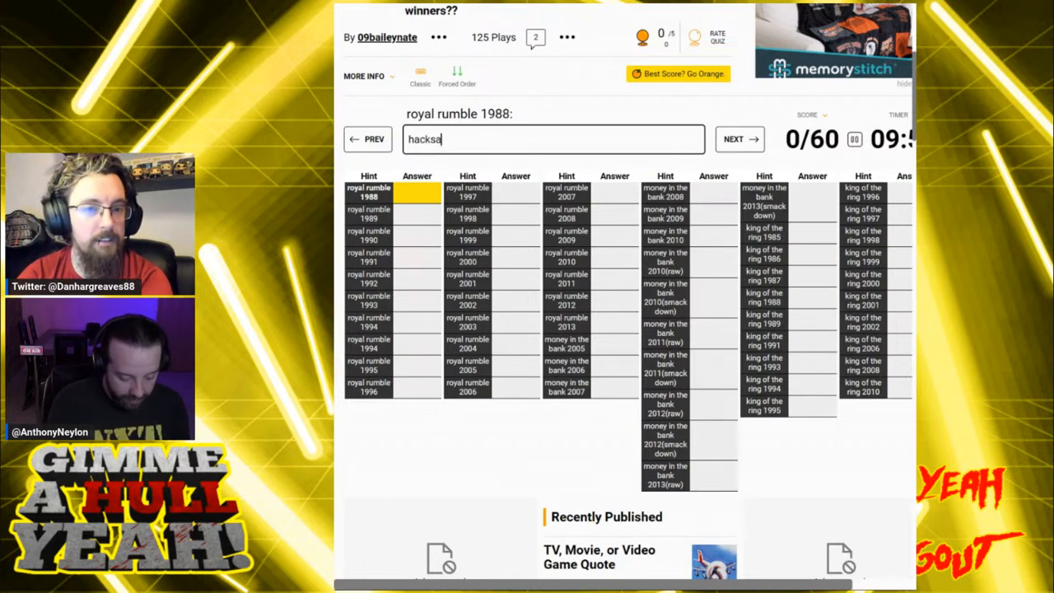
{"action": "key", "text": "Backspace"}
{"action": "type", "text": "jim duggan"}
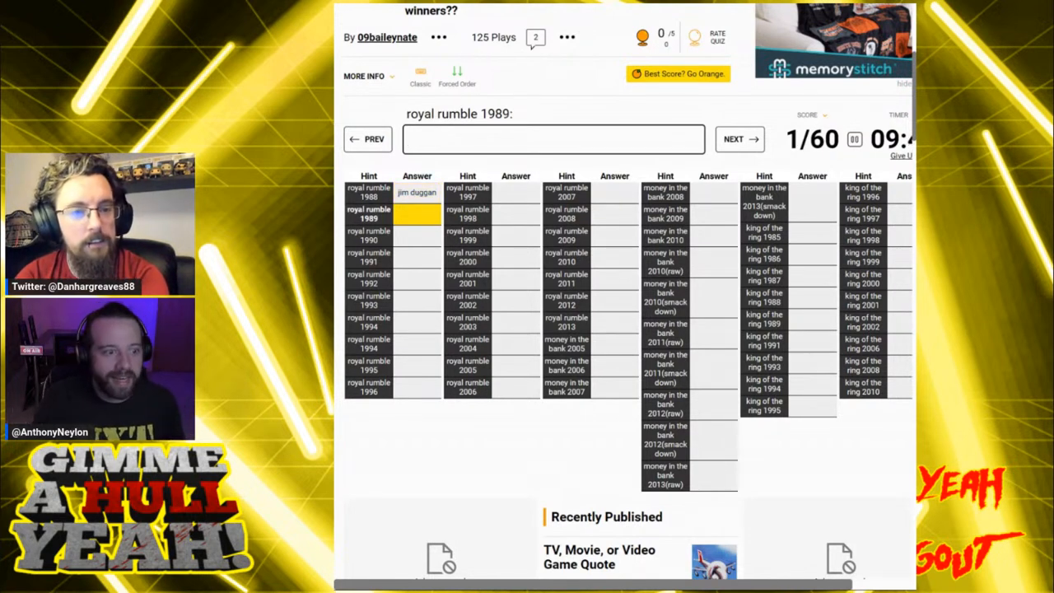
{"action": "type", "text": "austin"}
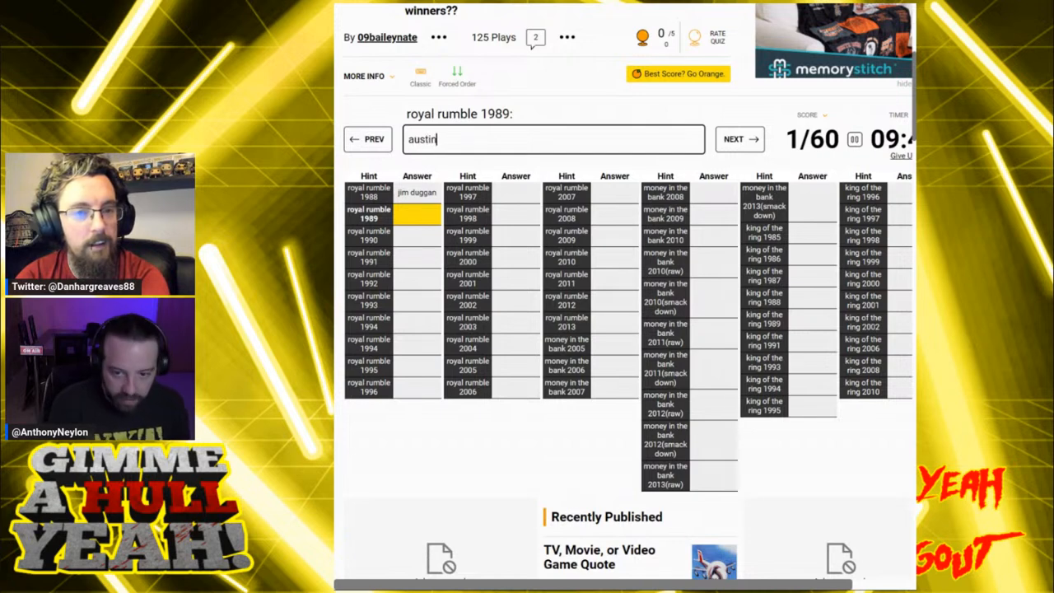
{"action": "key", "text": "ctrl+a"}
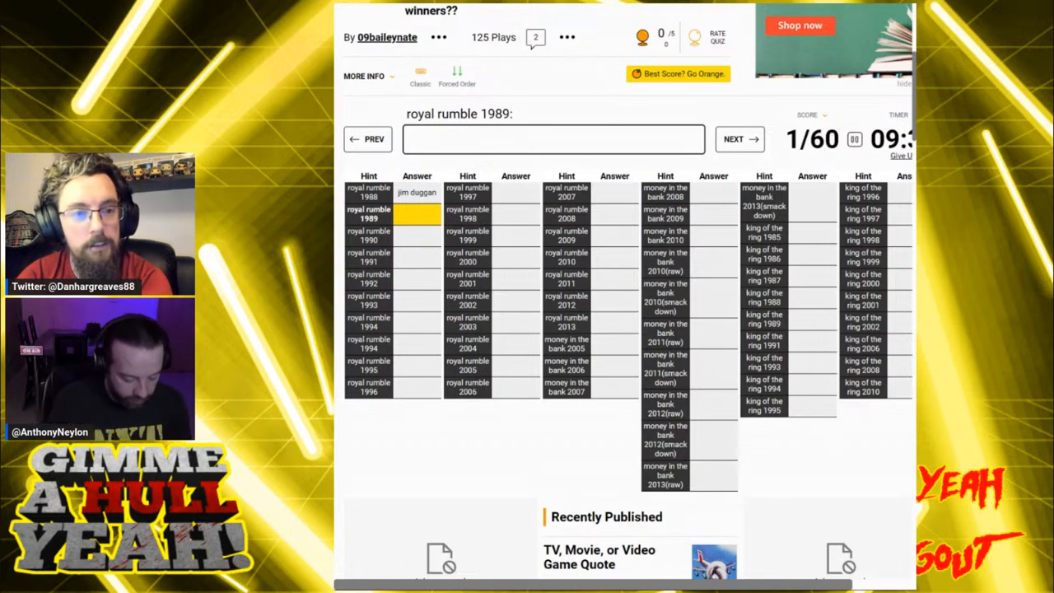
{"action": "type", "text": "big john studd"}
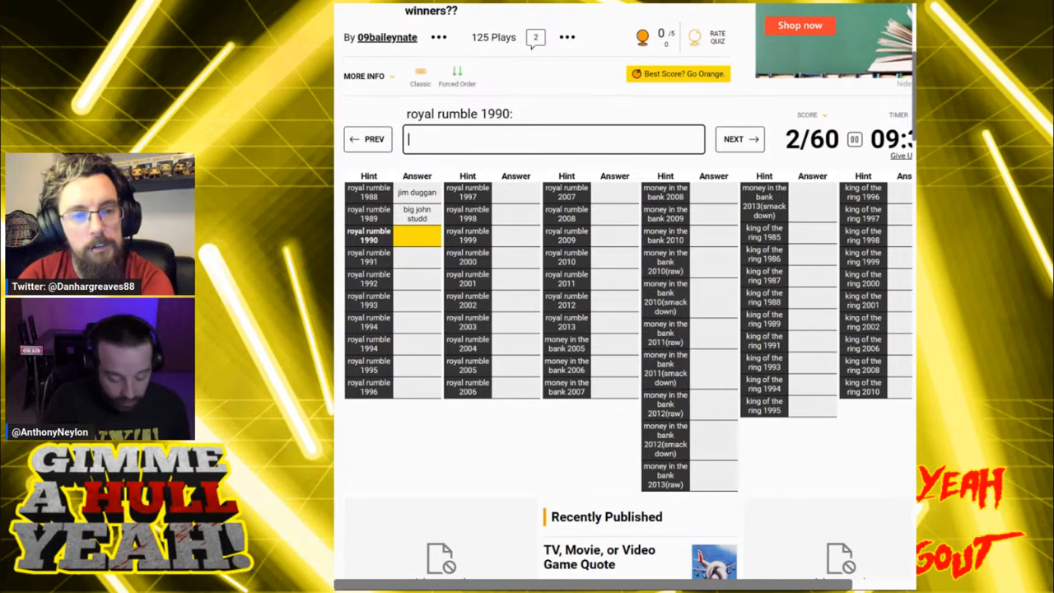
{"action": "type", "text": "h"}
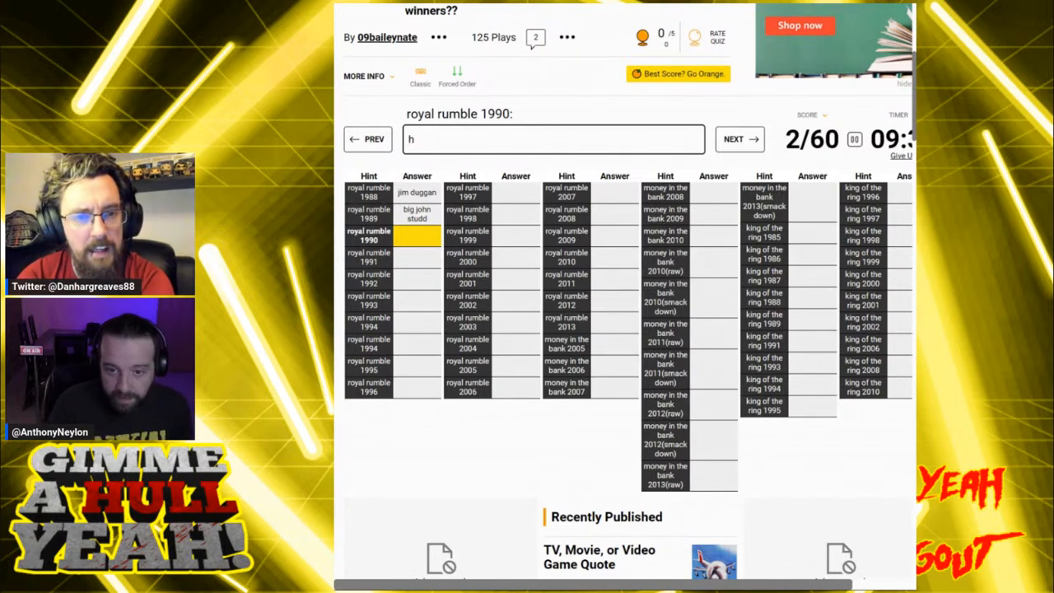
{"action": "type", "text": "ulk hogan"}
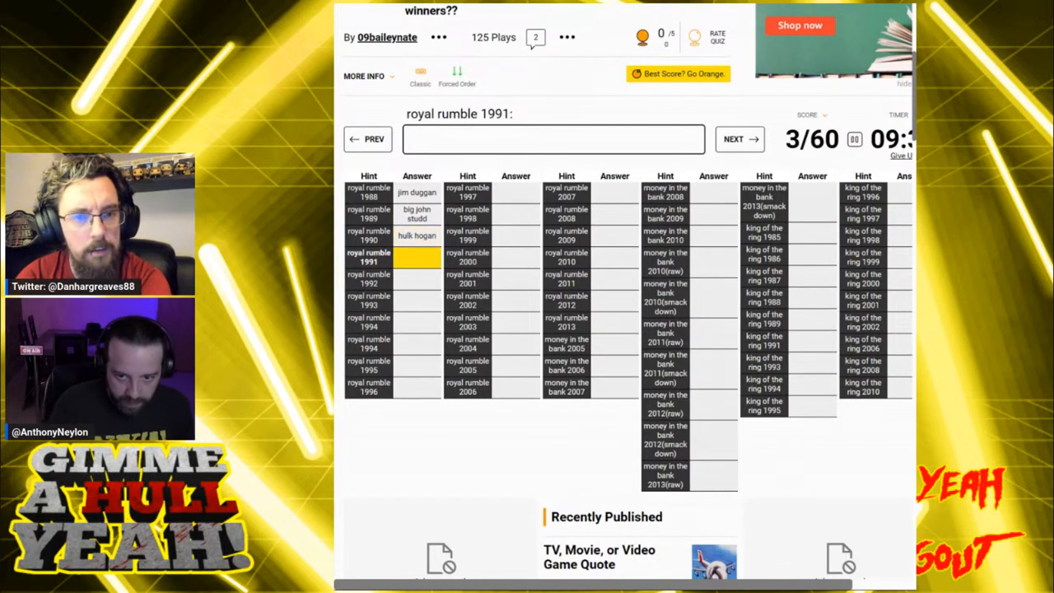
{"action": "type", "text": "mach"}
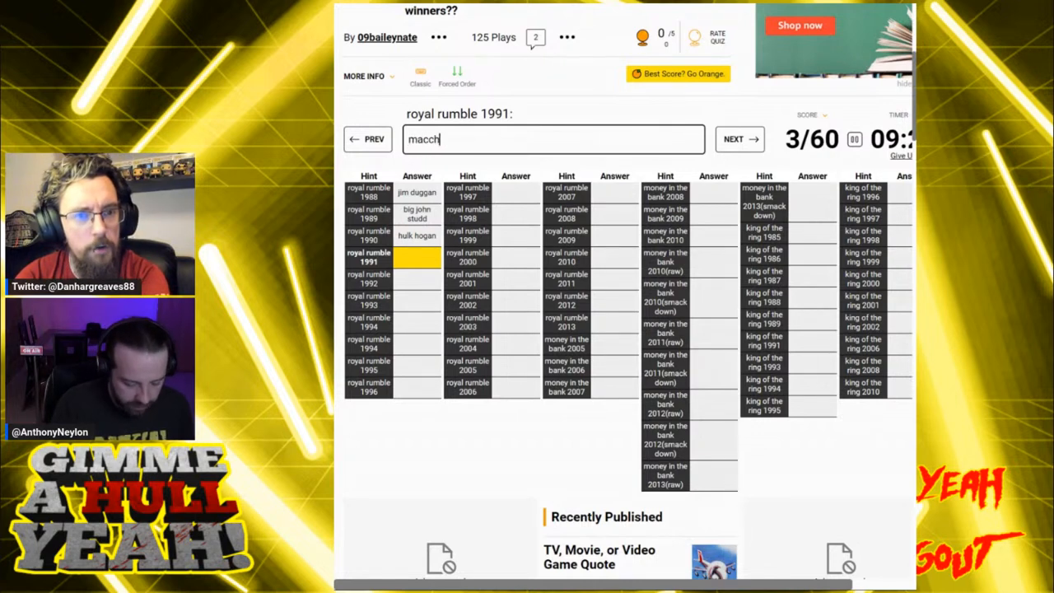
{"action": "key", "text": "BackSpace"}
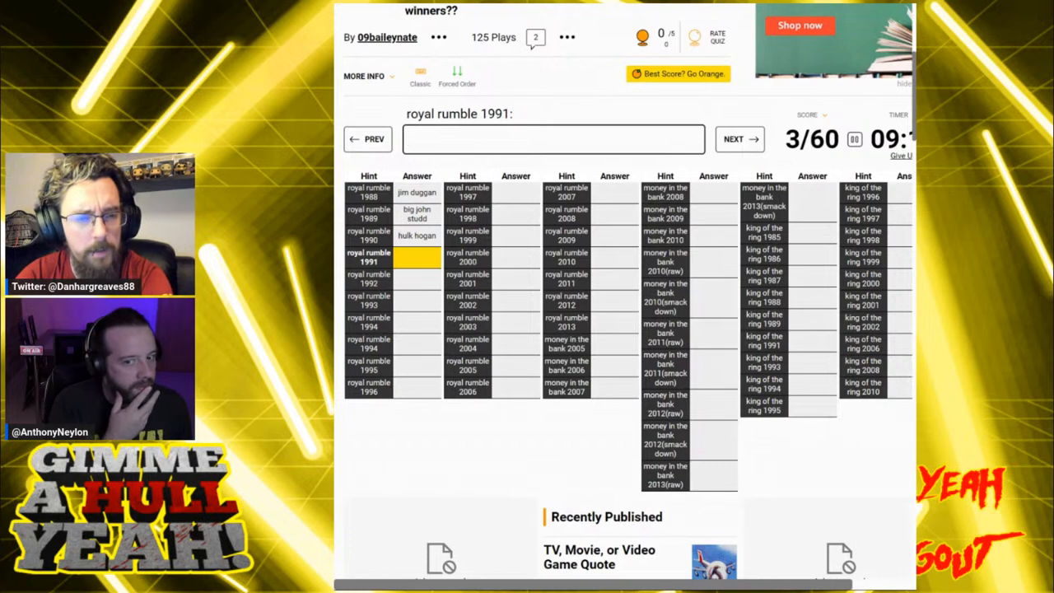
{"action": "type", "text": "hogan"}
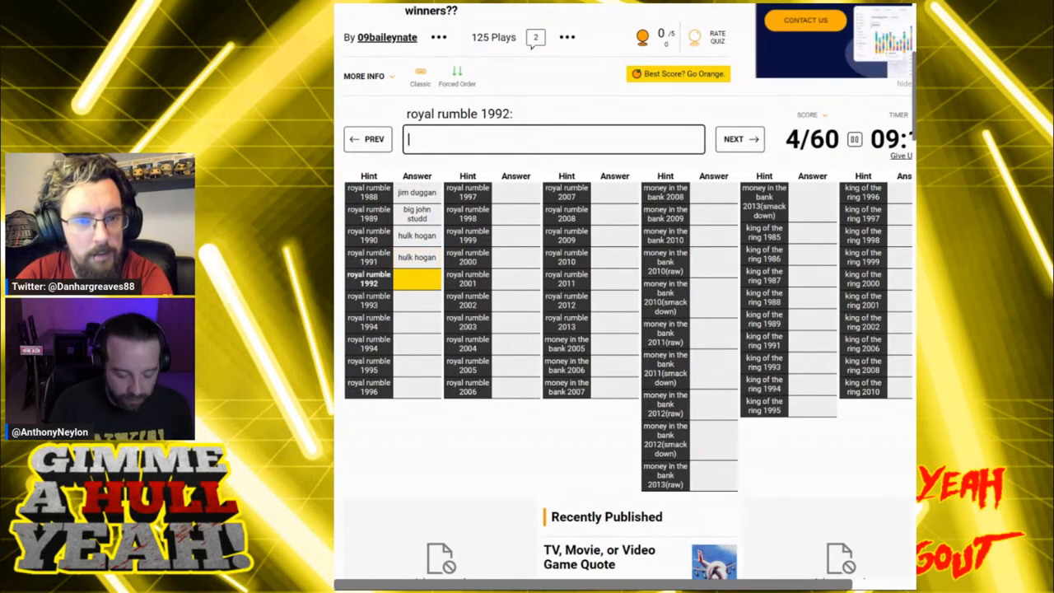
Enter Ric Flair for 1992 and Yokozuna for 1993.
{"action": "type", "text": "fla"}
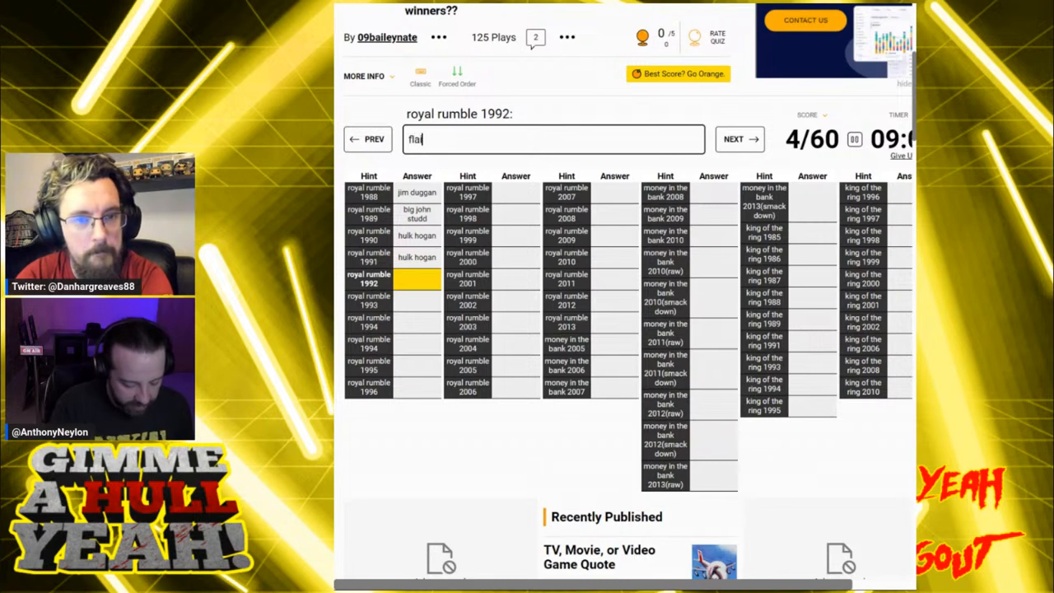
{"action": "type", "text": "ric flair"}
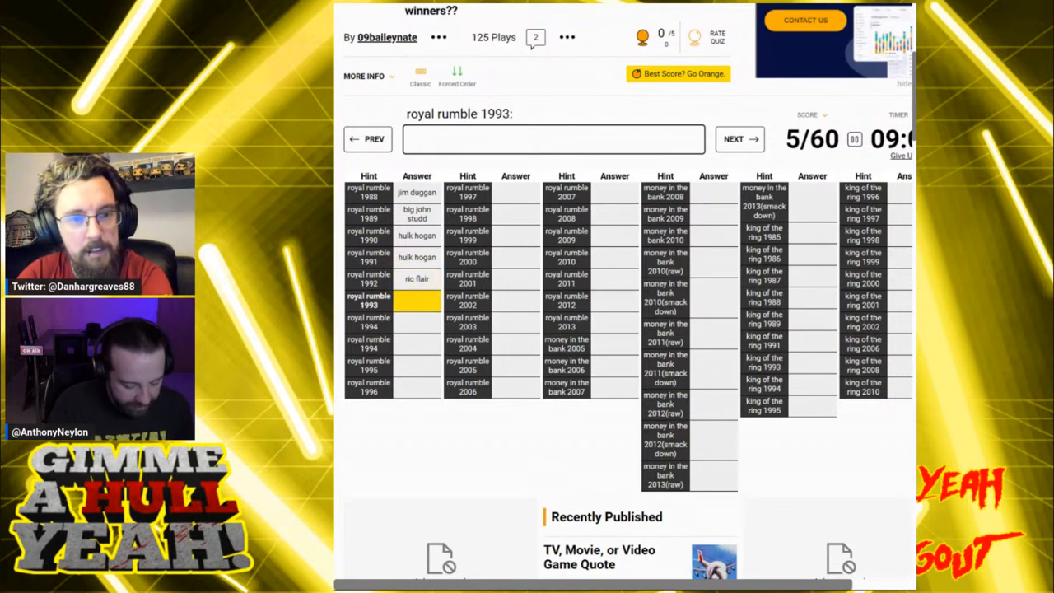
{"action": "type", "text": "yokozun"}
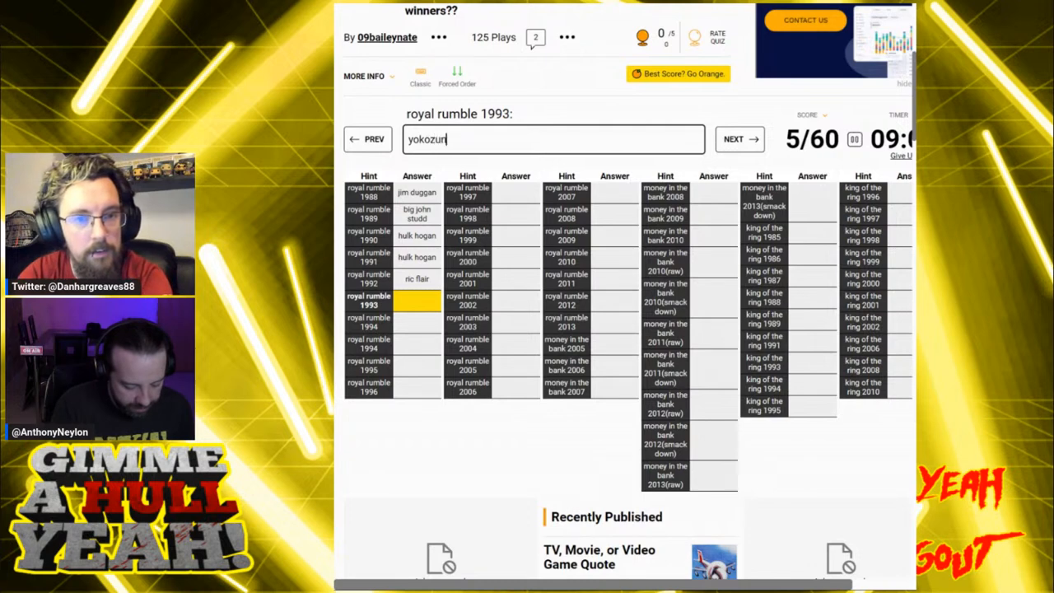
{"action": "key", "text": "enter"}
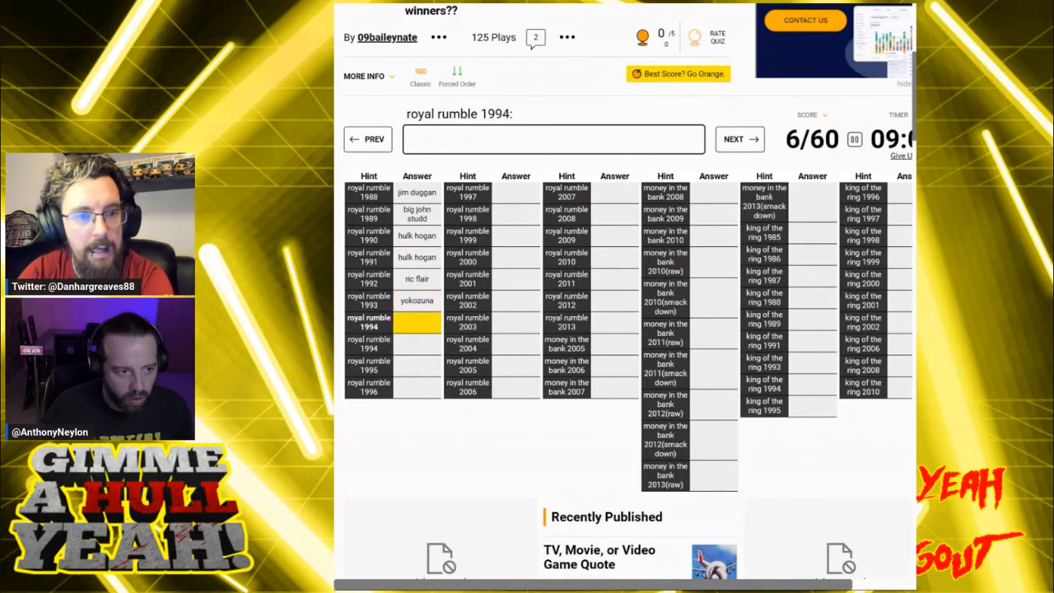
Enter Lex Luger, Bret Hart and Shawn Michaels for 1994–1996, reaching 10/60.
{"action": "type", "text": "bret"}
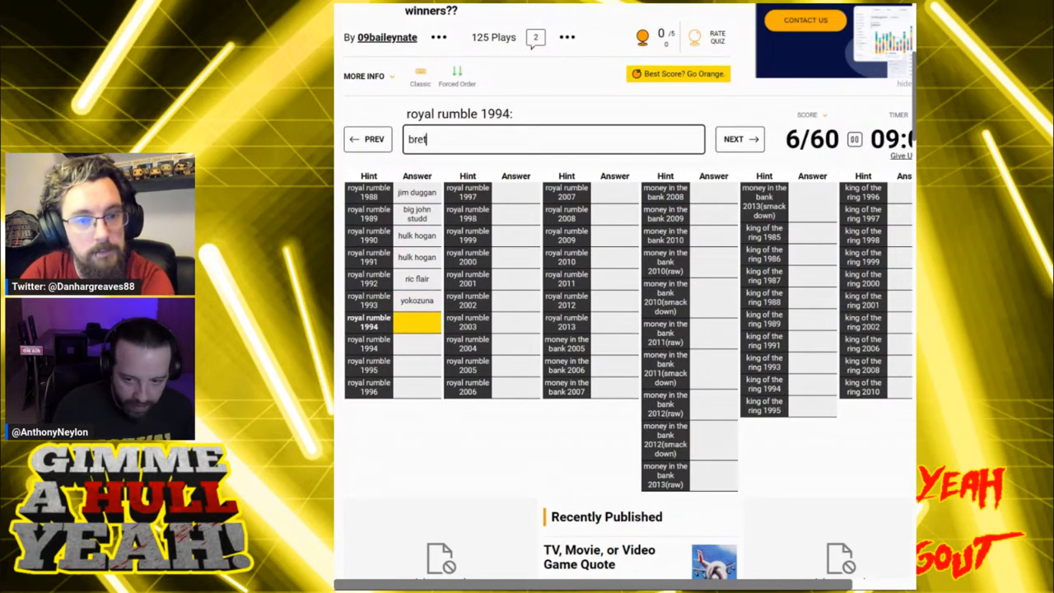
{"action": "type", "text": "har"}
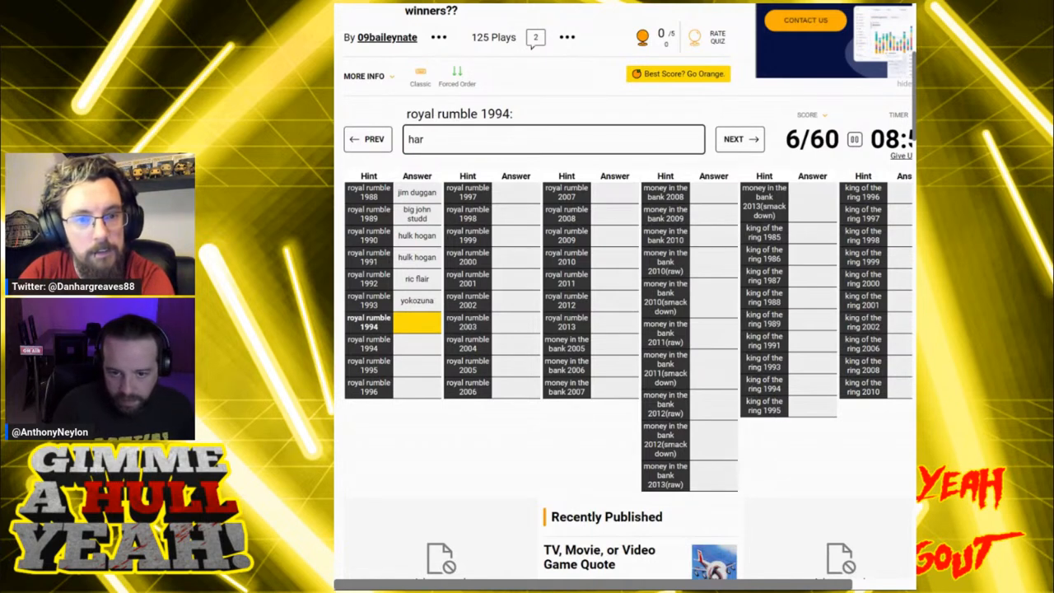
{"action": "type", "text": "he"}
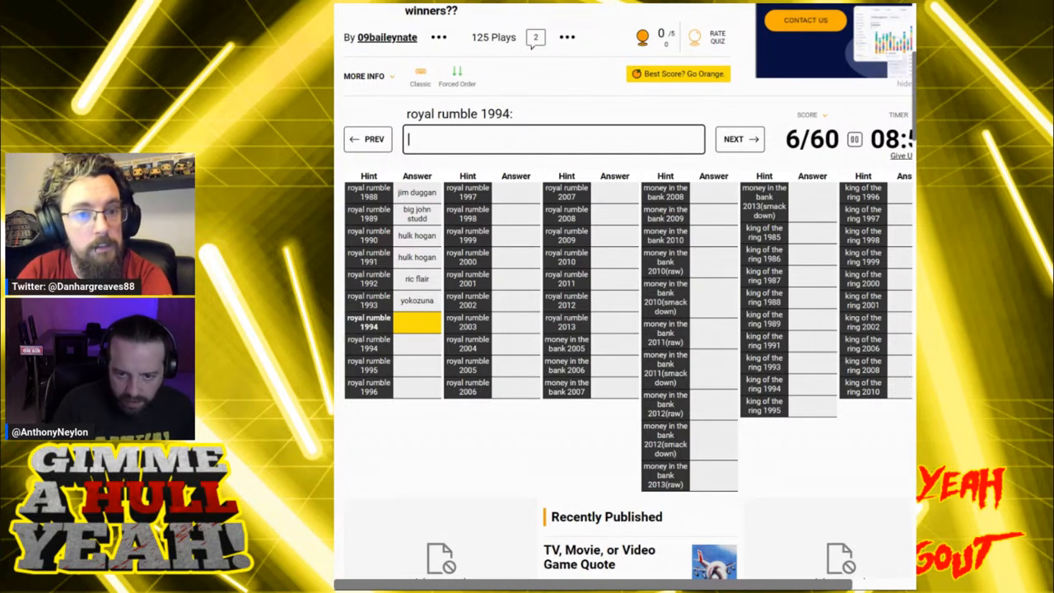
{"action": "type", "text": "lex luger"}
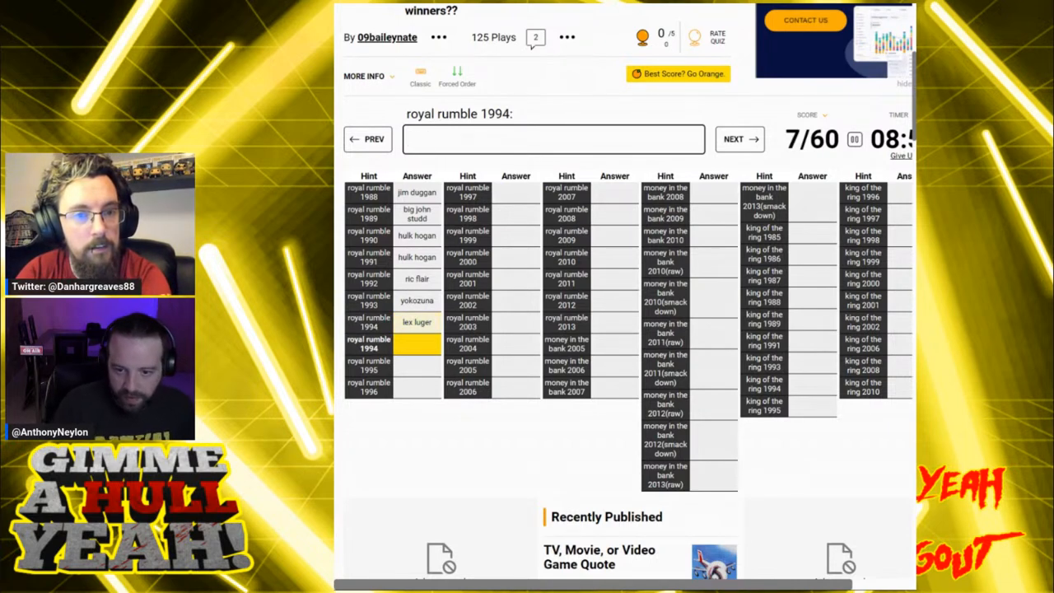
{"action": "type", "text": "ha"}
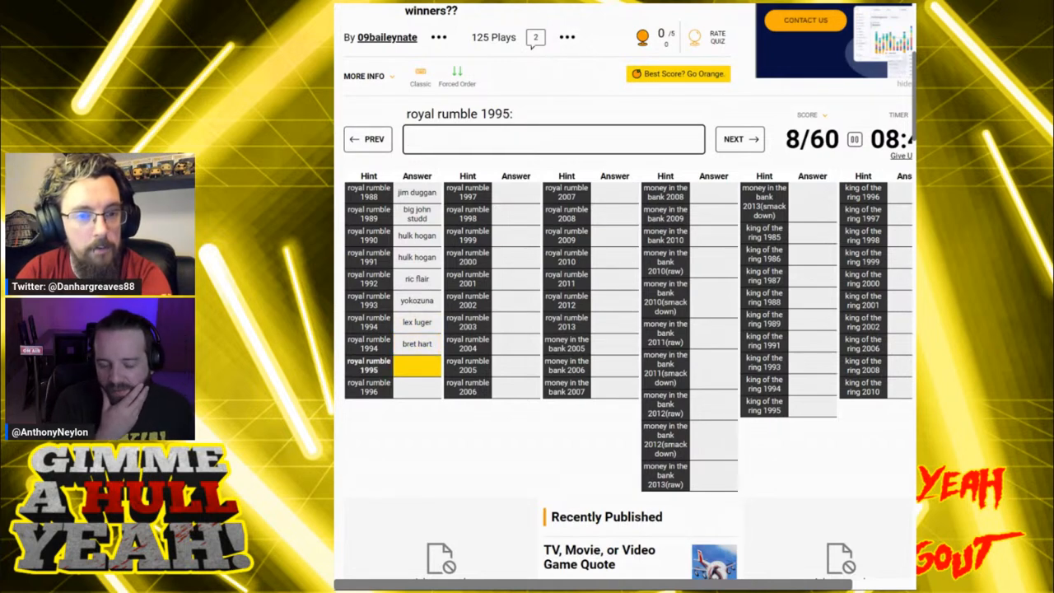
{"action": "type", "text": "mich"}
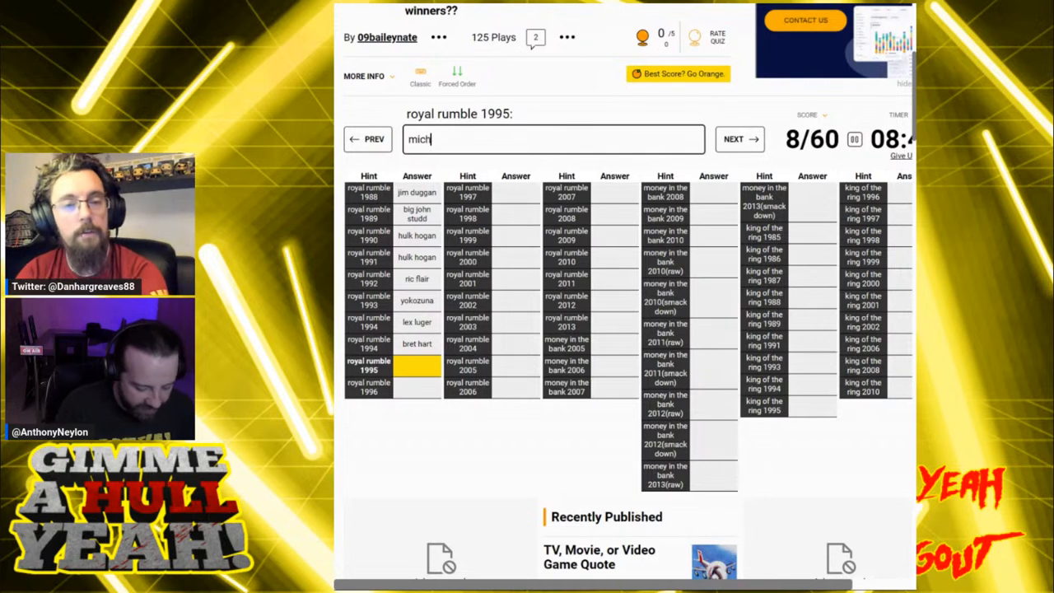
{"action": "type", "text": "eal"}
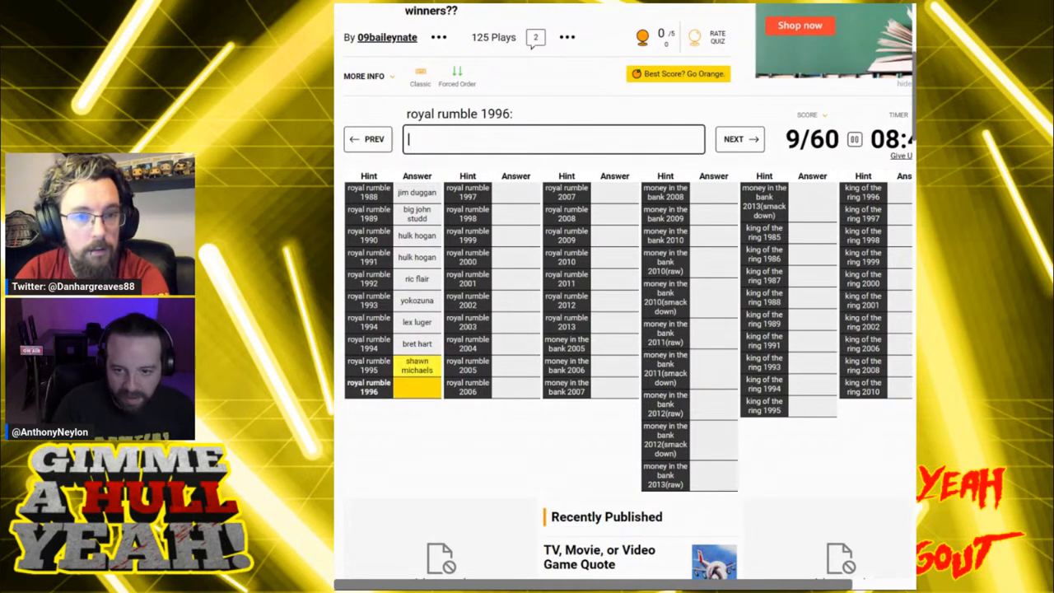
{"action": "type", "text": "m"}
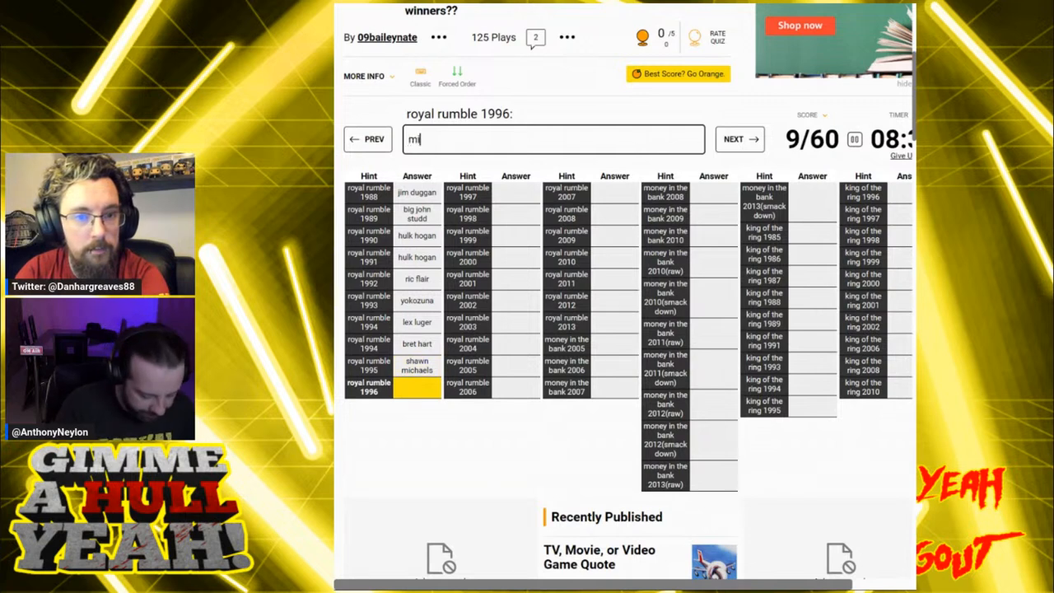
{"action": "type", "text": "ichael"}
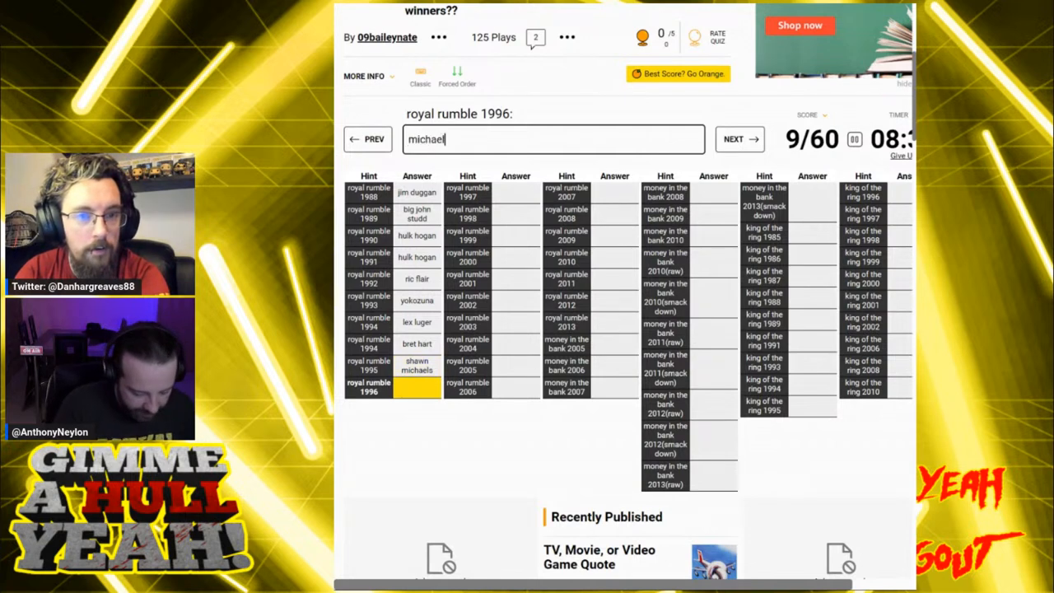
{"action": "key", "text": "enter"}
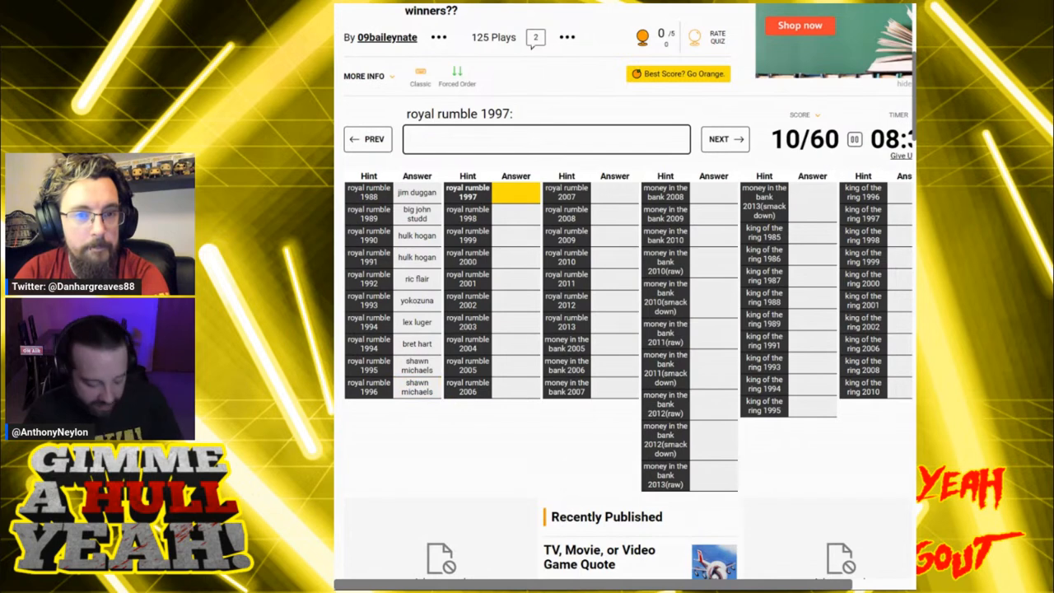
Answer 1997–2001 with Stone Cold Steve Austin, Vince McMahon, The Rock and Austin again, reaching 15/60.
{"action": "type", "text": "stone cold steve austin"}
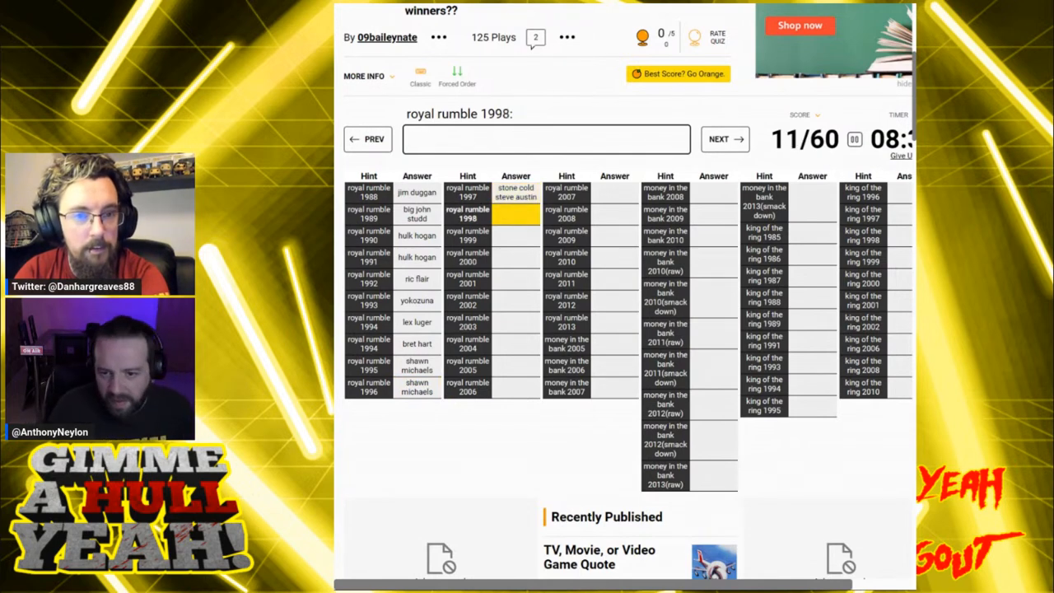
{"action": "type", "text": "au"}
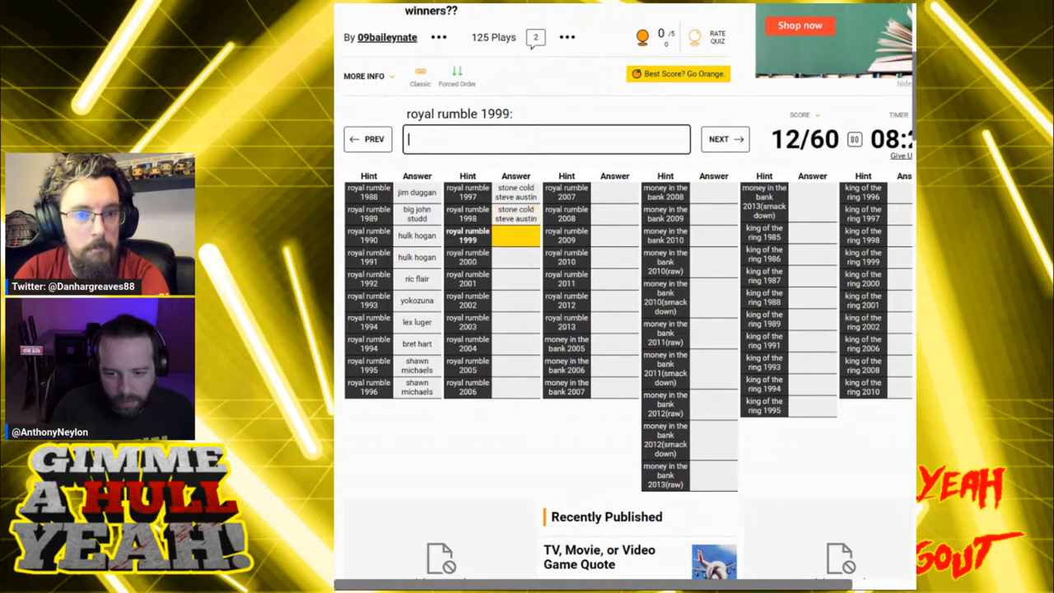
{"action": "type", "text": "mc"}
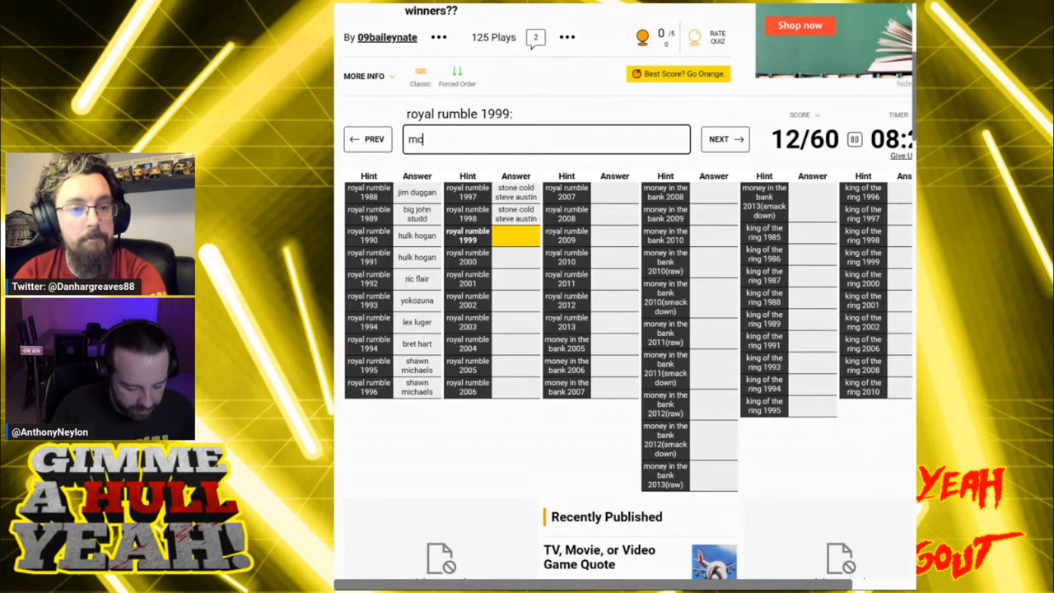
{"action": "type", "text": "vince mcmahon"}
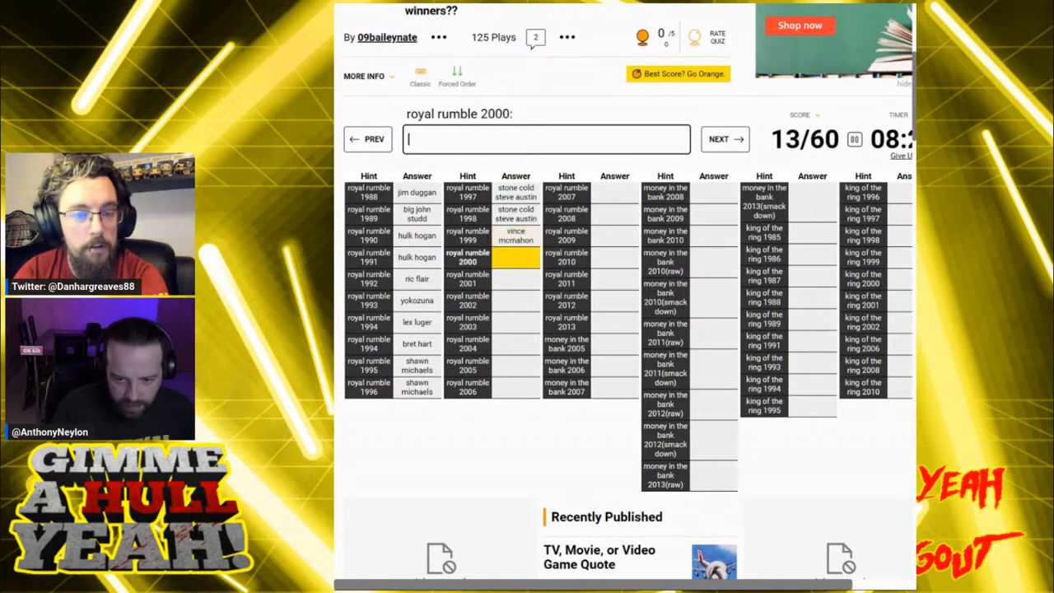
{"action": "type", "text": "the rock"}
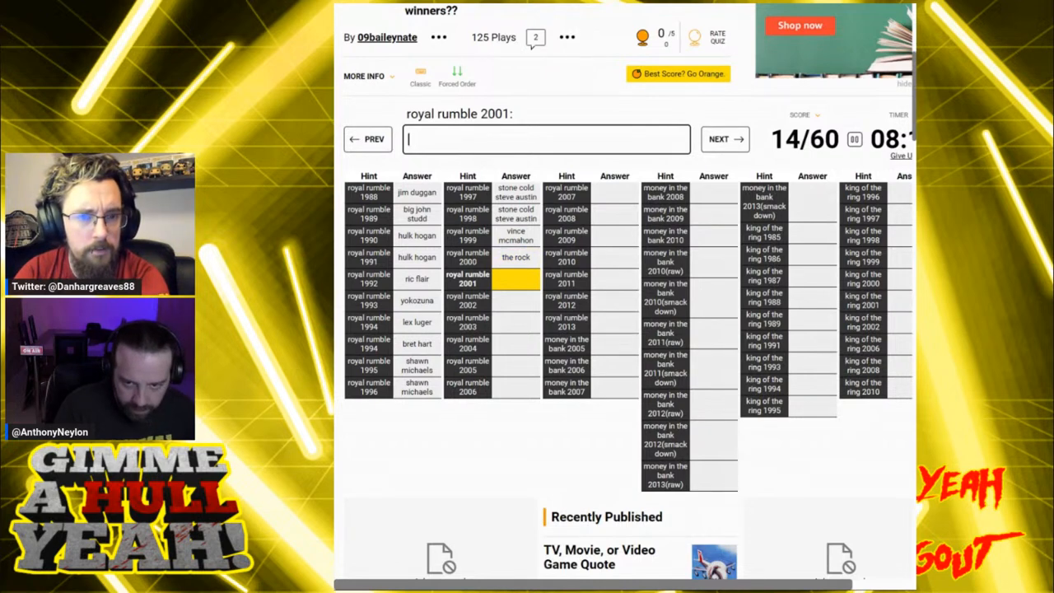
{"action": "type", "text": "stone cold steve austin"}
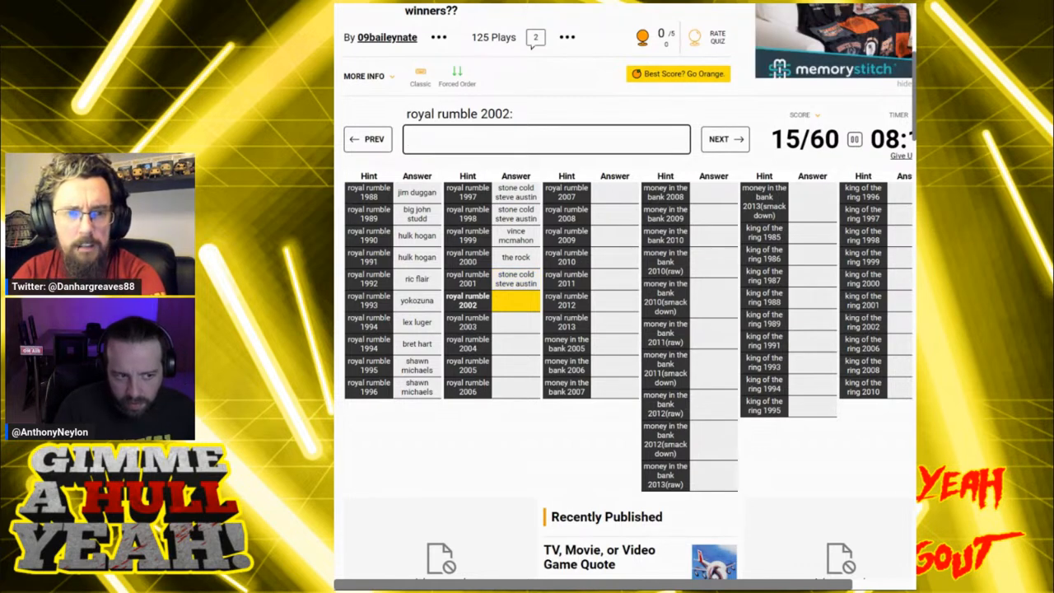
Try Benoit, Lesnar, Angle and Brock for 2002 without acceptance.
{"action": "type", "text": "benm"}
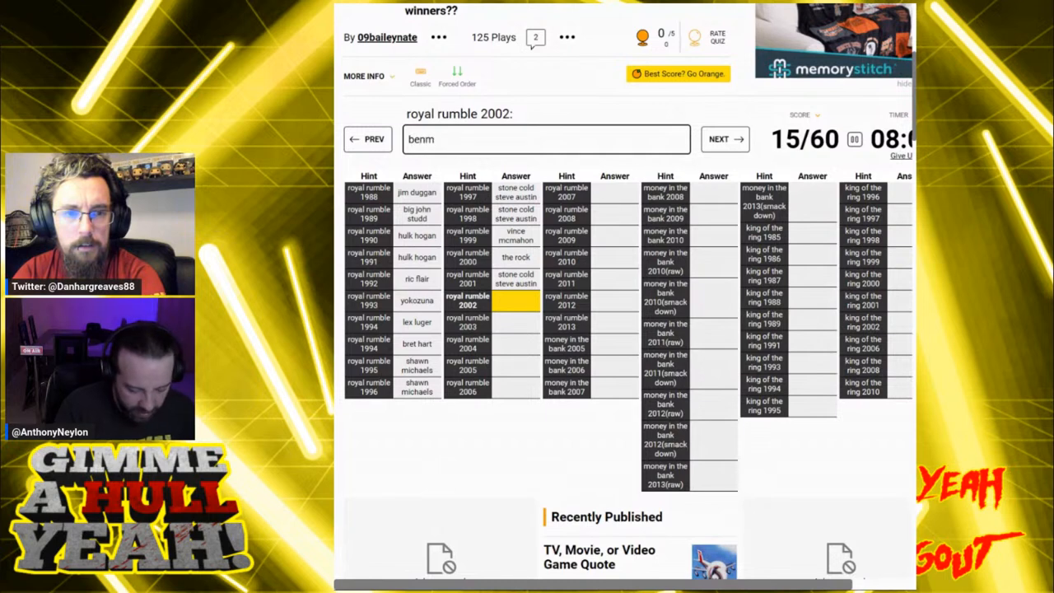
{"action": "key", "text": "Backspace"}
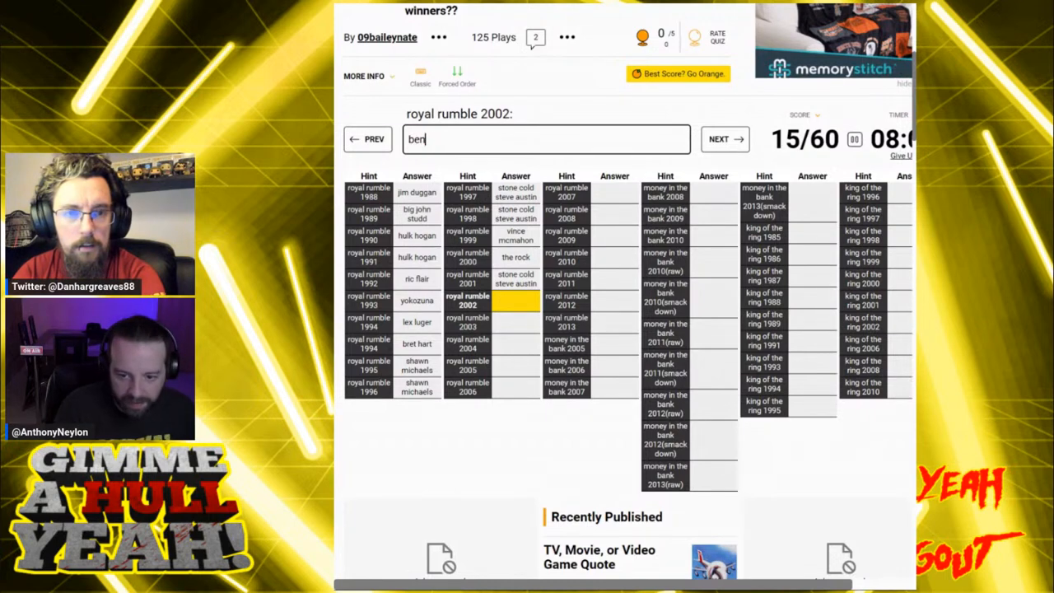
{"action": "type", "text": "oit"}
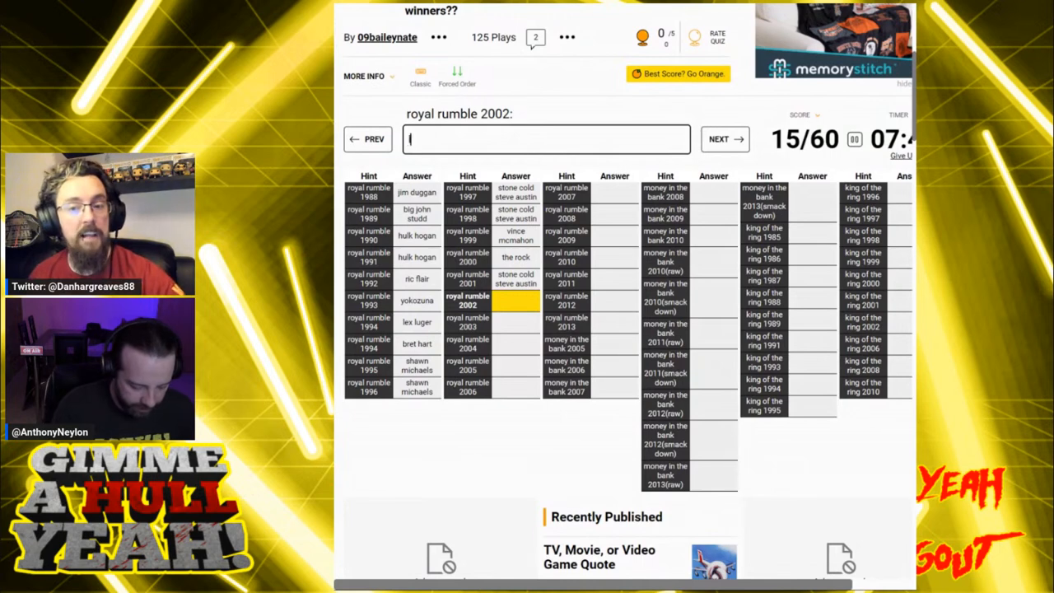
{"action": "type", "text": "lesne"}
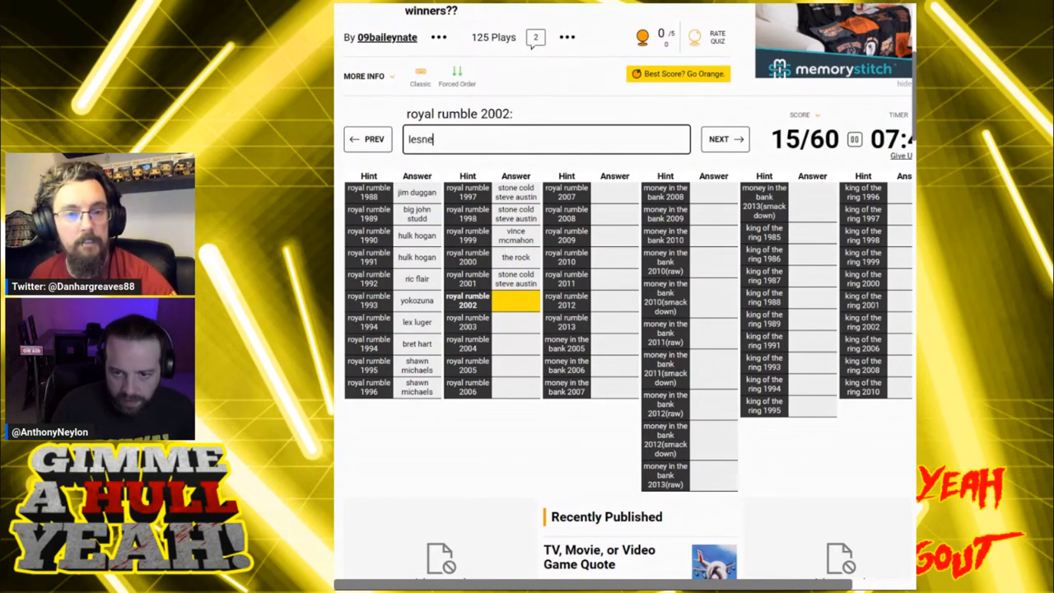
{"action": "type", "text": "ang"}
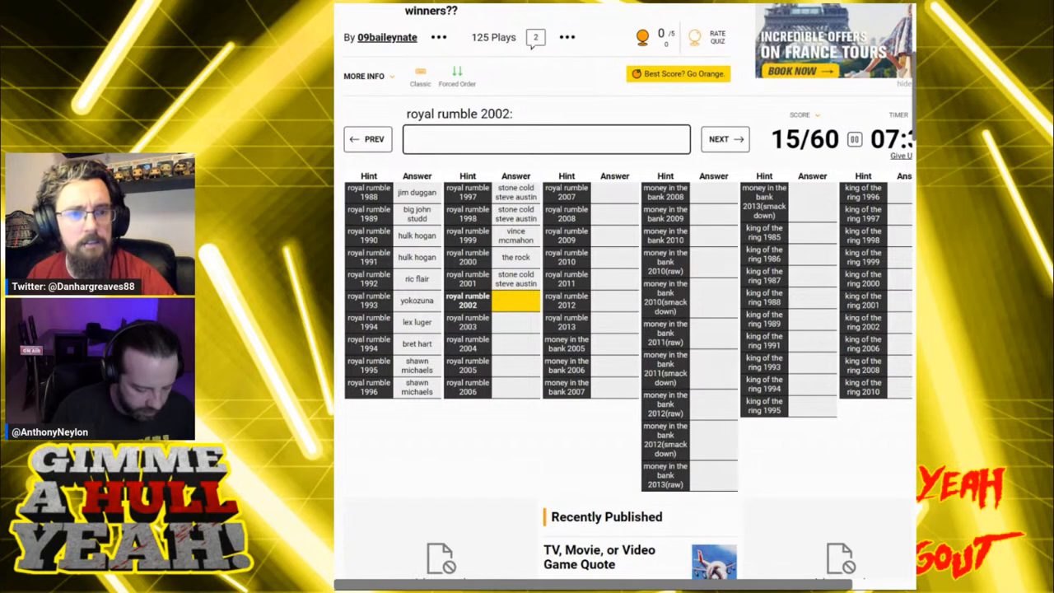
{"action": "type", "text": "brocks"}
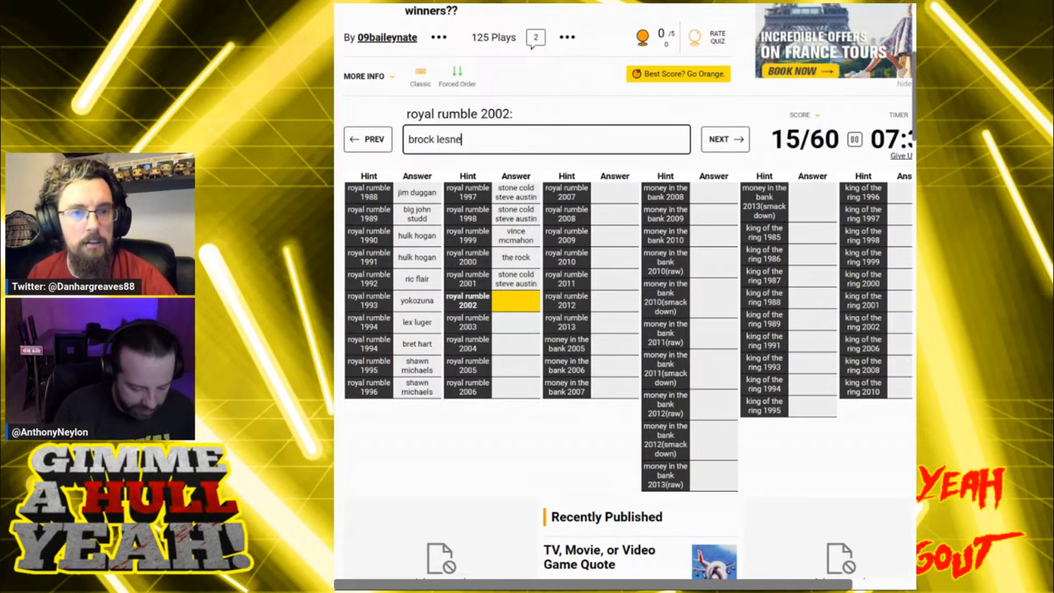
Retry Lesnar and Brock for 2002, clearing each rejected guess.
{"action": "key", "text": "Backspace"}
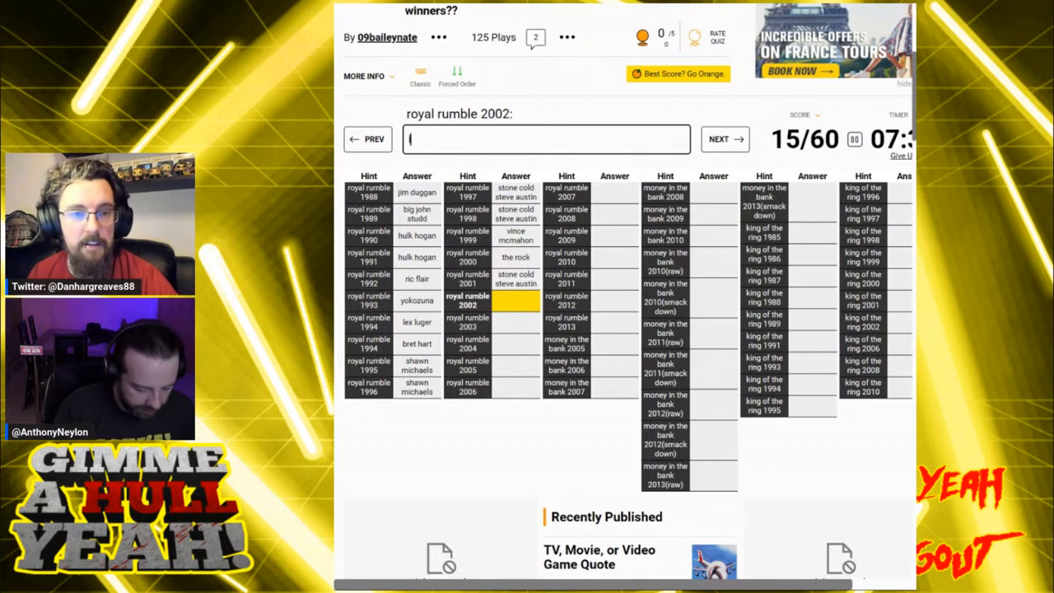
{"action": "type", "text": "lesn"}
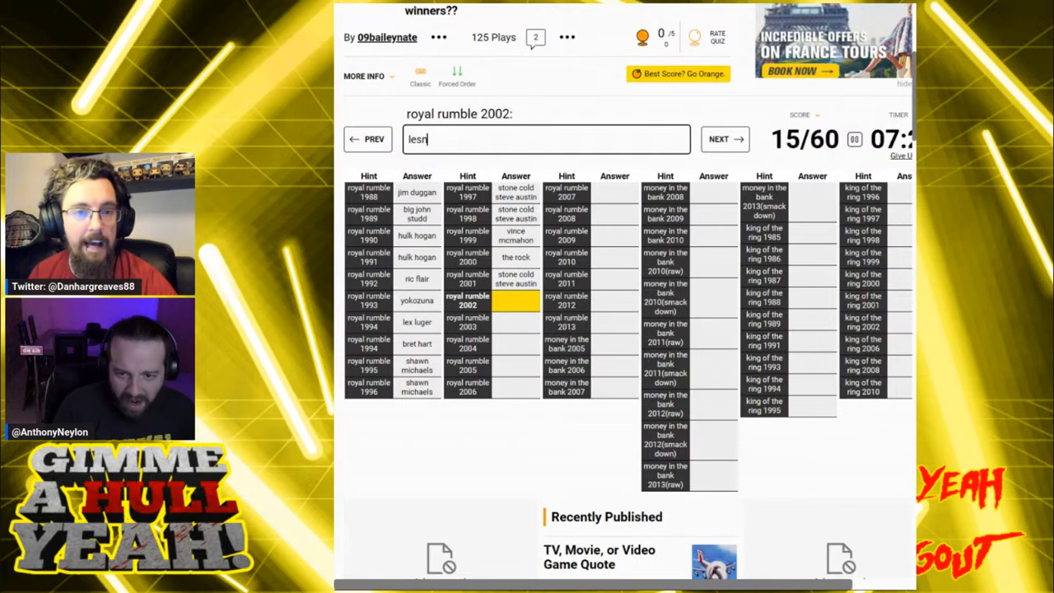
{"action": "type", "text": "ar"}
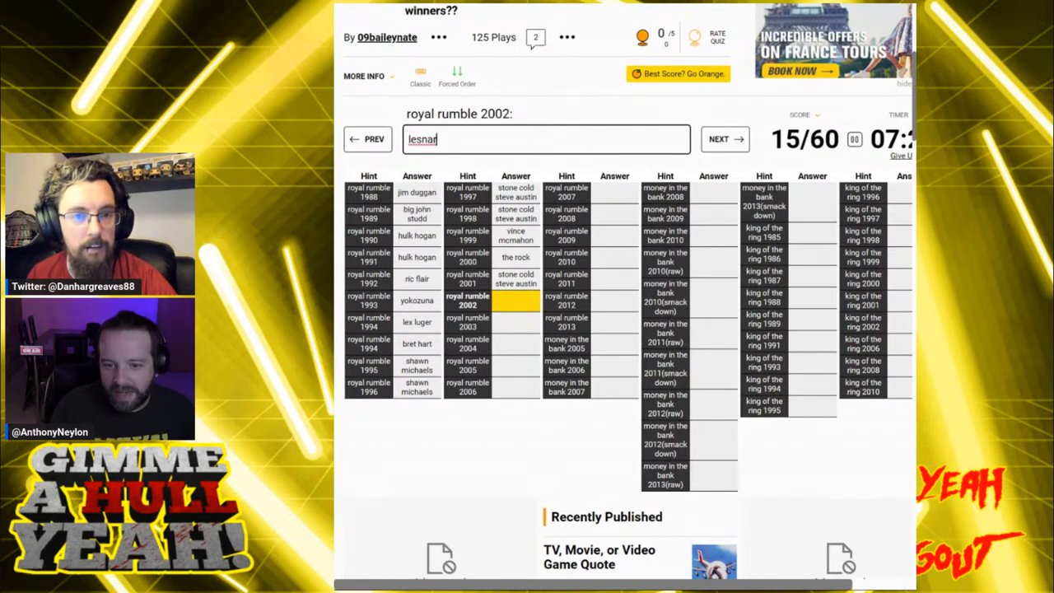
{"action": "left_click", "coordinate": [546, 138]}
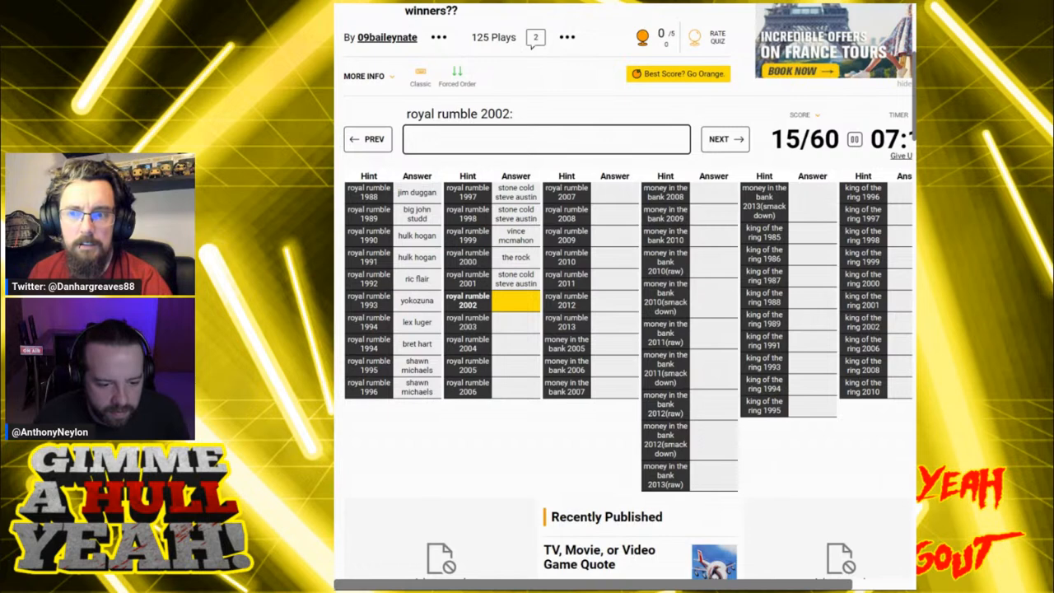
{"action": "mouse_move", "coordinate": [502, 398]}
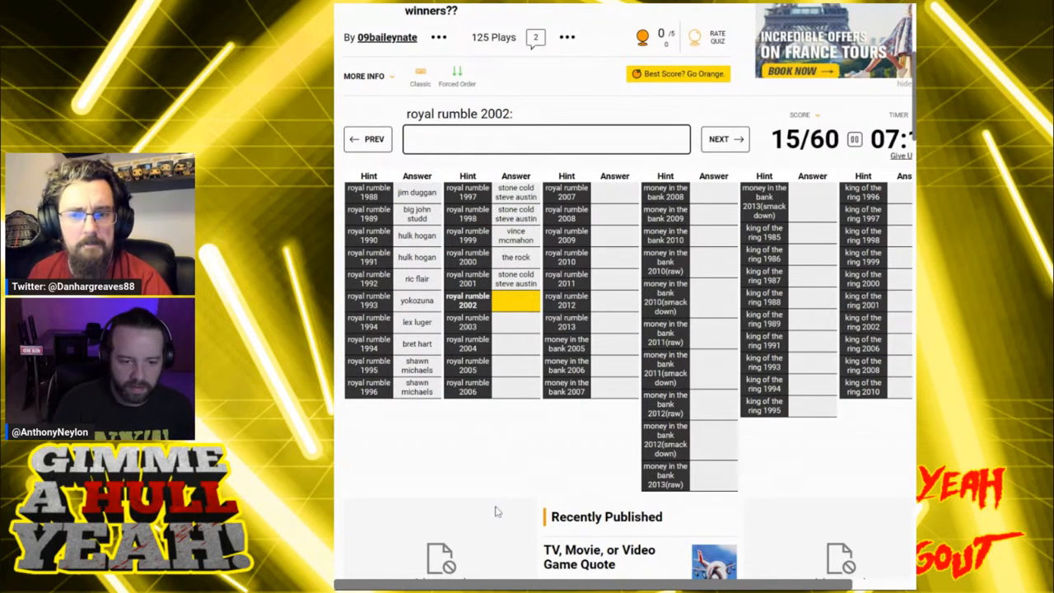
{"action": "type", "text": "brock lesnar"}
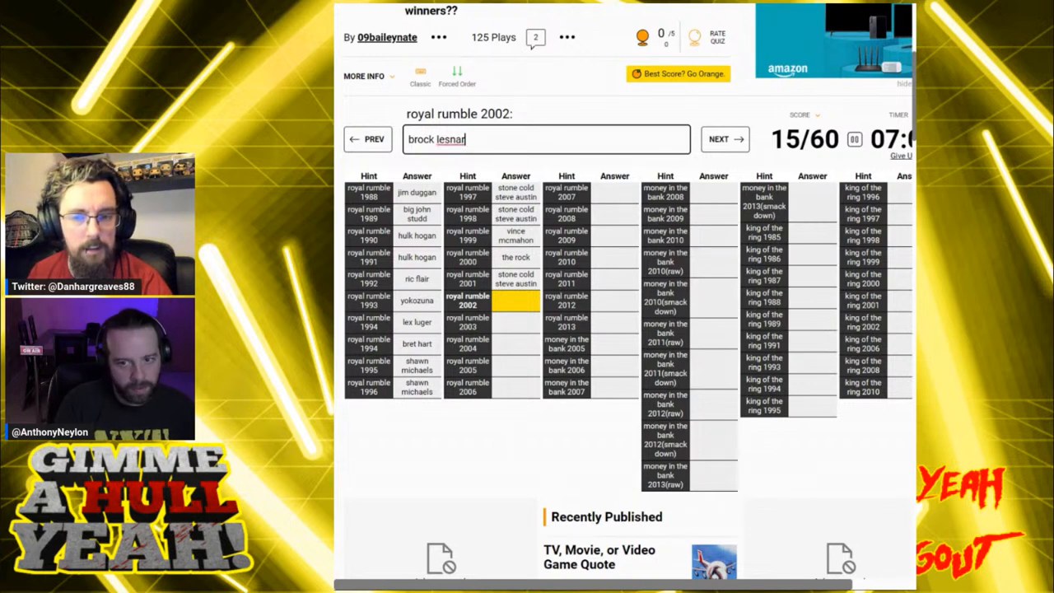
{"action": "key", "text": "Backspace"}
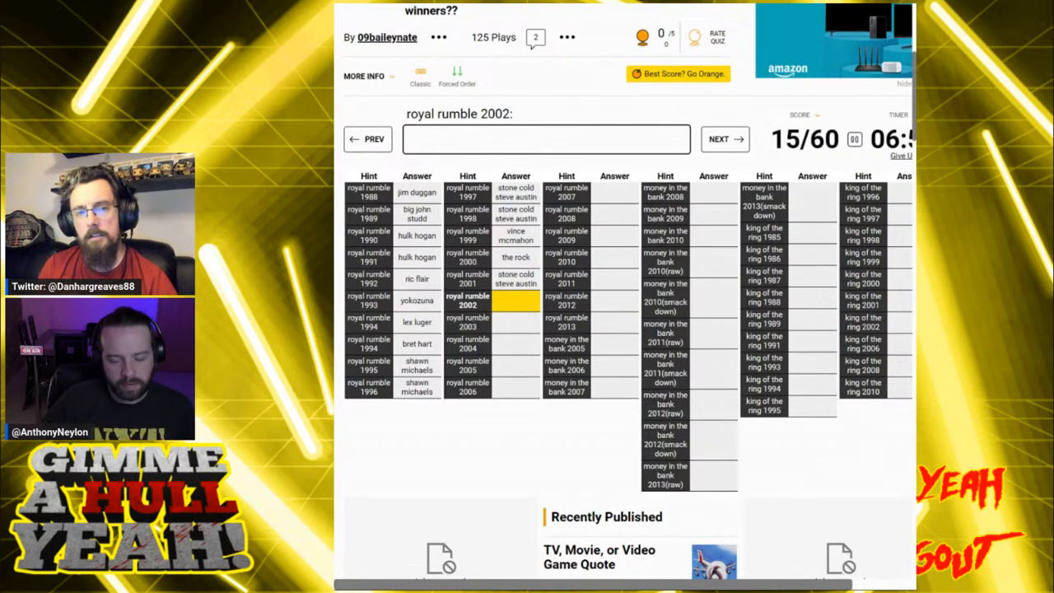
{"action": "left_click", "coordinate": [545, 138]}
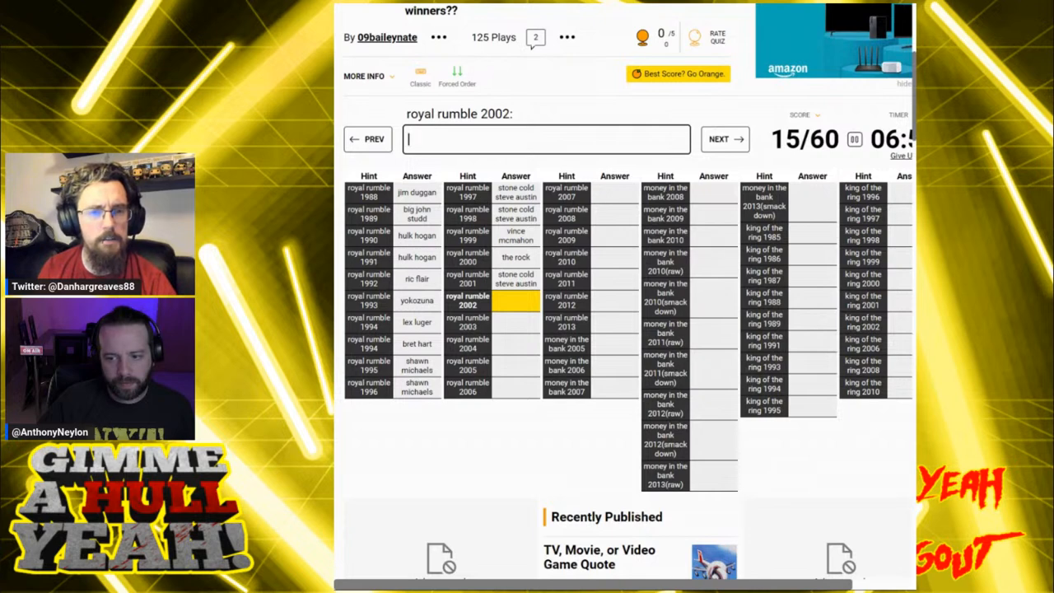
Try HHH, then get Triple H accepted for 2002, reaching 16/60.
{"action": "type", "text": "hhh"}
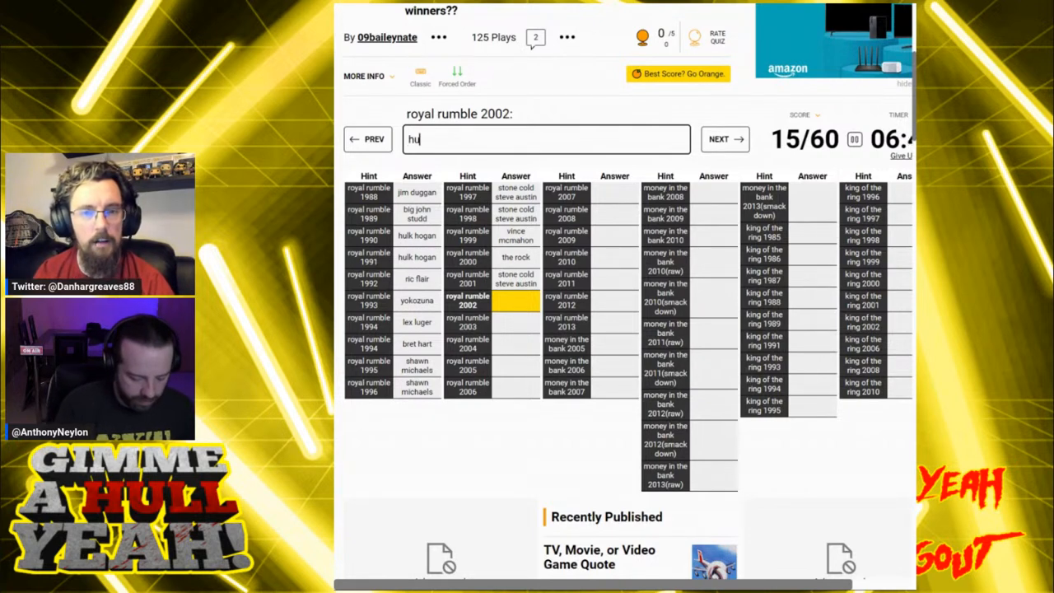
{"action": "key", "text": "Backspace"}
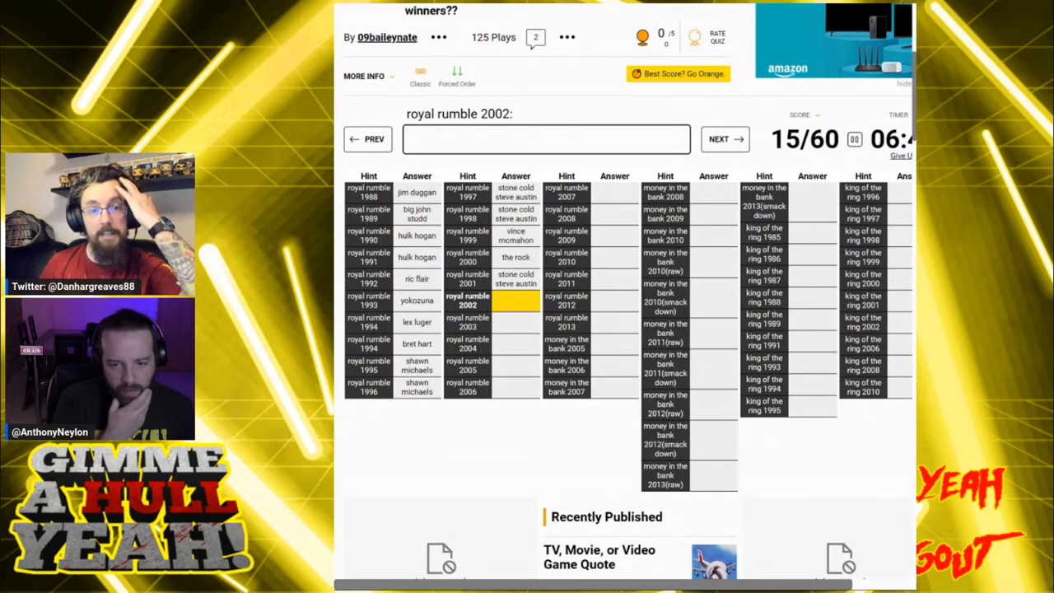
{"action": "type", "text": "HHH"}
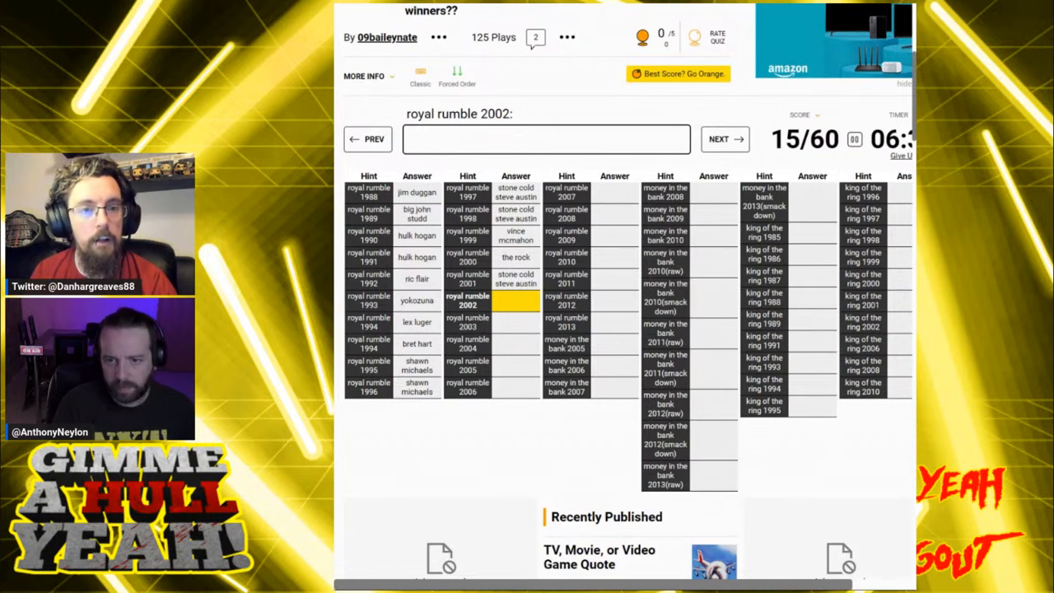
{"action": "left_click", "coordinate": [545, 139]}
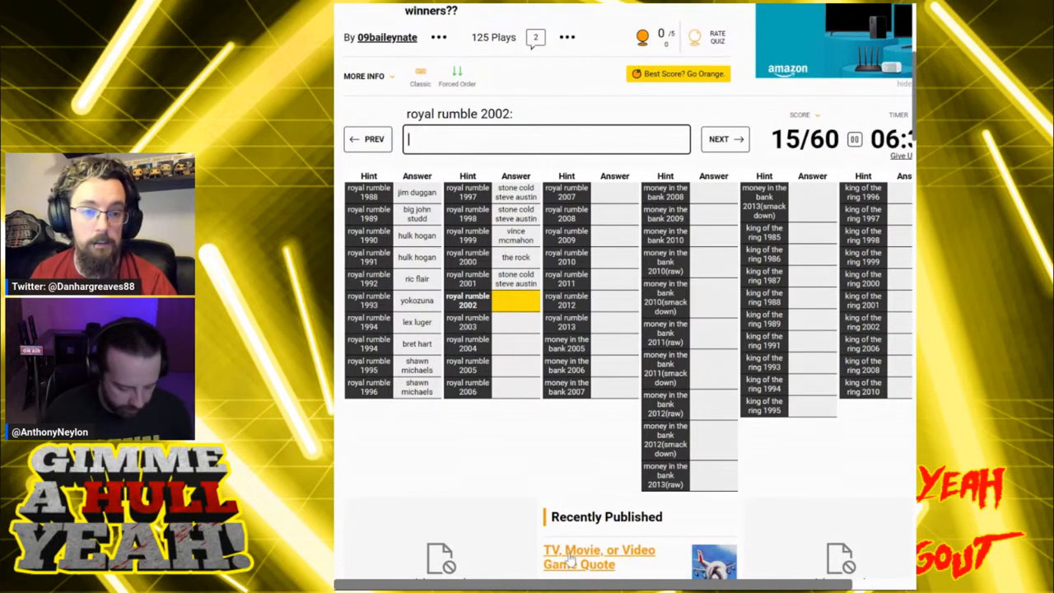
{"action": "type", "text": "Triple"}
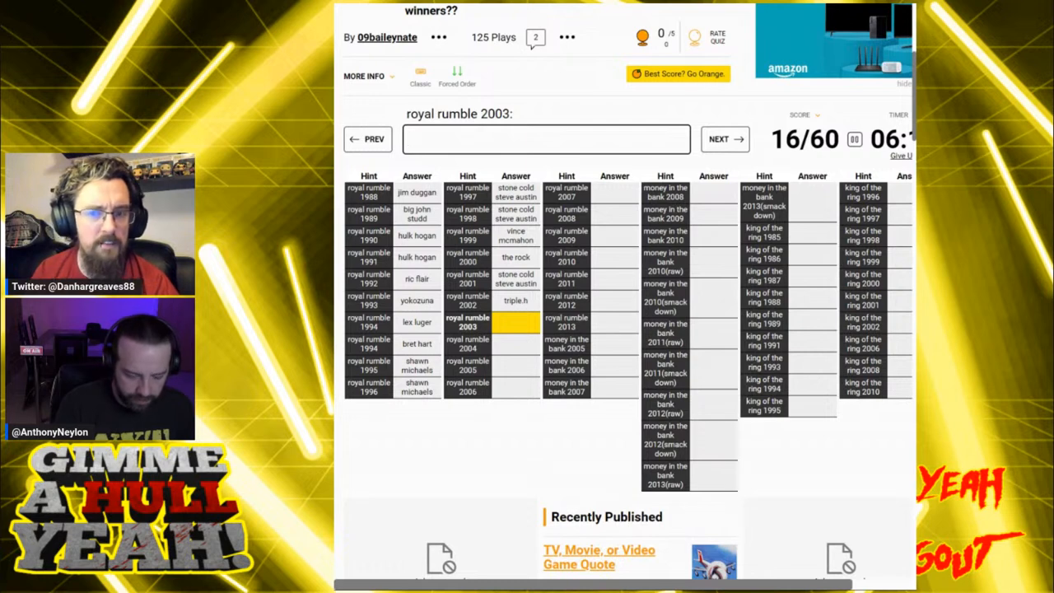
Answer 2003–2006 with Brock Lesnar, Chris Benoit, Batista and Rey Mysterio, reaching 20/60.
{"action": "left_click", "coordinate": [547, 139]}
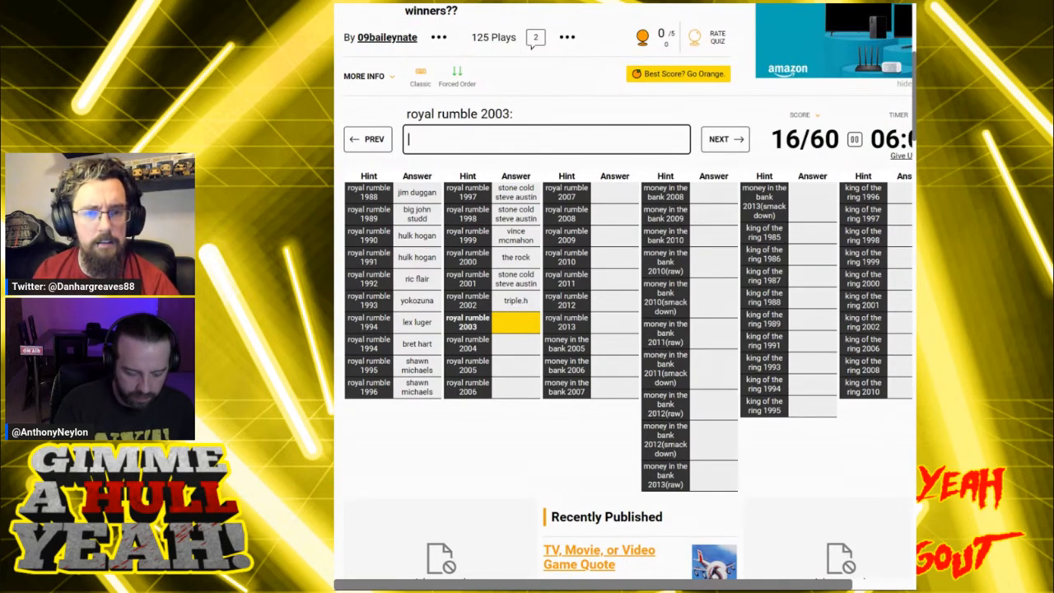
{"action": "type", "text": "lesne"}
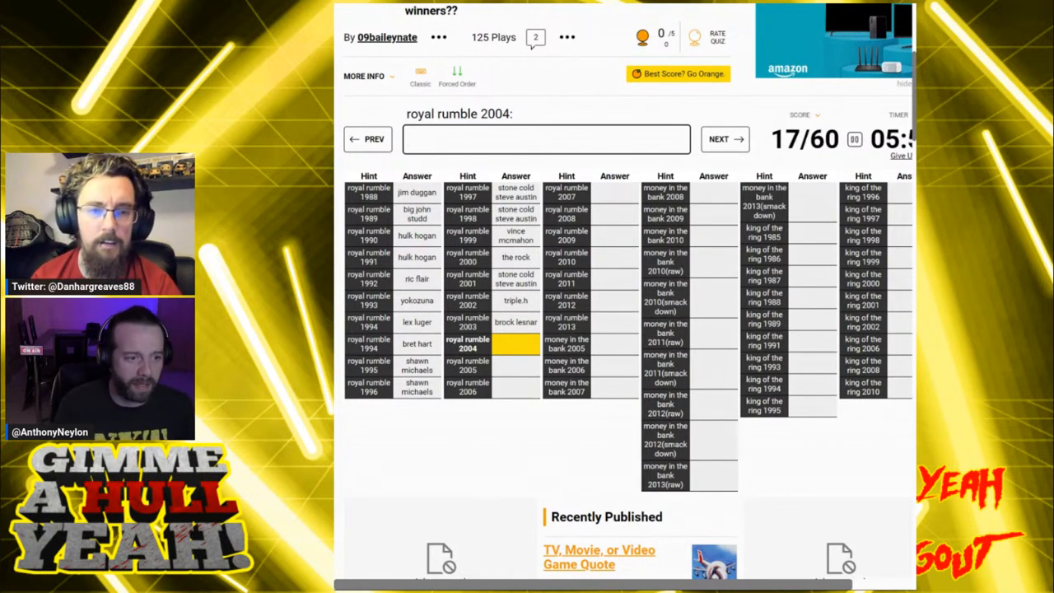
{"action": "type", "text": "gu"}
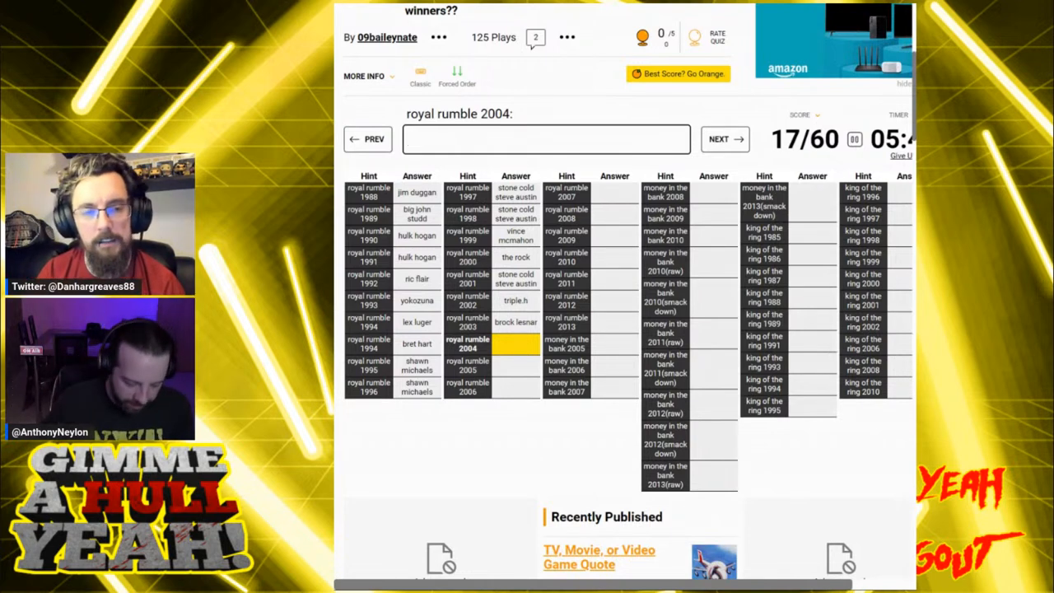
{"action": "type", "text": "benoiut"}
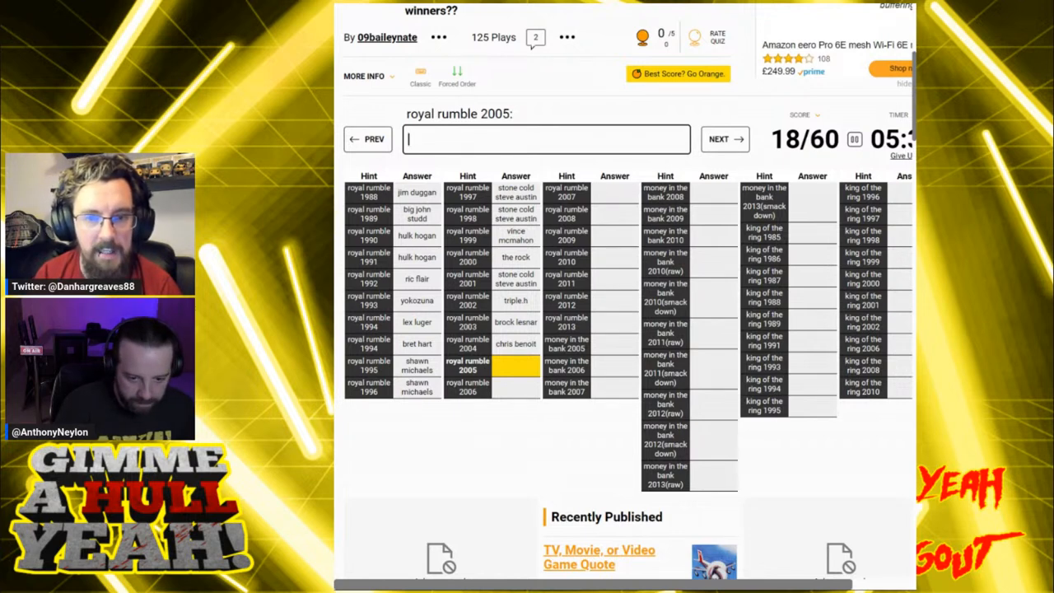
{"action": "type", "text": "cebr"}
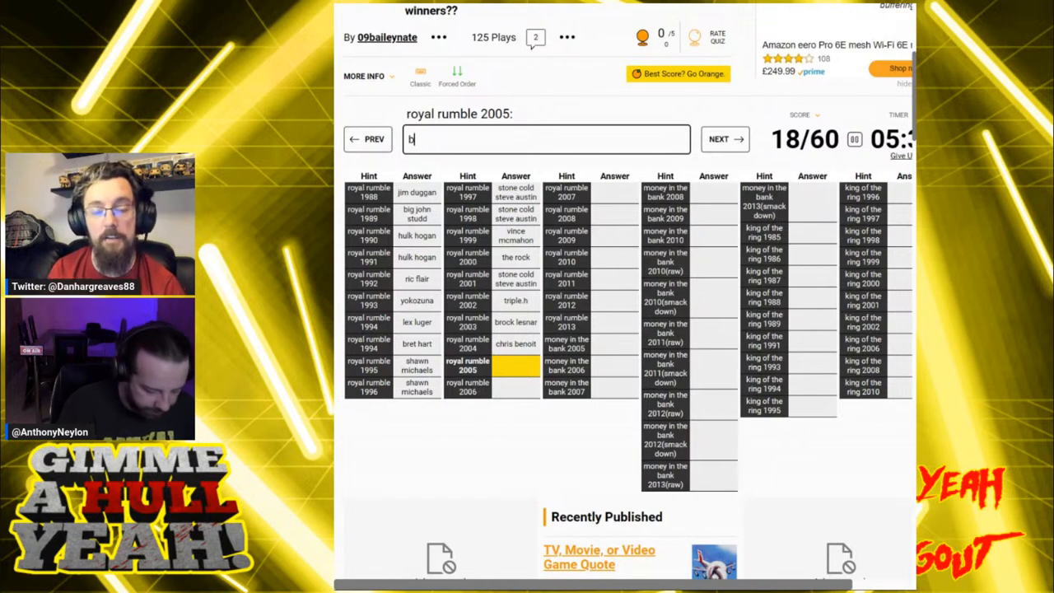
{"action": "type", "text": "atista"}
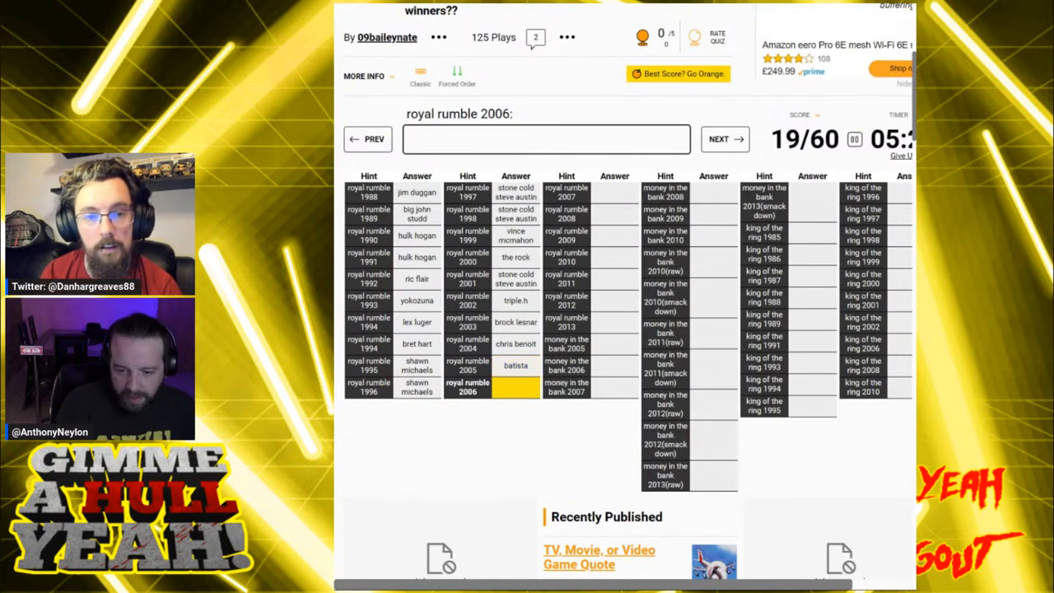
{"action": "type", "text": "rey"}
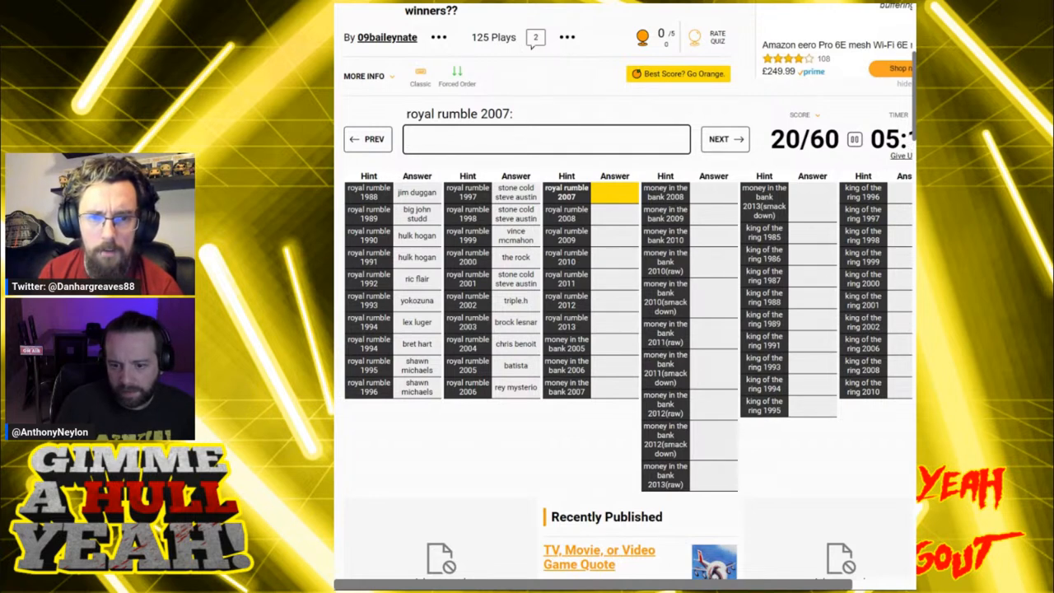
Answer 2007–2009 with Undertaker, John Cena and Randy Orton after wrong Orton and Rock guesses, reaching 23/60.
{"action": "type", "text": "u"}
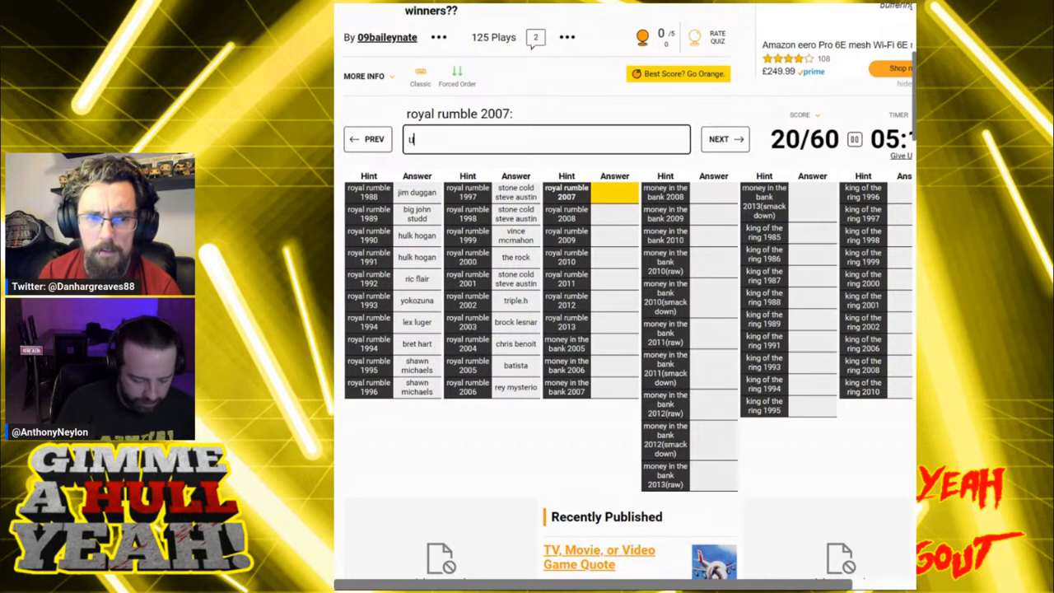
{"action": "type", "text": "nder"}
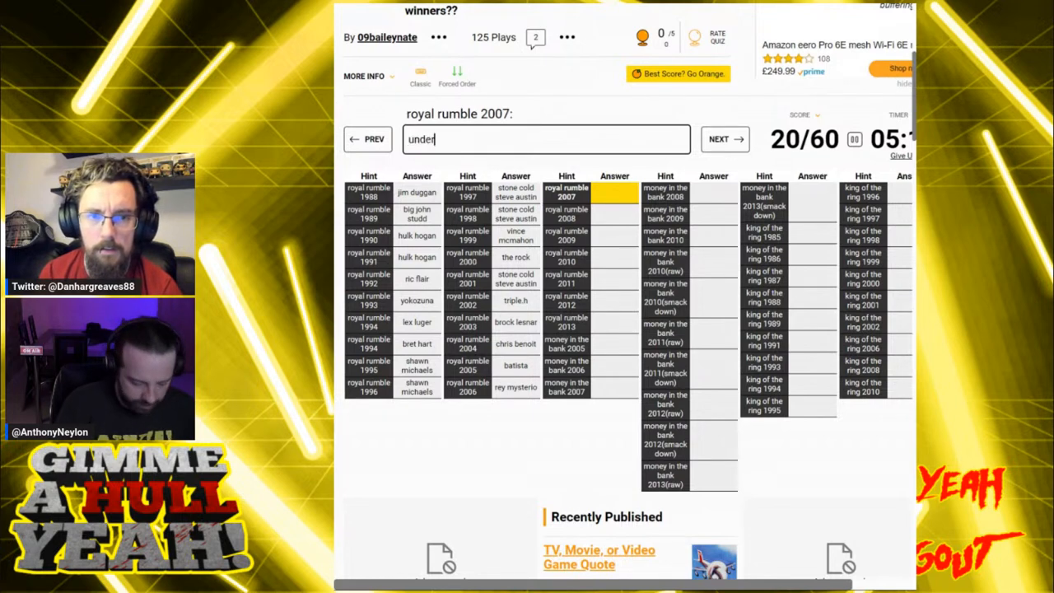
{"action": "type", "text": "undertaker"}
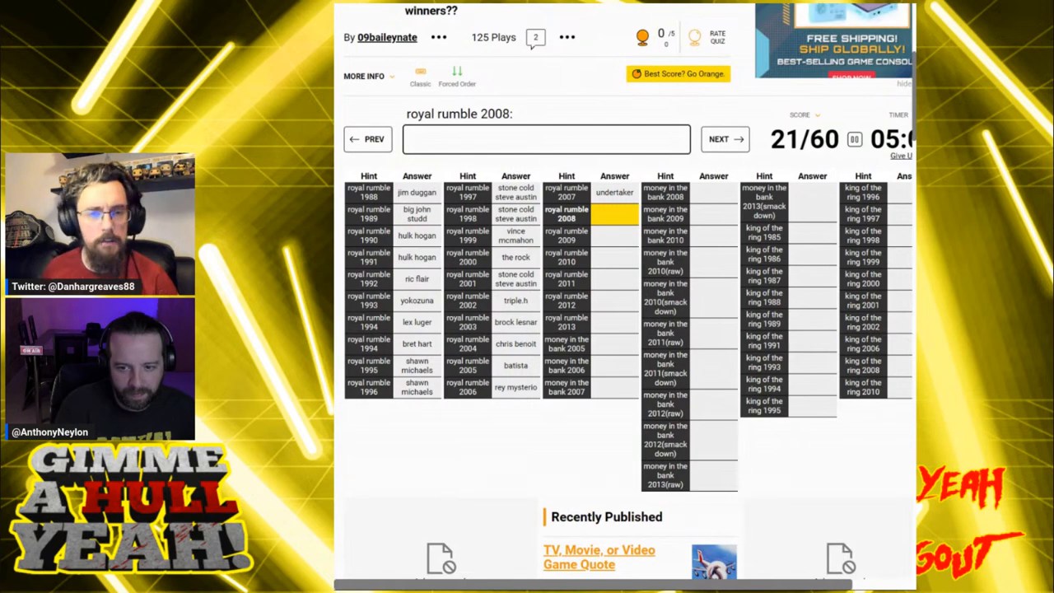
{"action": "type", "text": "orton"}
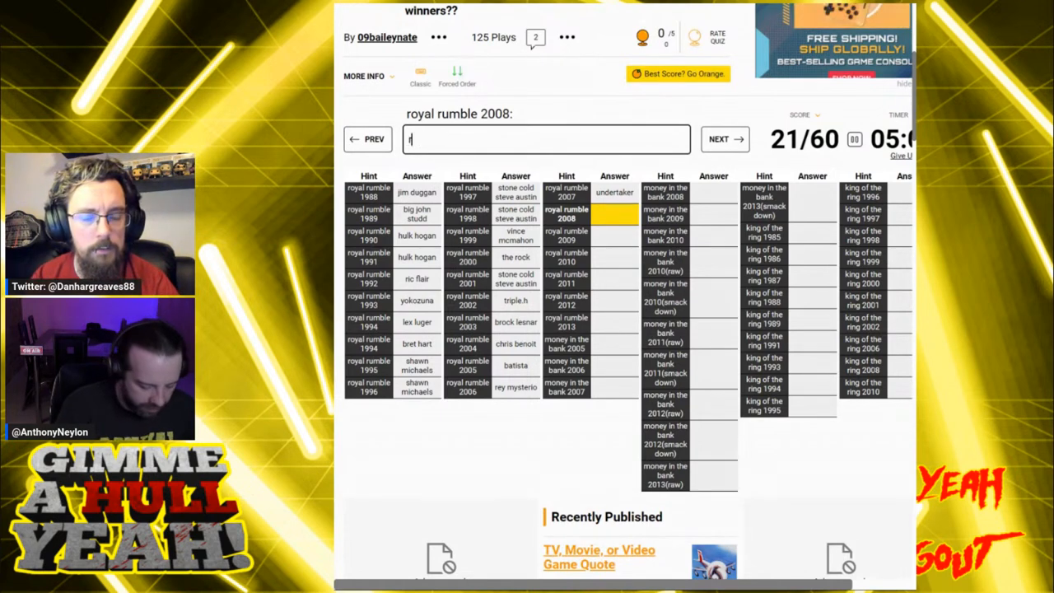
{"action": "type", "text": "andy orton"}
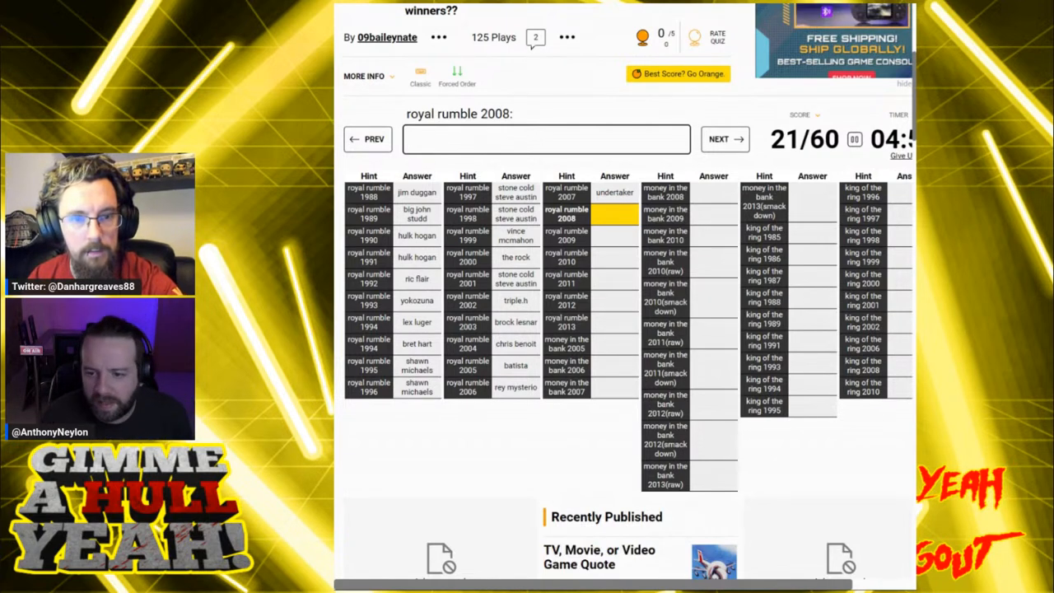
{"action": "type", "text": "q"}
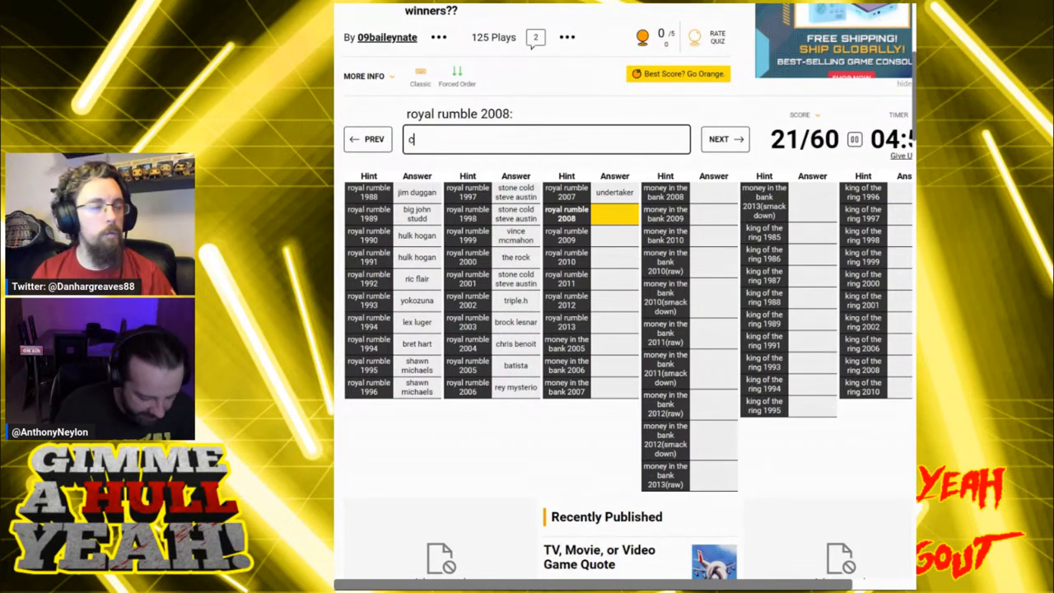
{"action": "type", "text": "ne"}
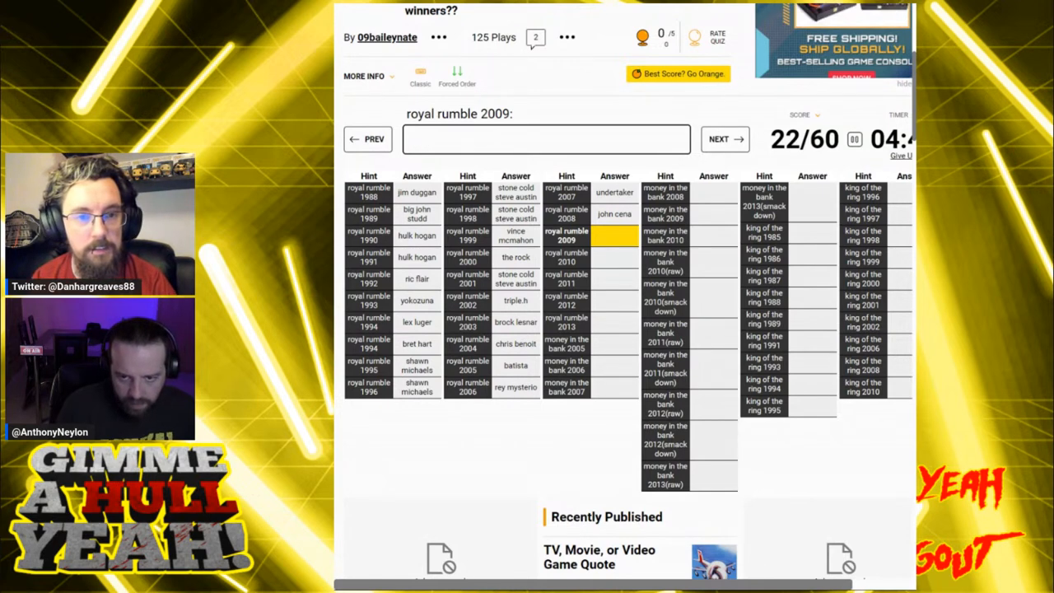
{"action": "type", "text": "rock"}
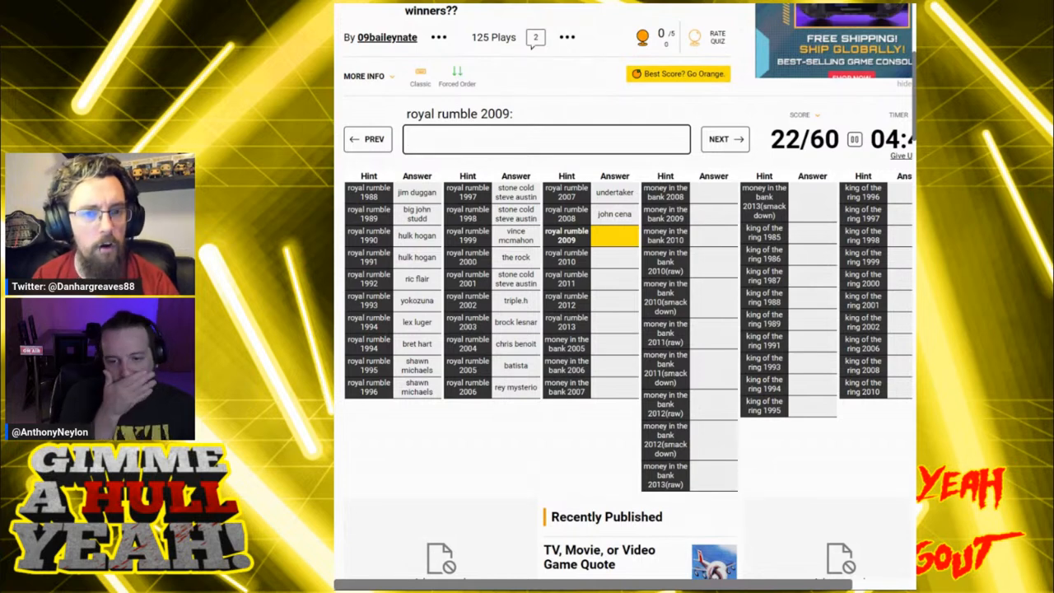
{"action": "left_click", "coordinate": [547, 138]}
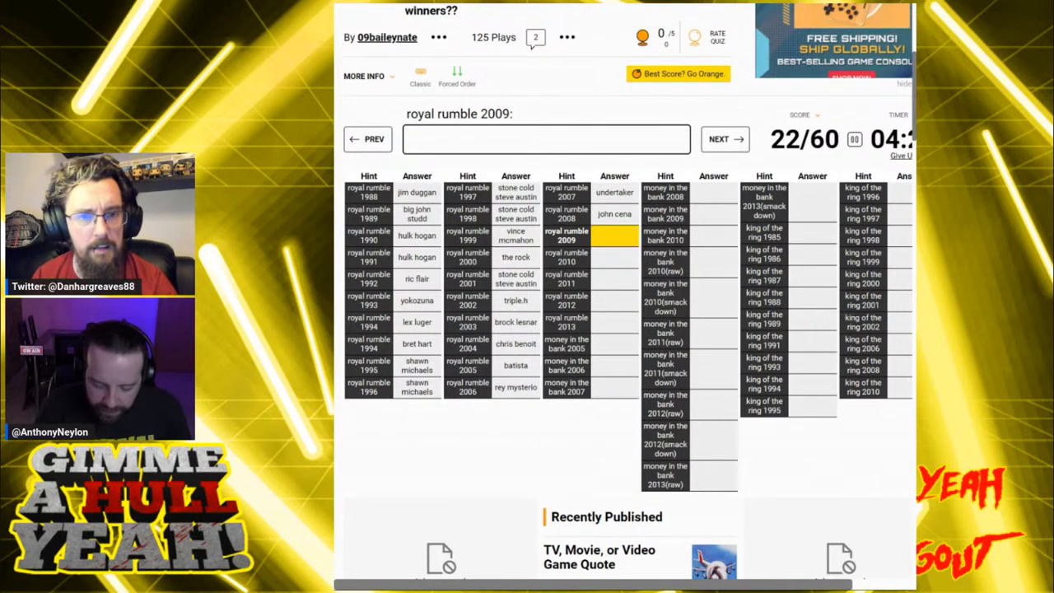
{"action": "type", "text": "randy orton"}
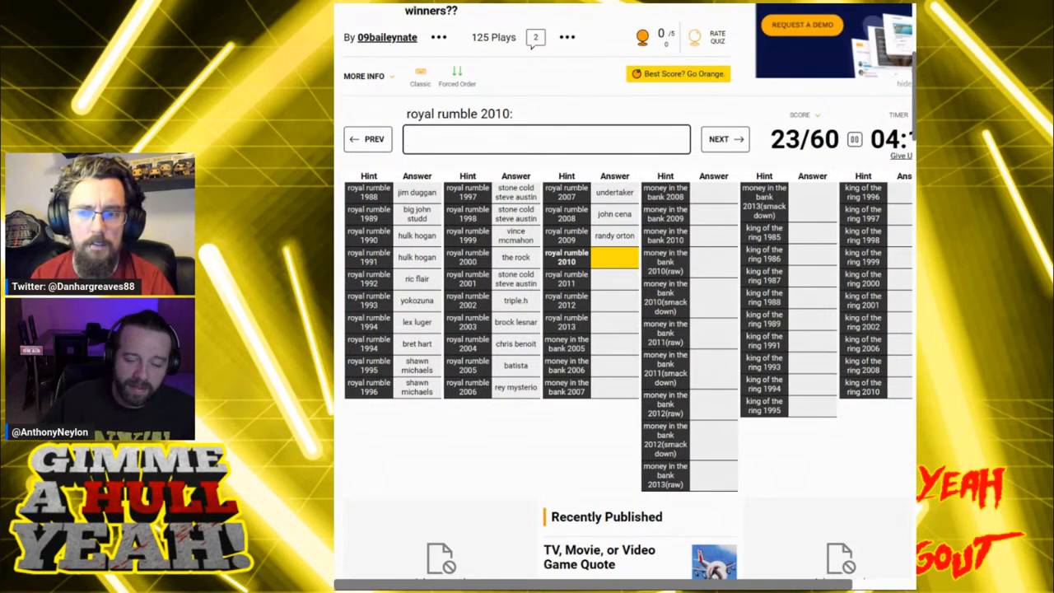
Answer 2010–2012 with Edge, Alberto del Rio and Sheamus after erasing early Sheamus guesses, reaching 26/60.
{"action": "left_click", "coordinate": [547, 138]}
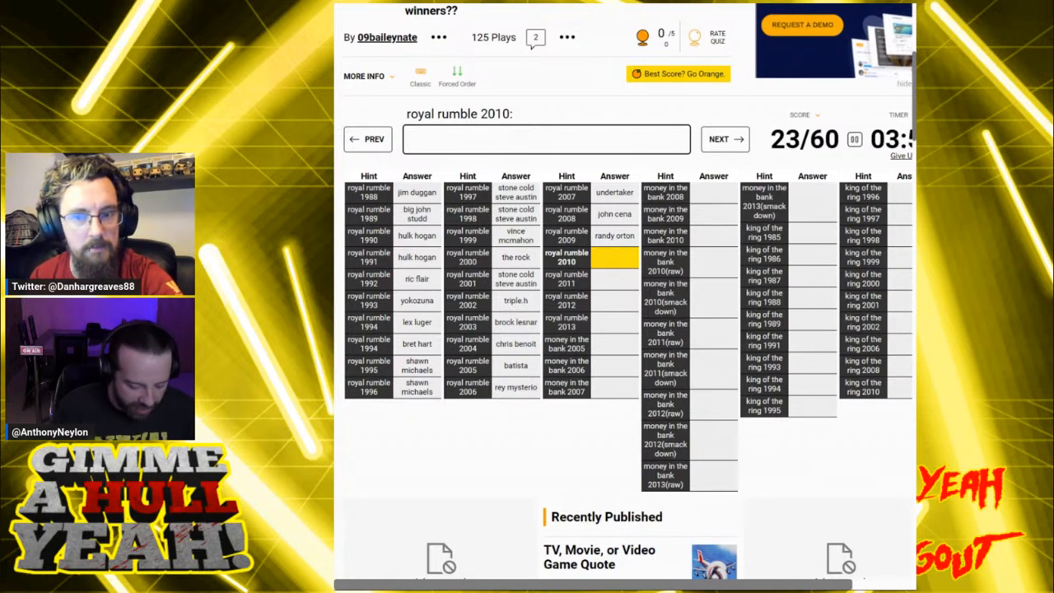
{"action": "type", "text": "sheam"}
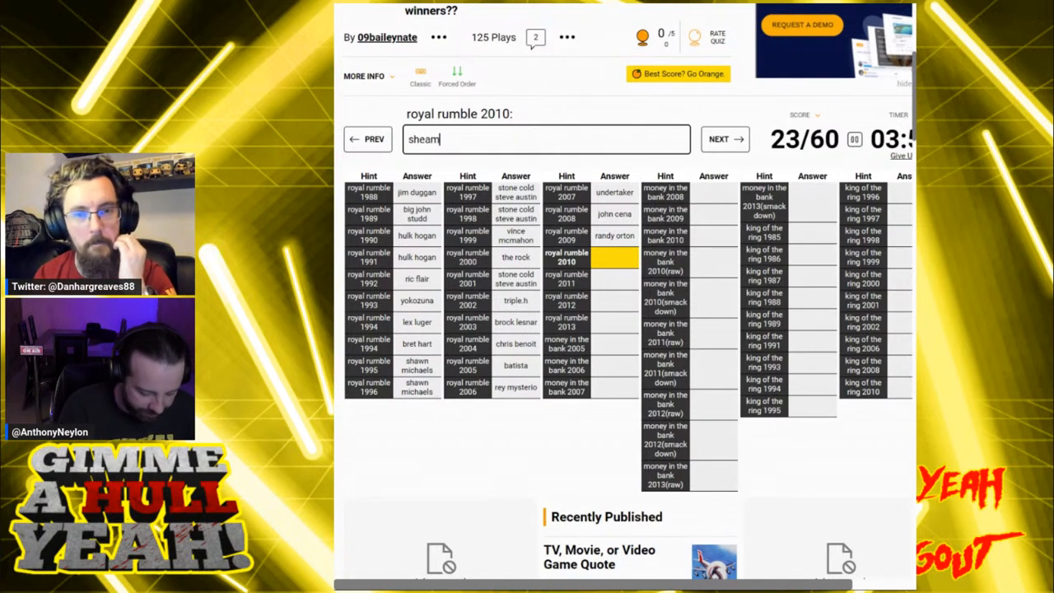
{"action": "key", "text": "Backspace"}
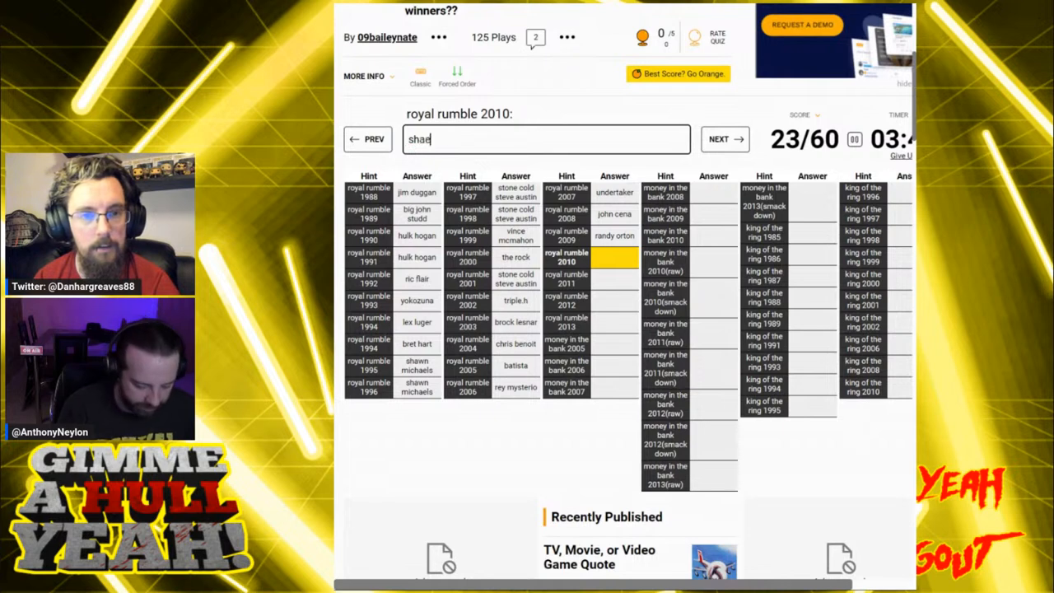
{"action": "key", "text": "BackSpace"}
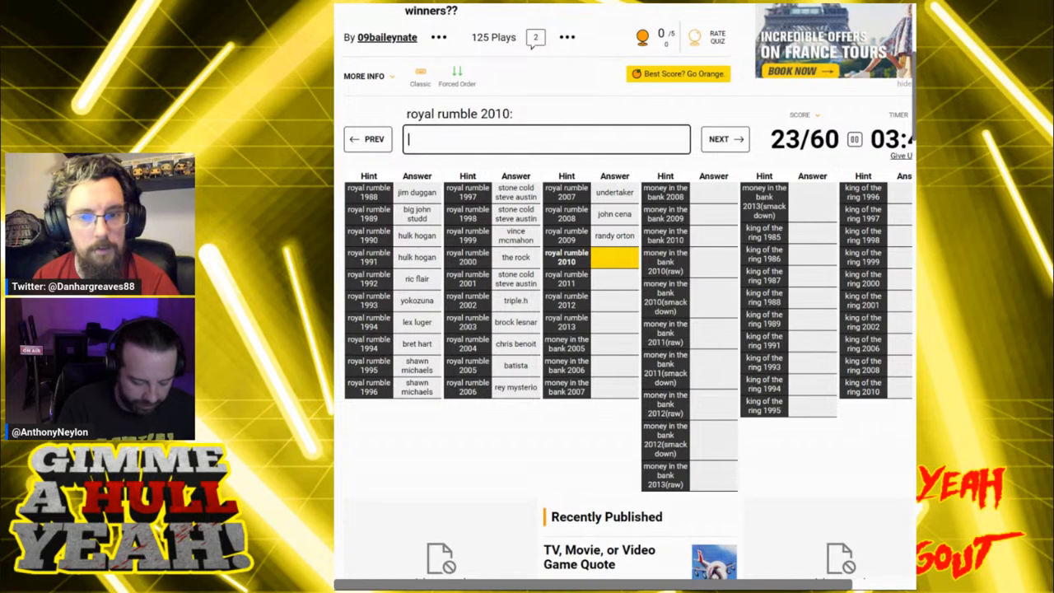
{"action": "type", "text": "edge"}
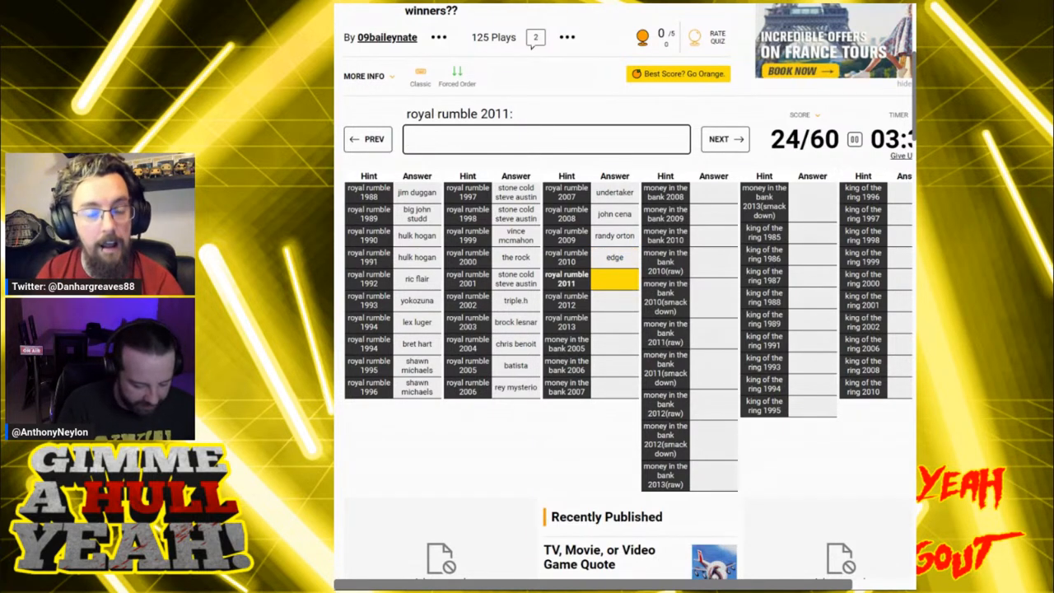
{"action": "type", "text": "she"}
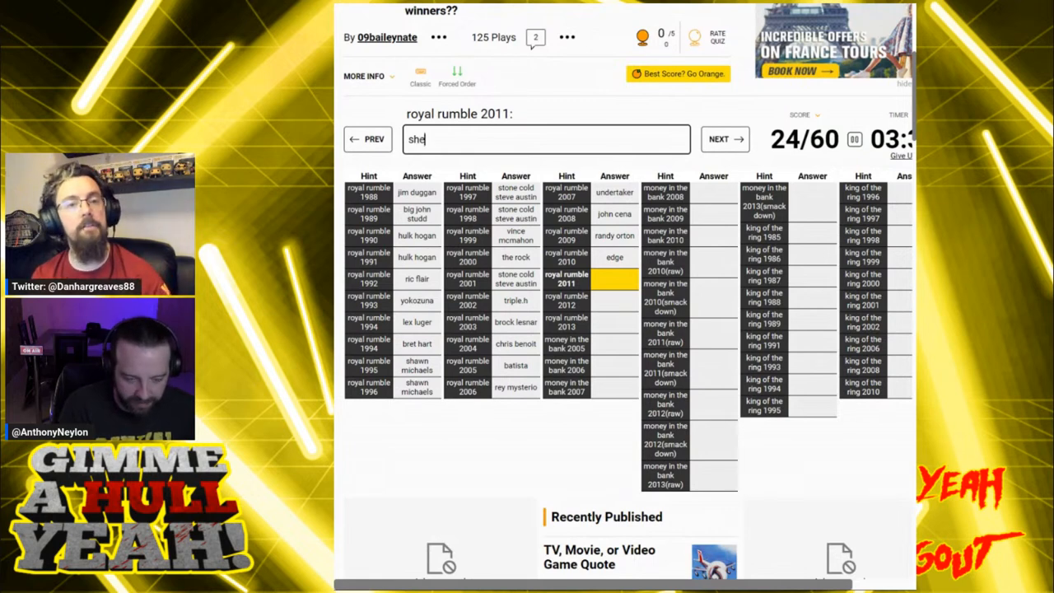
{"action": "key", "text": "Backspace"}
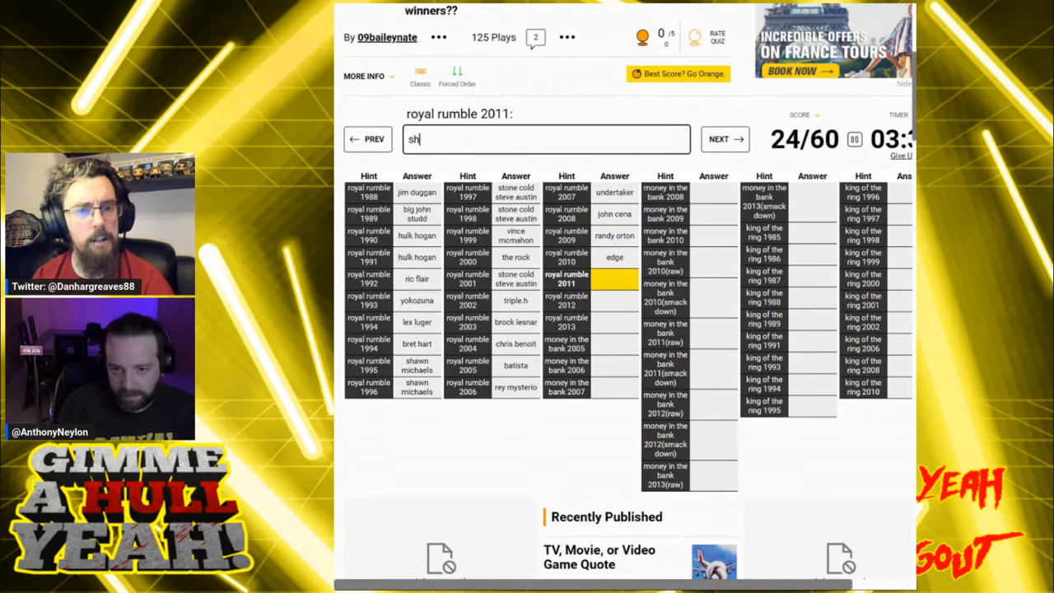
{"action": "type", "text": "alberto"}
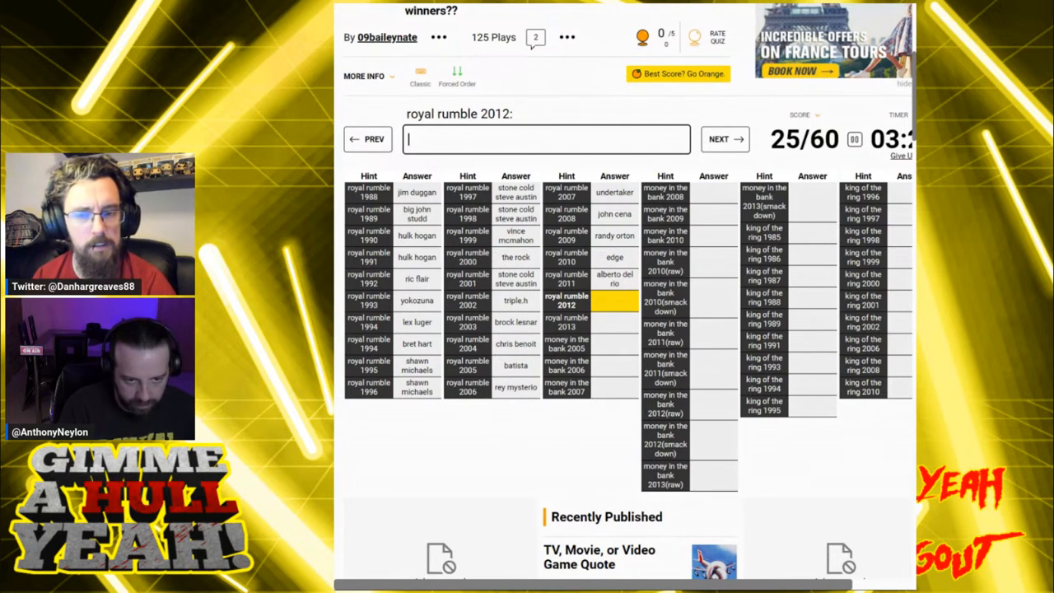
{"action": "type", "text": "s"}
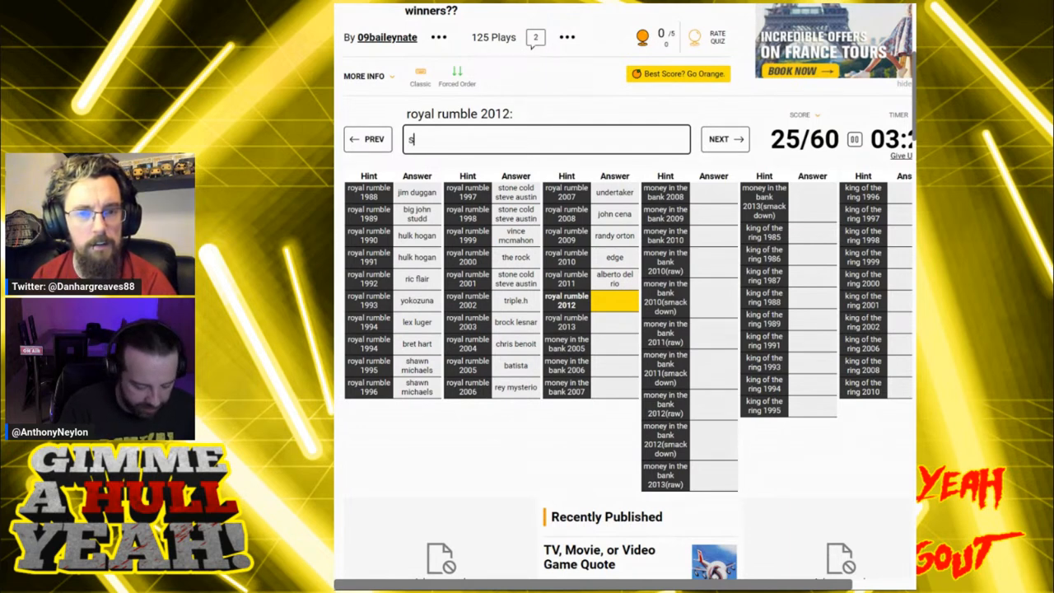
{"action": "type", "text": "heamus"}
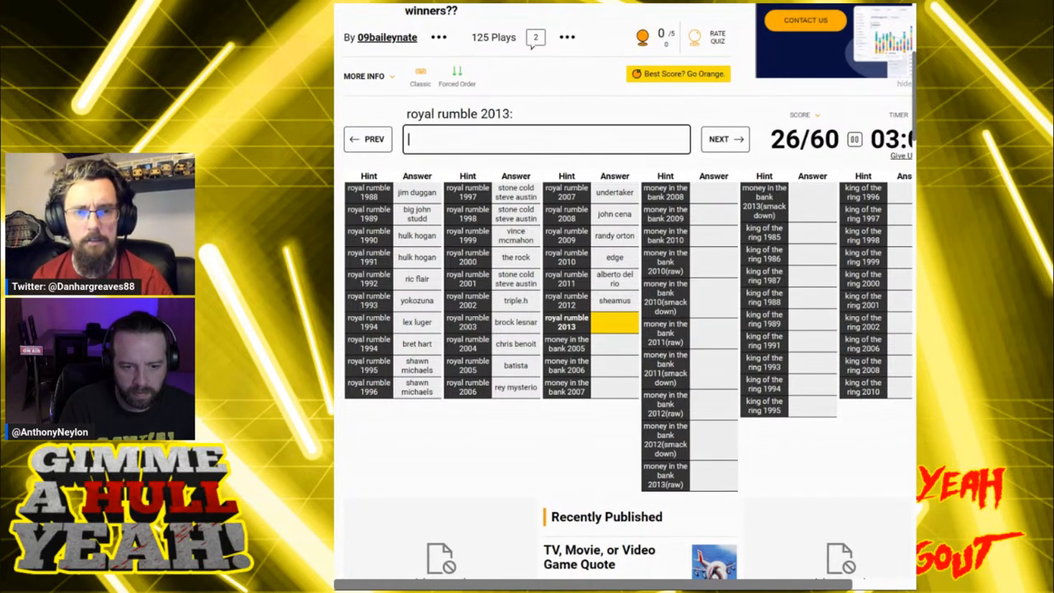
Answer the 2013 Royal Rumble with John Cena and Money in the Bank 2005 with Edge.
{"action": "type", "text": "john cena"}
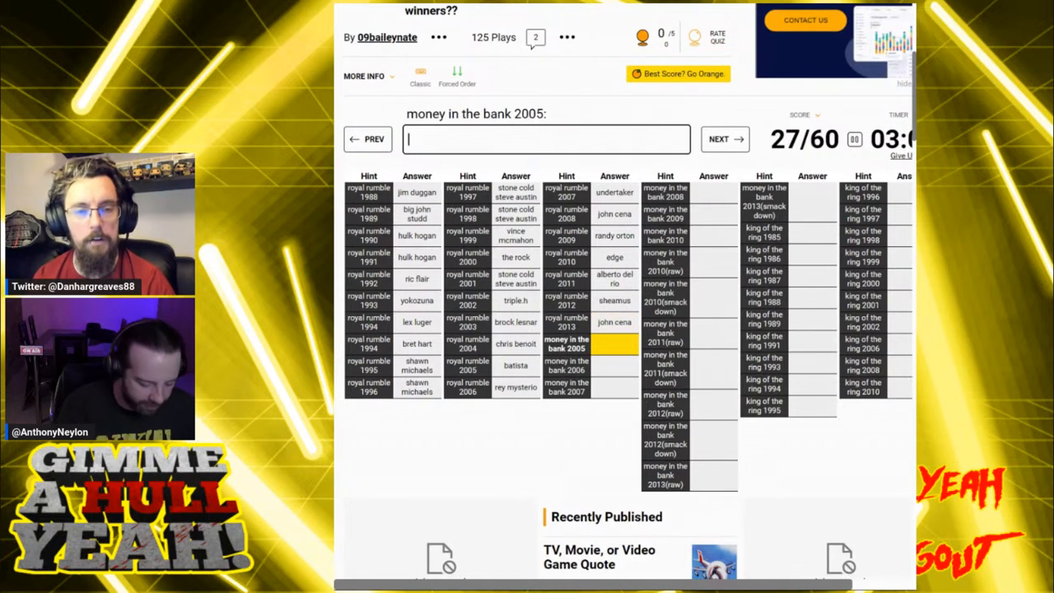
{"action": "type", "text": "edge"}
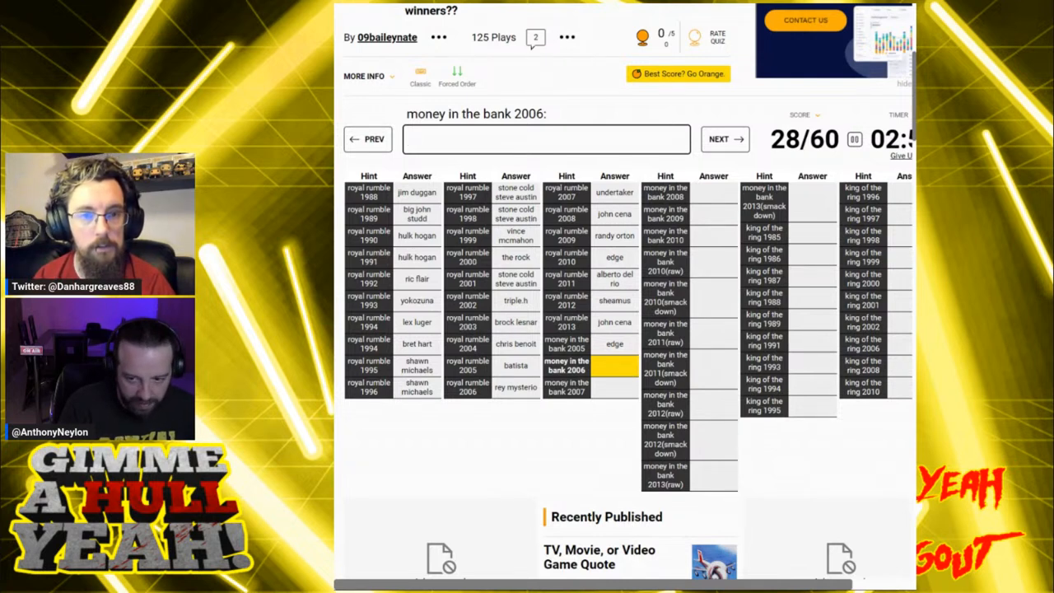
{"action": "left_click", "coordinate": [546, 139]}
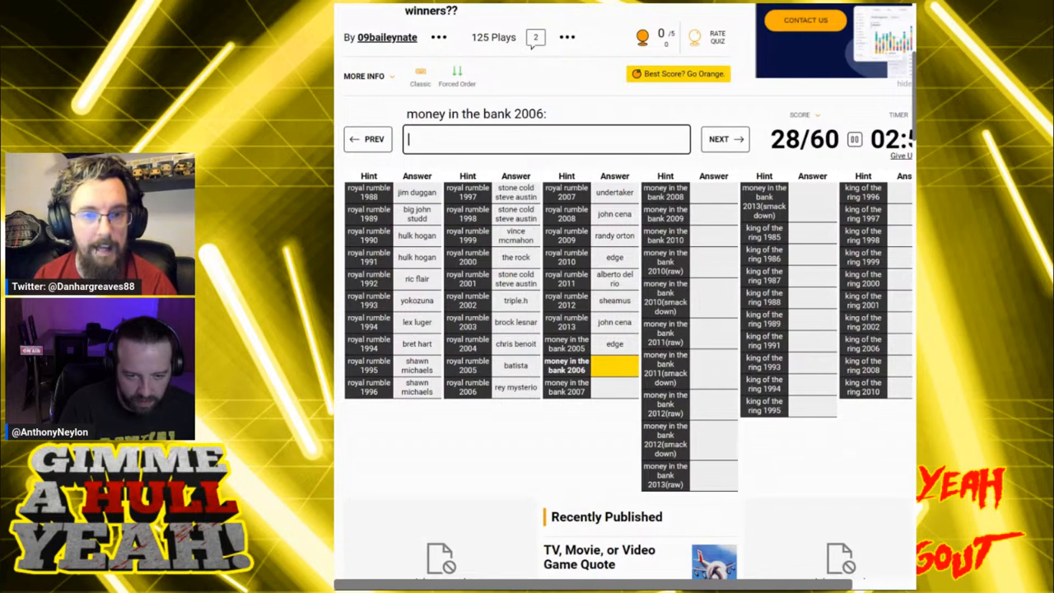
{"action": "type", "text": "edge"}
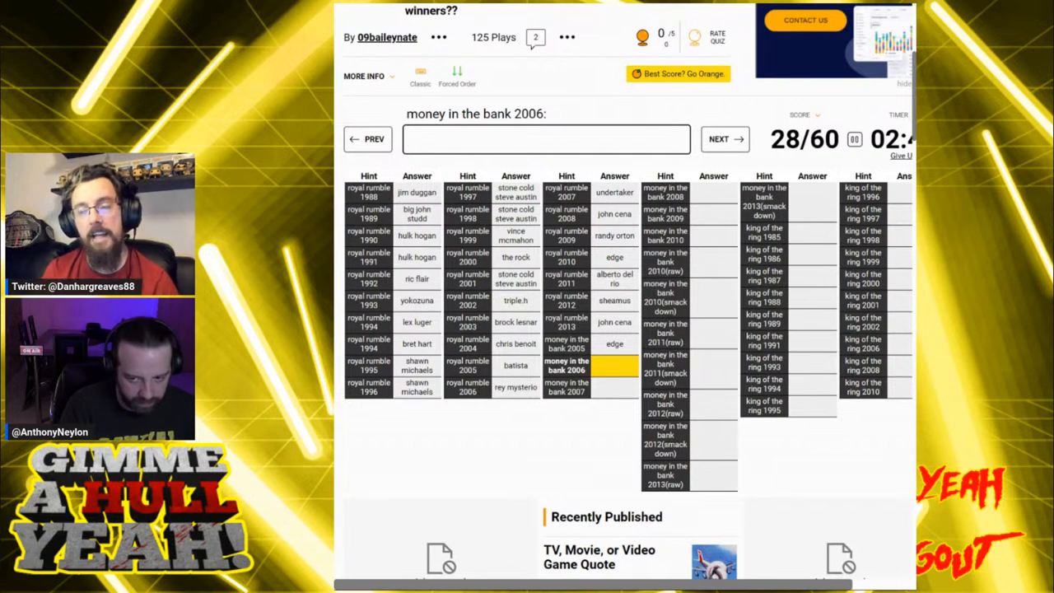
Try Mr, Batista, RVD and Van Dam for Money in the Bank 2006 without acceptance.
{"action": "type", "text": "mr"}
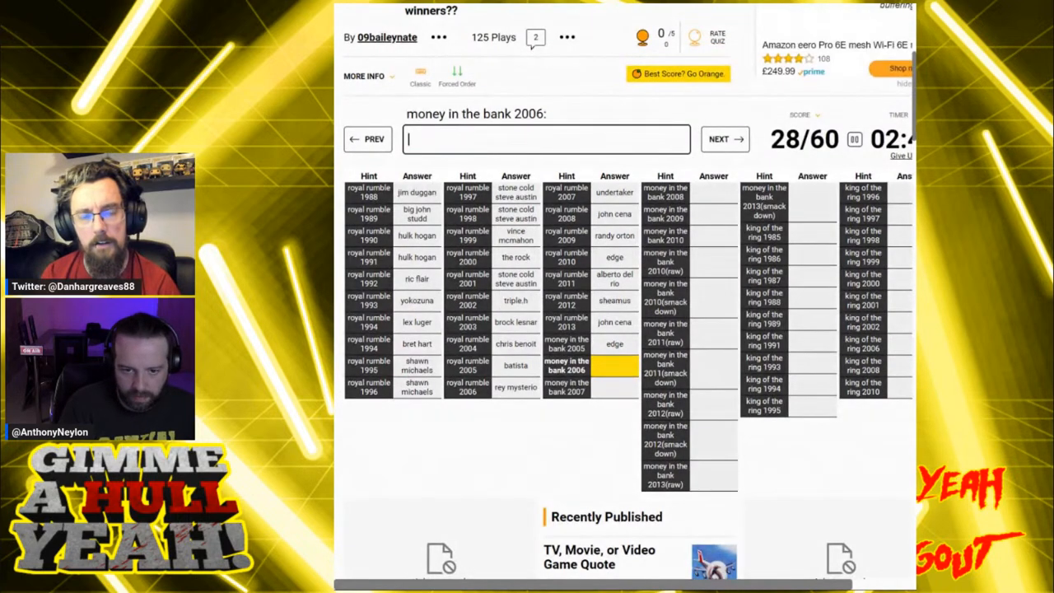
{"action": "type", "text": "batista"}
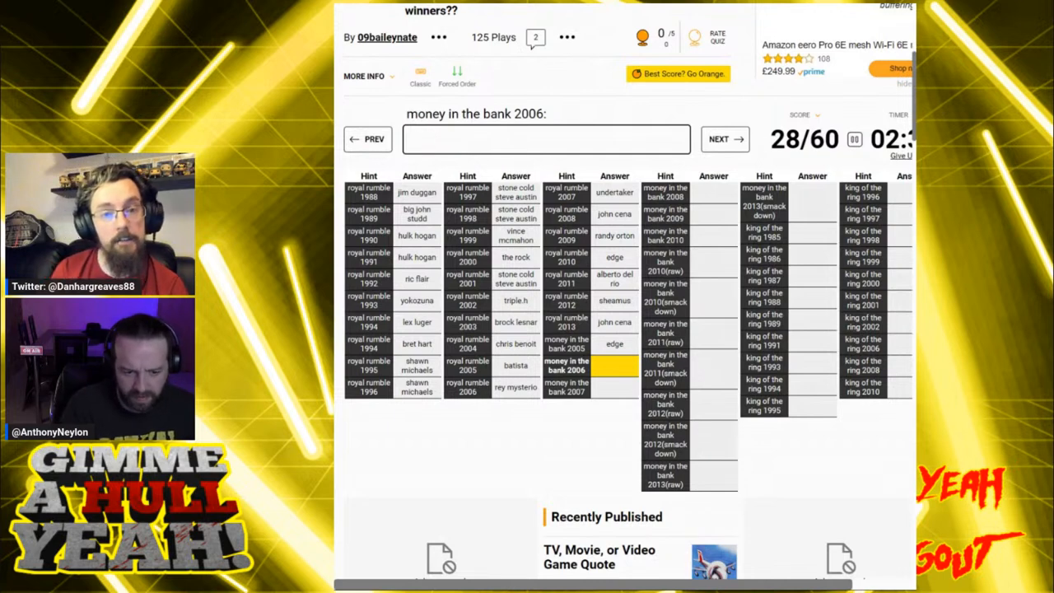
{"action": "type", "text": "rvd"}
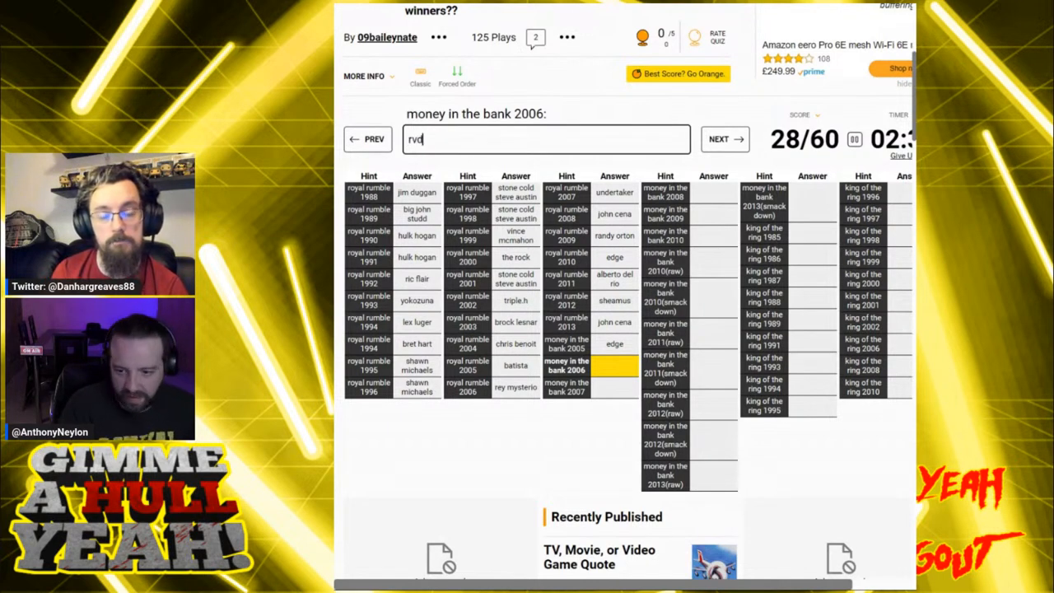
{"action": "key", "text": "ctrl+a"}
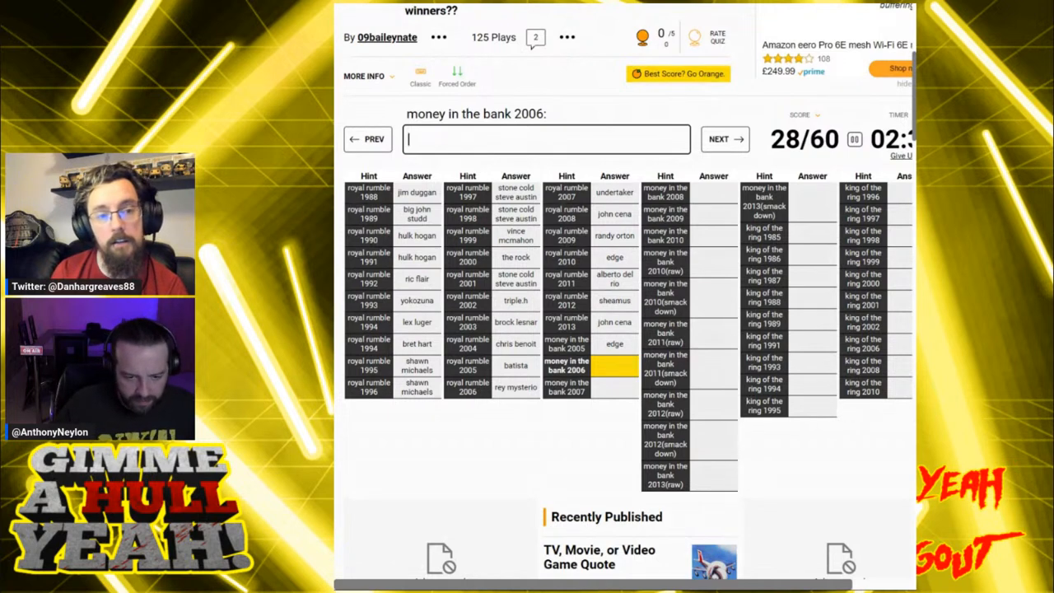
{"action": "type", "text": "van dam"}
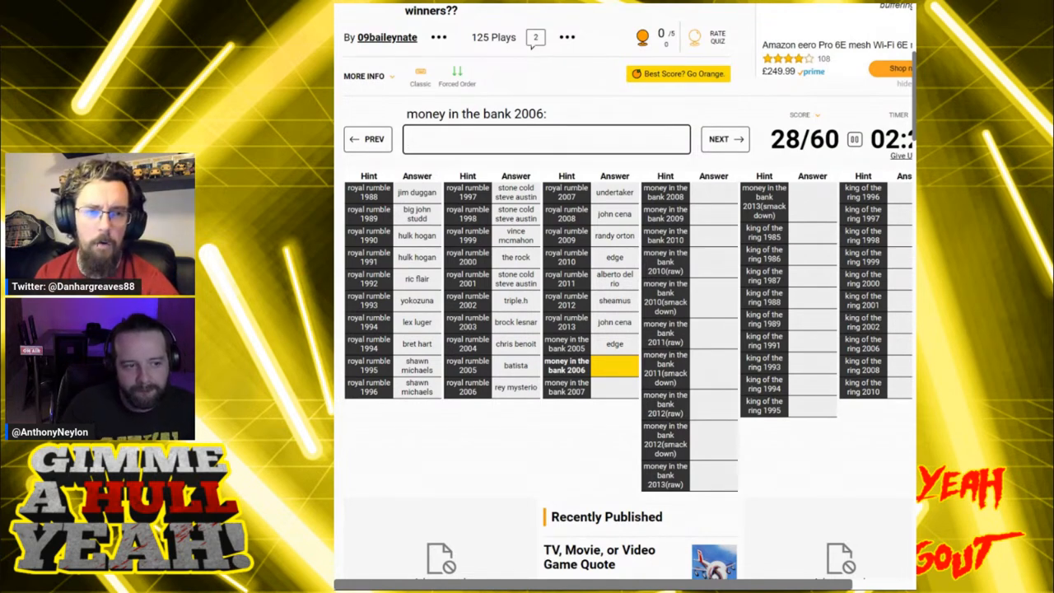
After Ziggler and CM Punk are rejected, get Rob Van Dam accepted for 2006, reaching 29/60.
{"action": "left_click", "coordinate": [547, 139]}
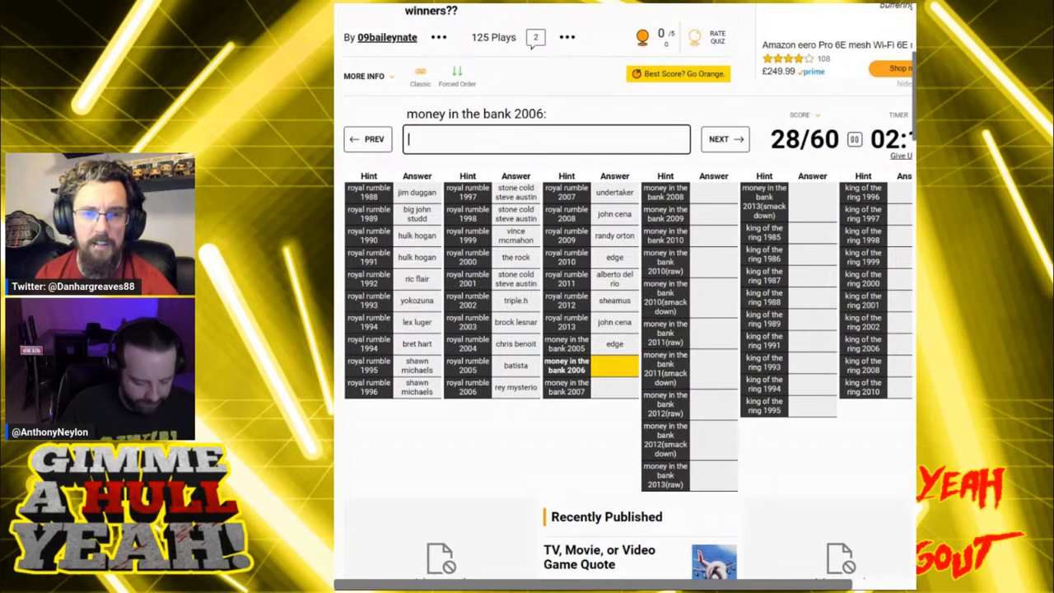
{"action": "type", "text": "ziggler"}
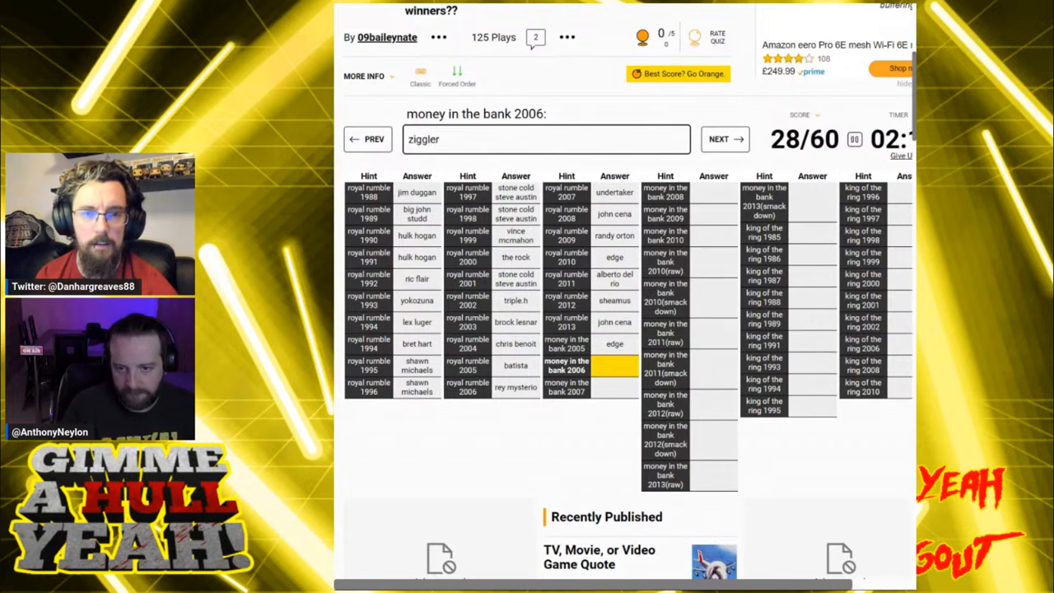
{"action": "type", "text": "do"}
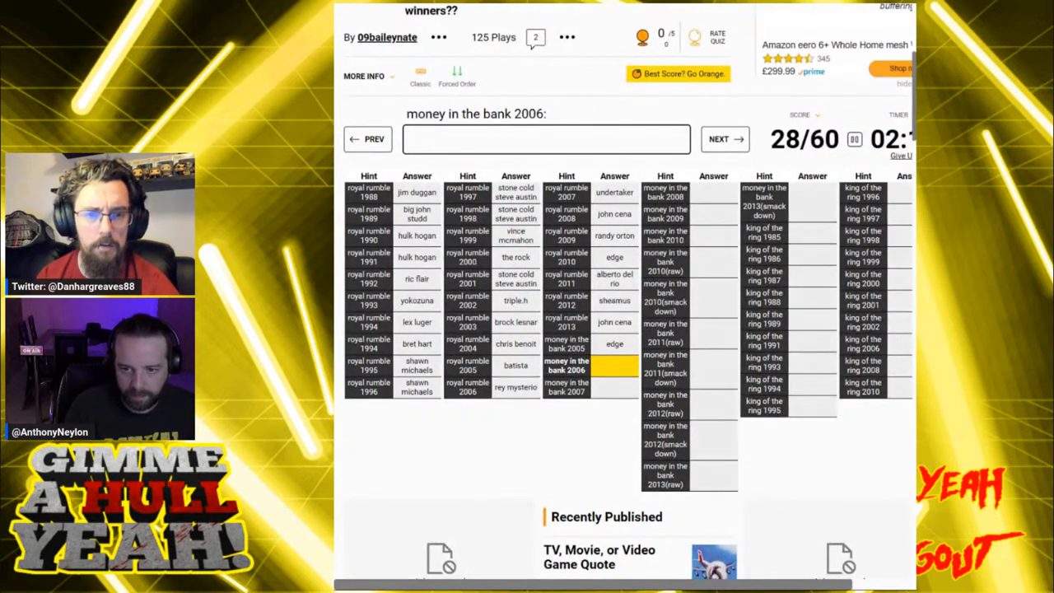
{"action": "type", "text": "cm"}
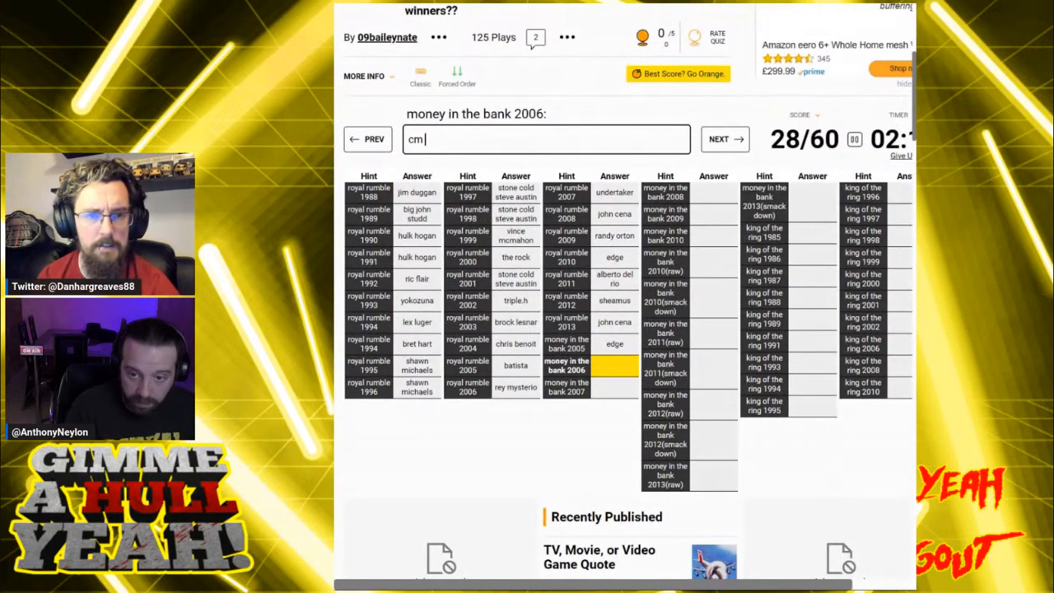
{"action": "type", "text": "punk"}
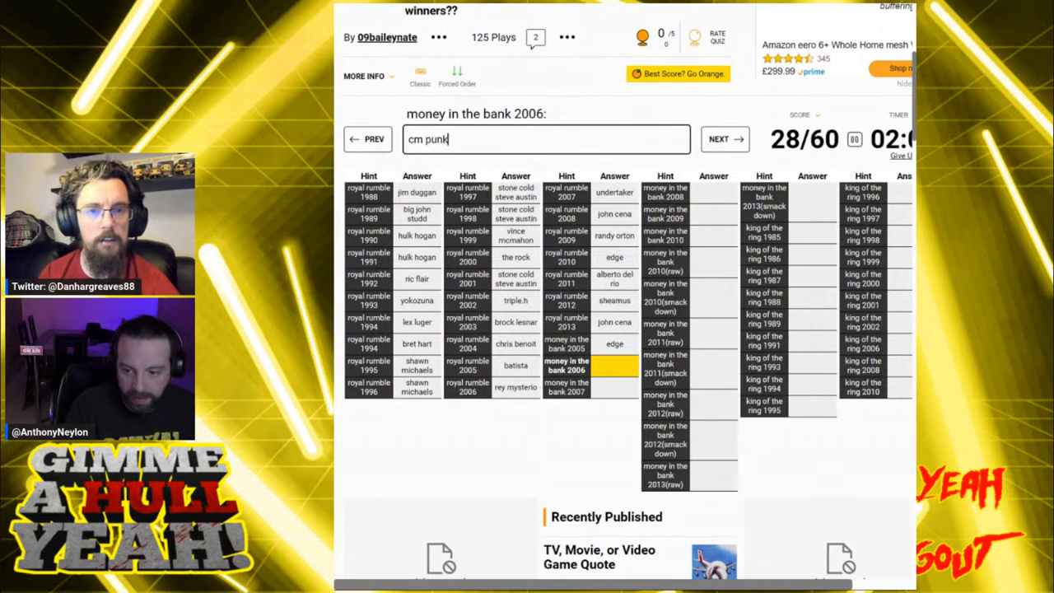
{"action": "key", "text": "ctrl+a"}
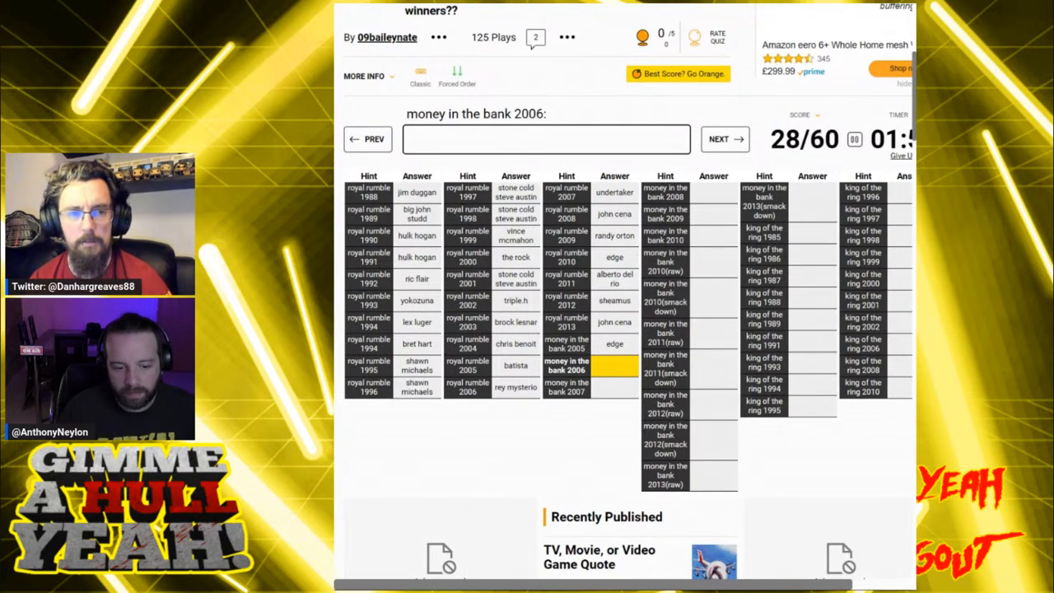
{"action": "type", "text": "RVD"}
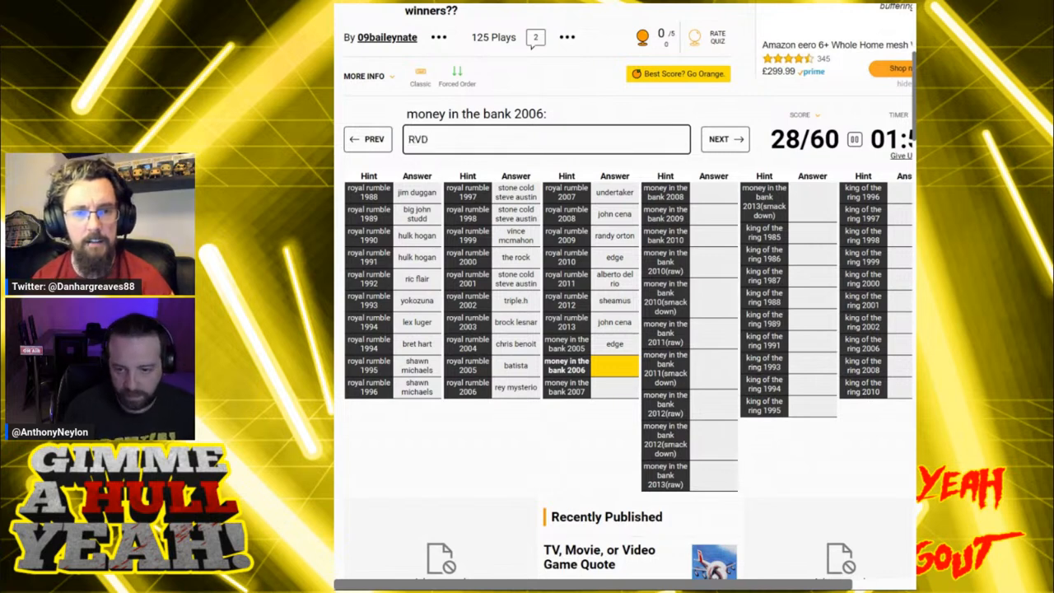
{"action": "type", "text": "Rob"}
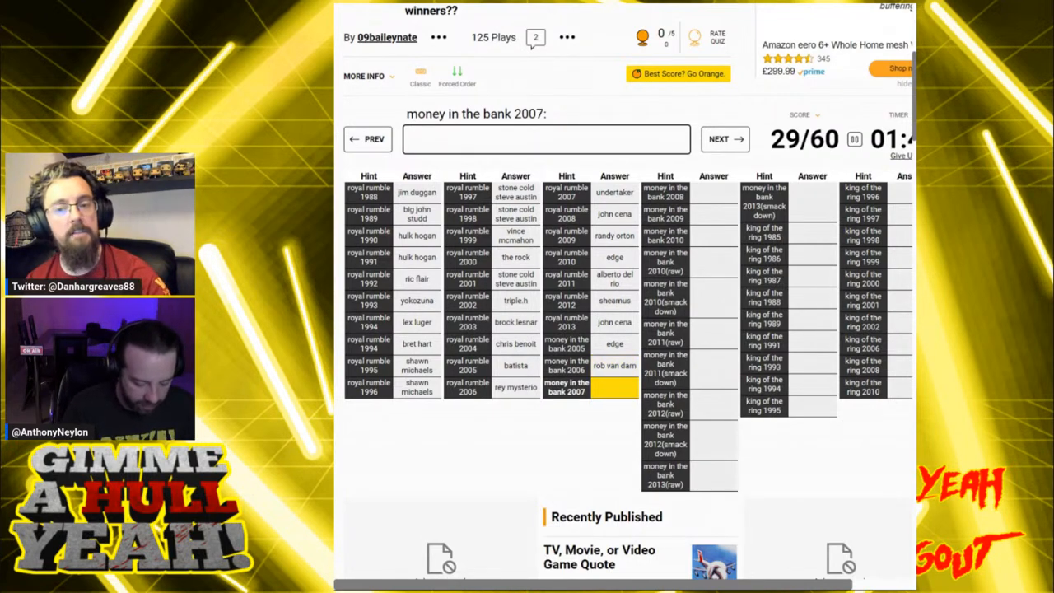
Answer Money in the Bank 2007–2009 with Mr Kennedy and CM Punk, with a stray Randy Orton guess.
{"action": "type", "text": "mr kenned"}
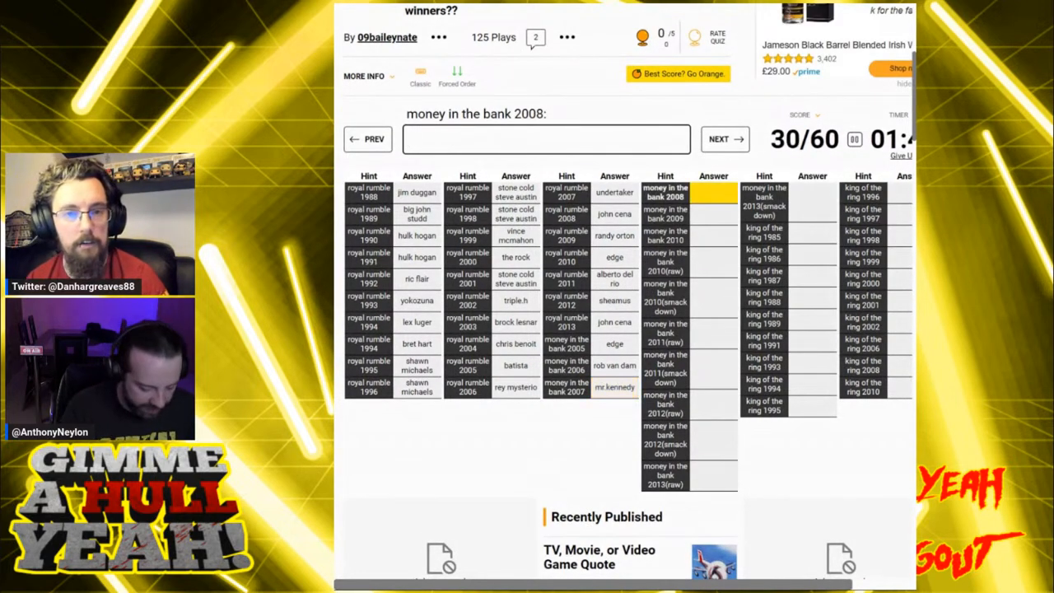
{"action": "type", "text": "cm p"}
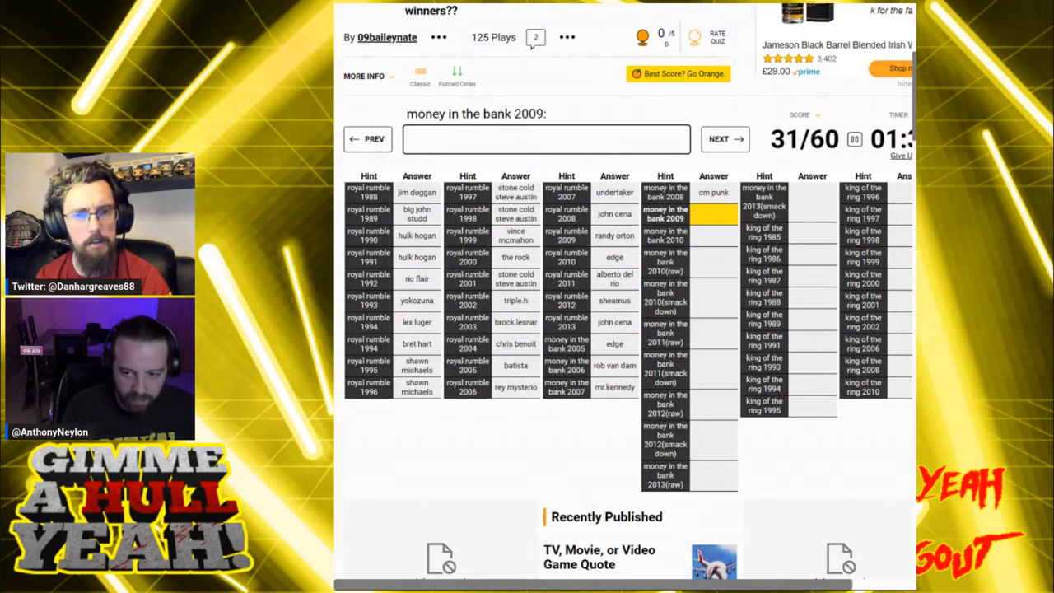
{"action": "type", "text": "randy ort"}
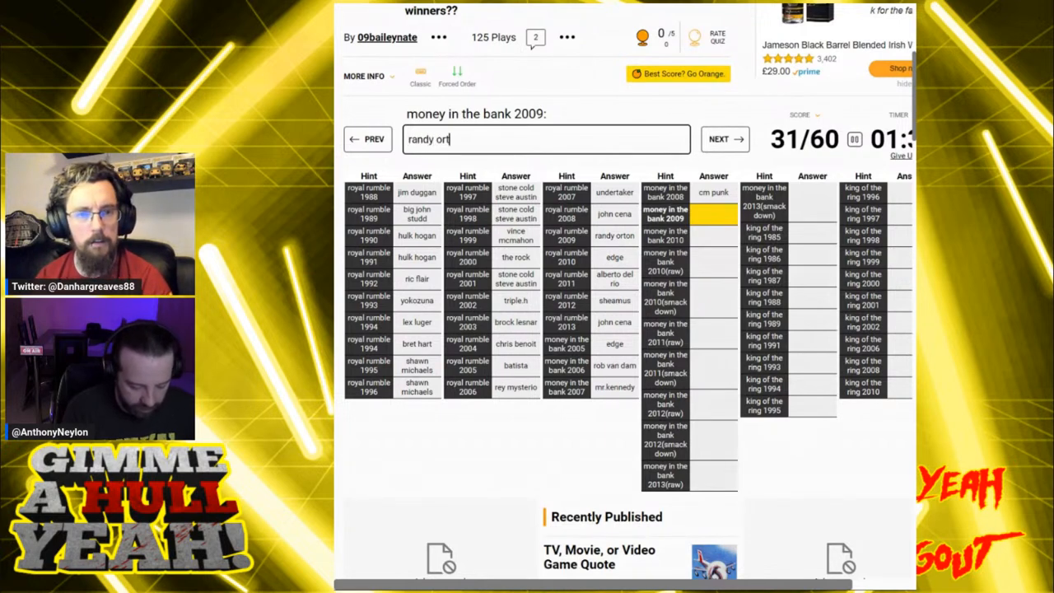
{"action": "type", "text": "o"}
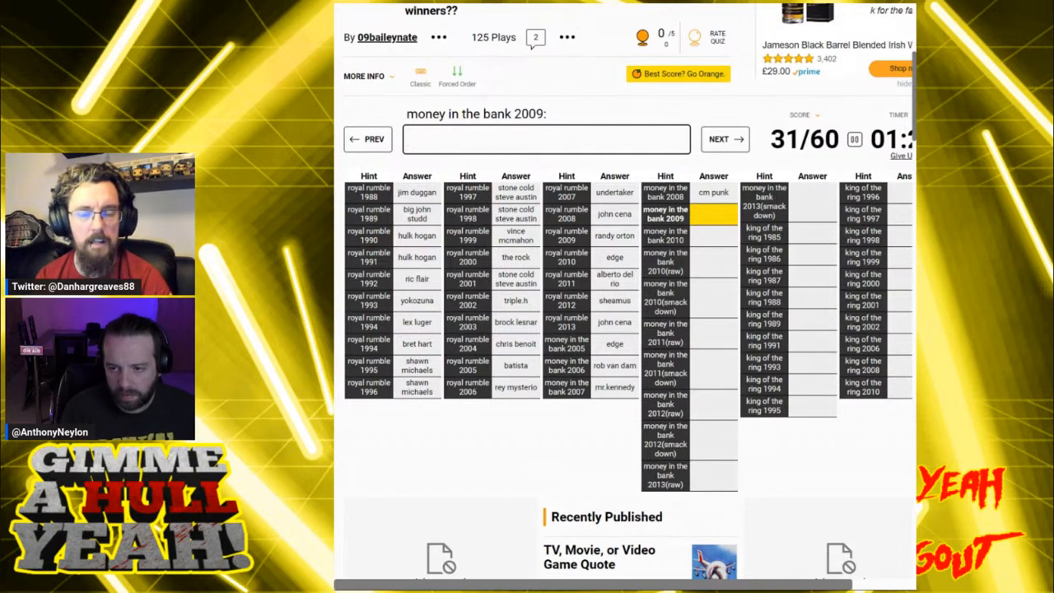
After Ziggler, Del Rio and Alberto guesses, answer 2010 with Jack Swagger, reaching 33/60.
{"action": "type", "text": "swag"}
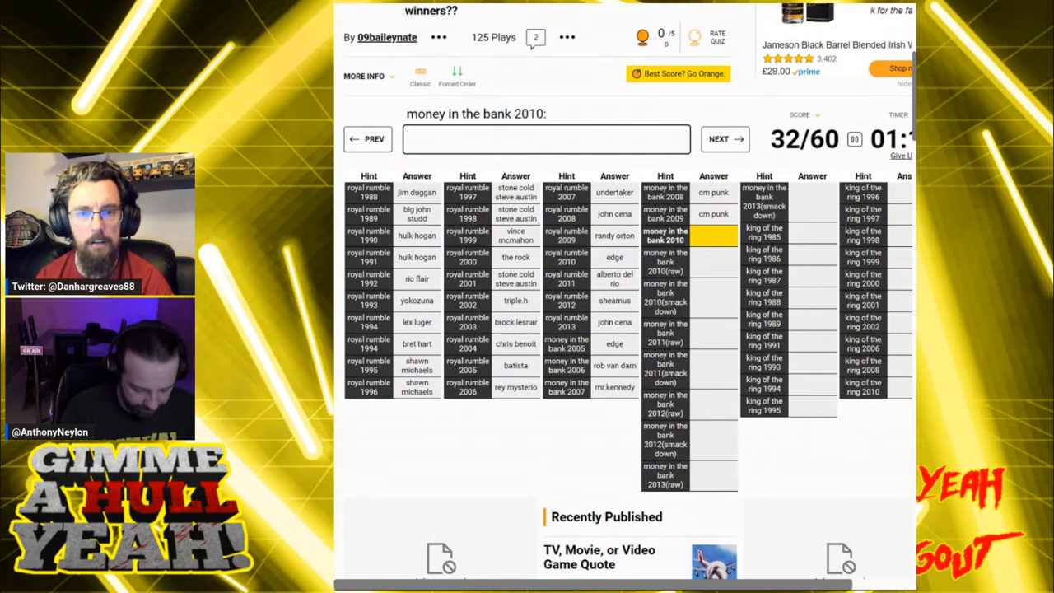
{"action": "type", "text": "ziggler"}
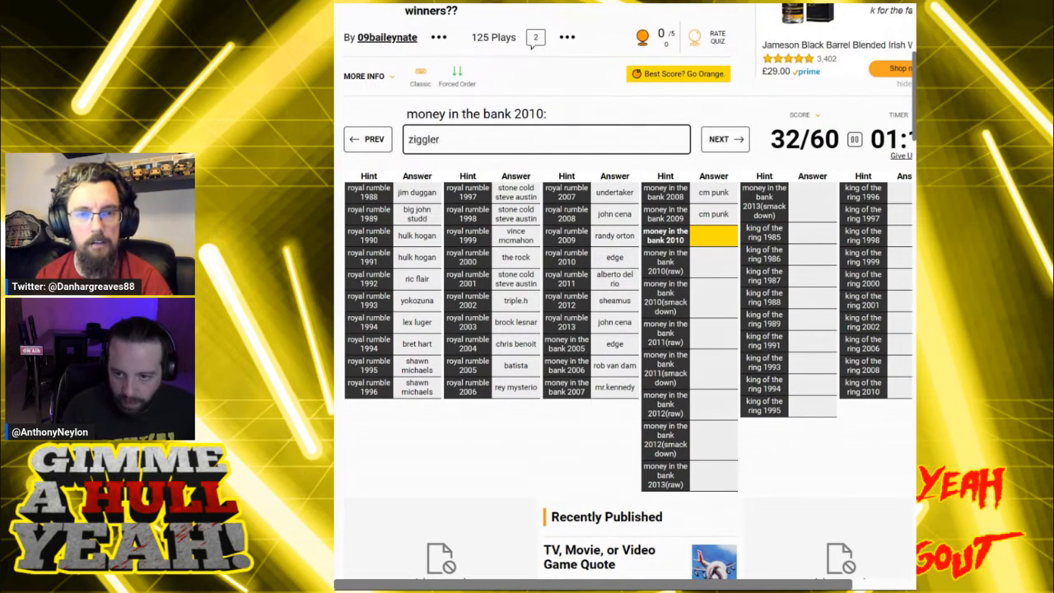
{"action": "left_click", "coordinate": [547, 138]}
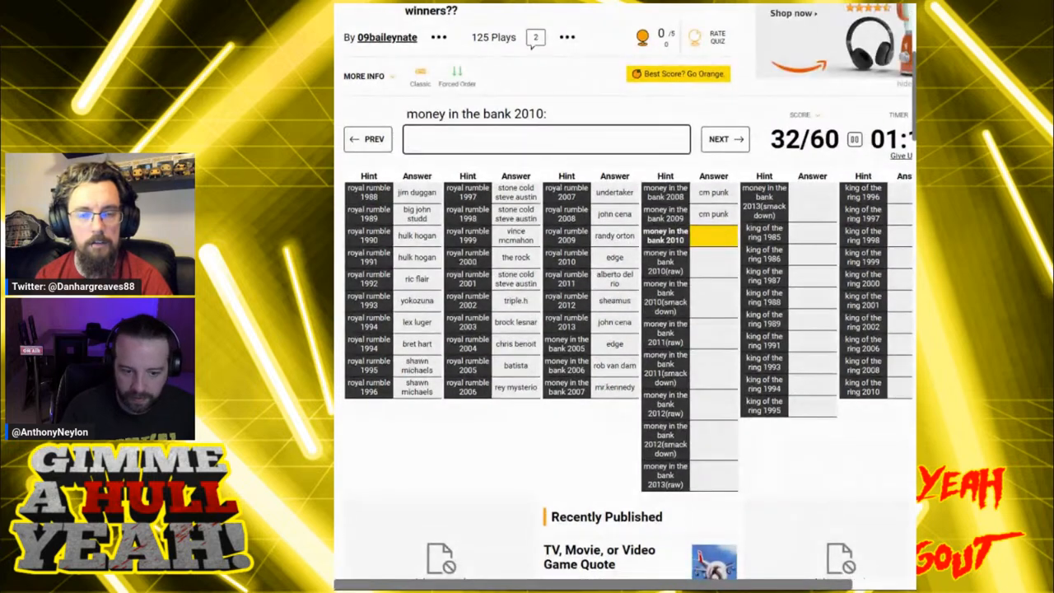
{"action": "left_click", "coordinate": [546, 138]}
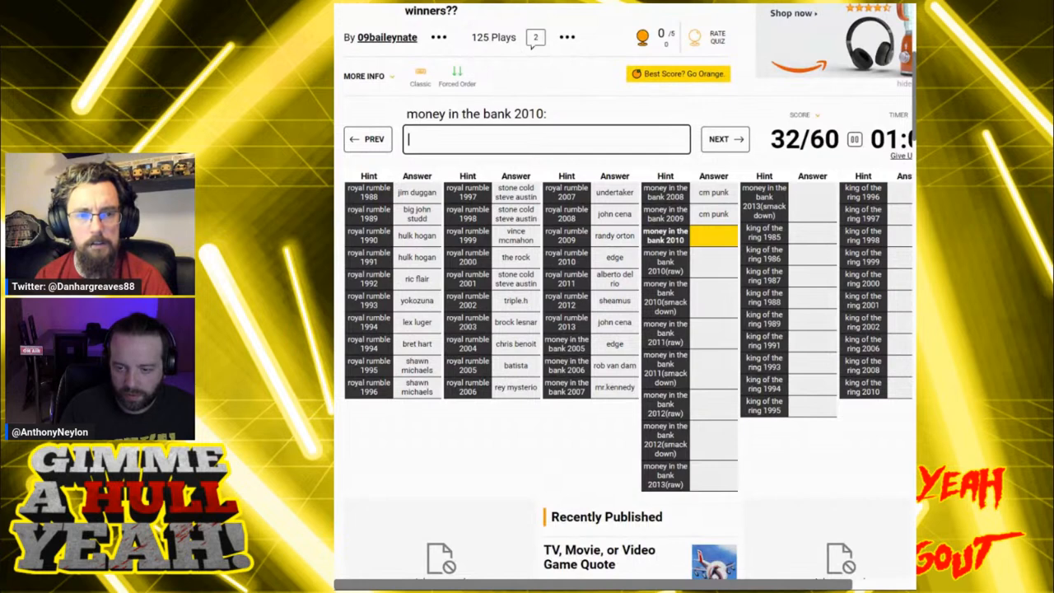
{"action": "type", "text": "del"}
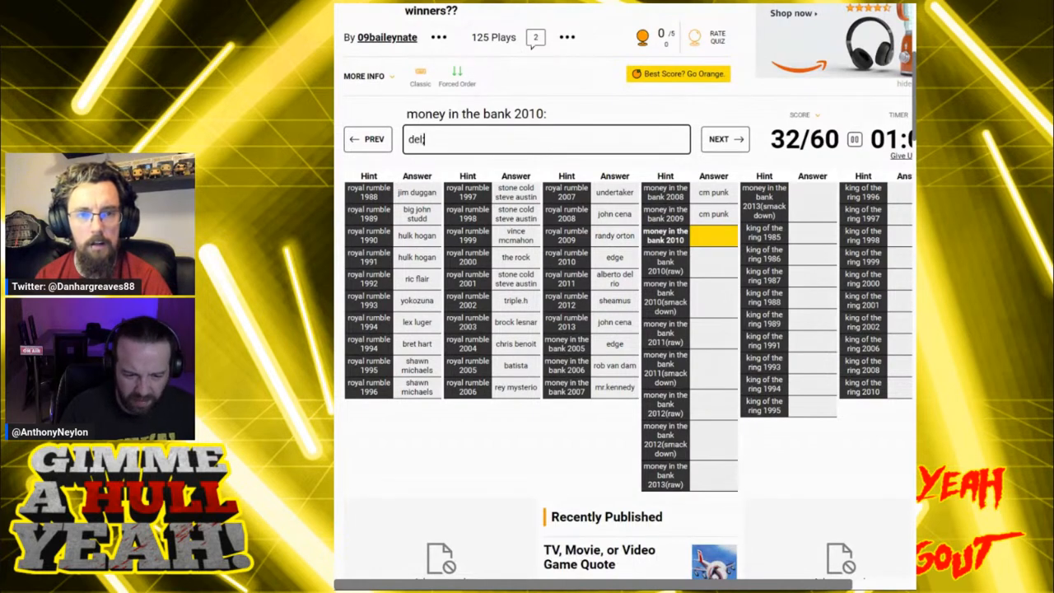
{"action": "key", "text": "Backspace"}
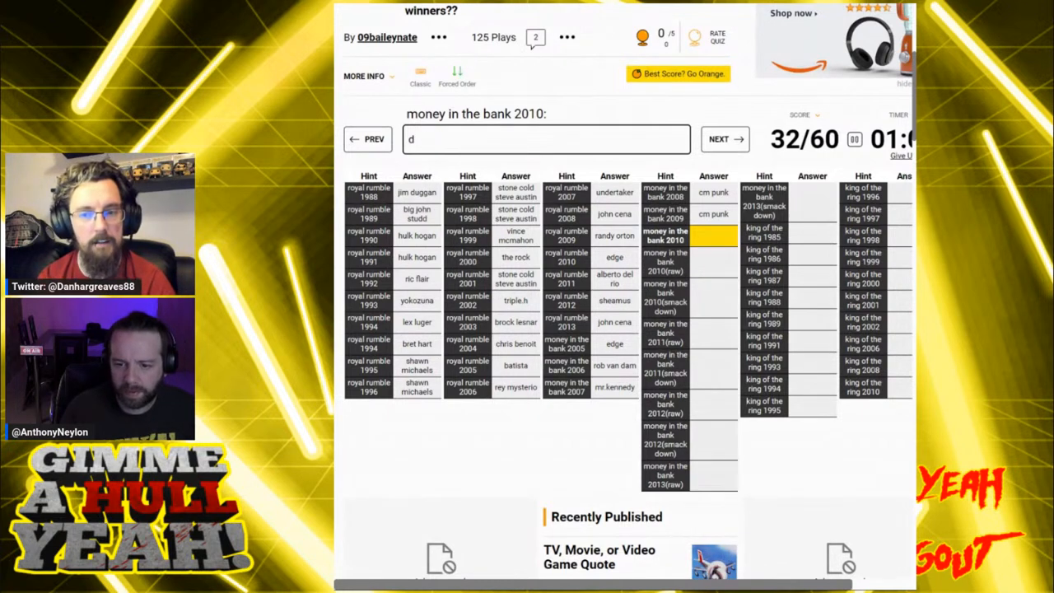
{"action": "type", "text": "albe"}
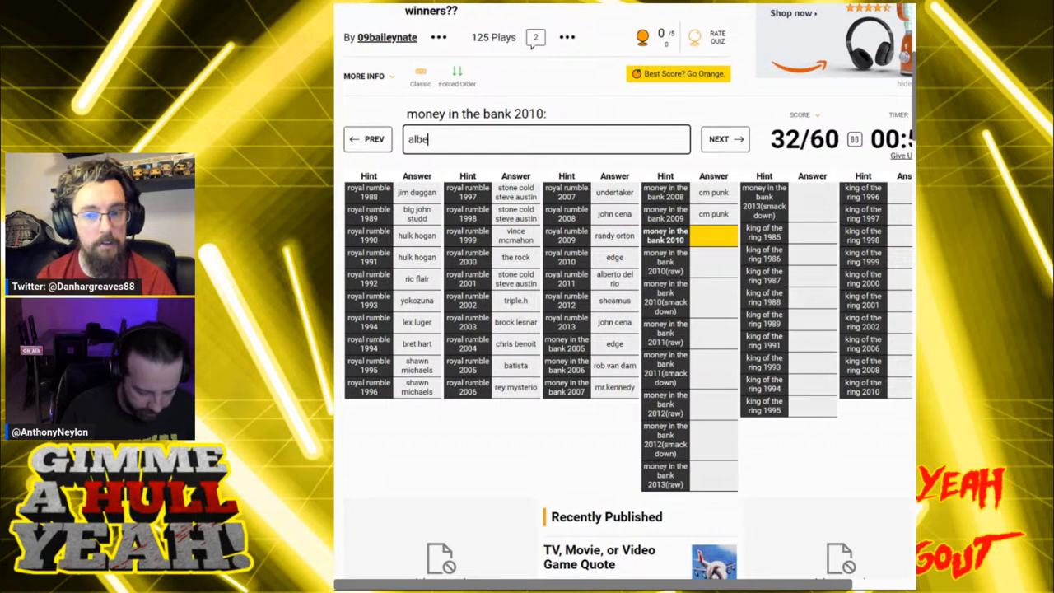
{"action": "key", "text": "Backspace"}
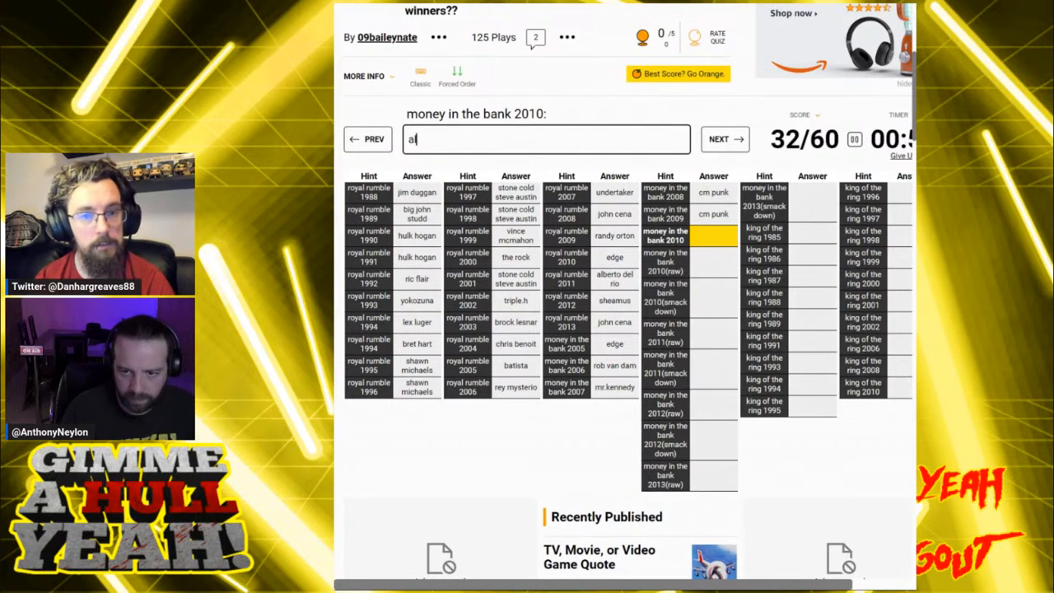
{"action": "type", "text": "swagg"}
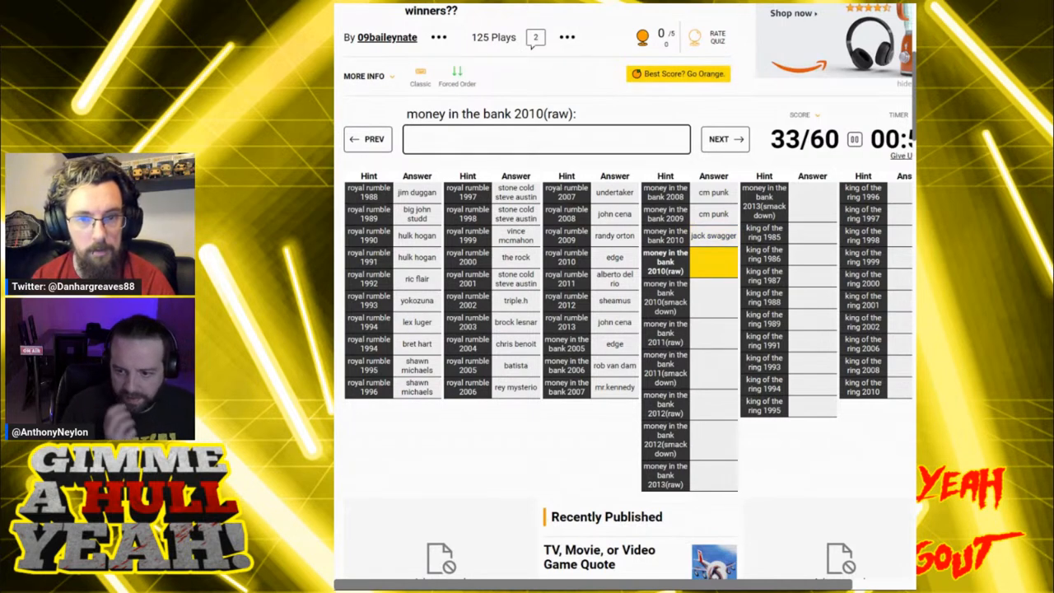
{"action": "left_click", "coordinate": [547, 138]}
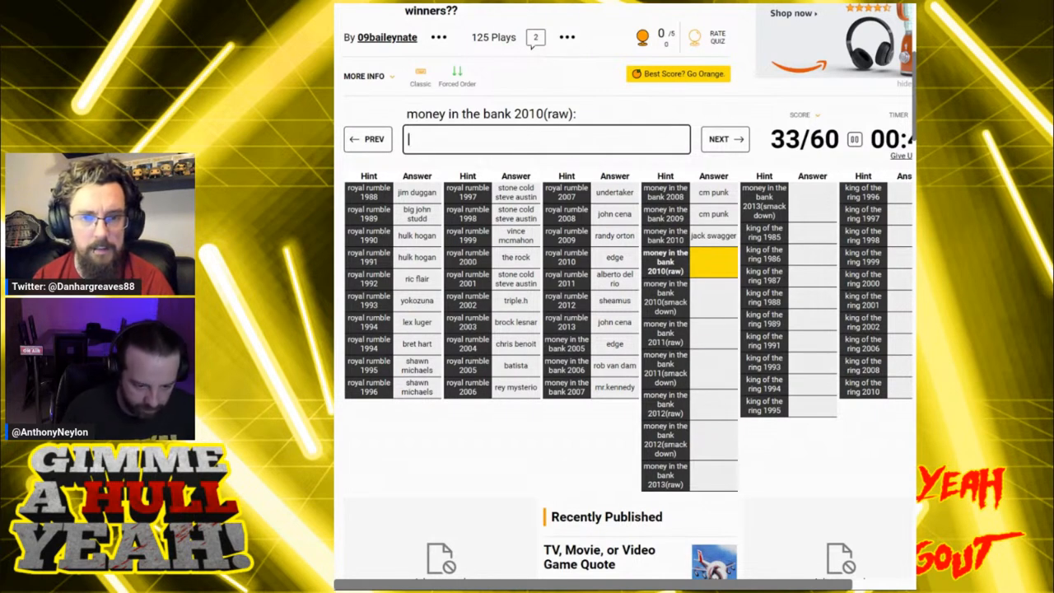
{"action": "type", "text": "punk"}
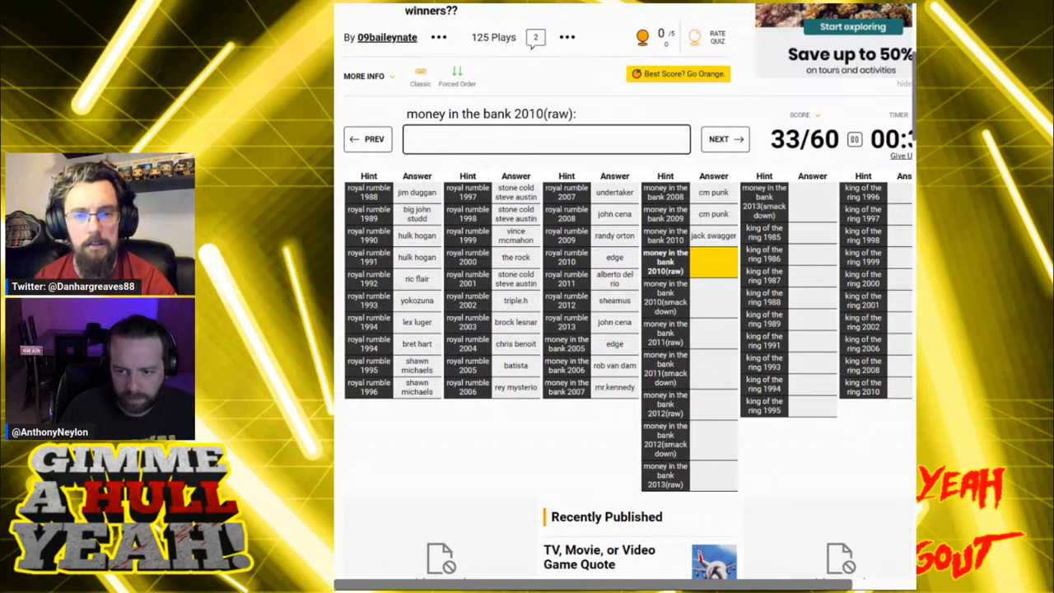
{"action": "type", "text": "dolp"}
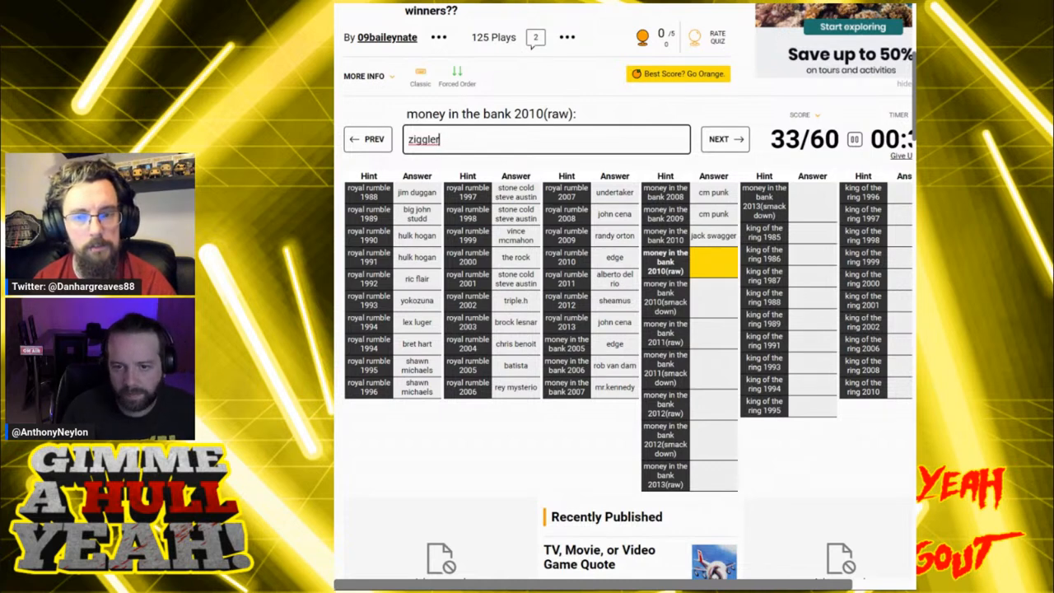
{"action": "key", "text": "BackSpace"}
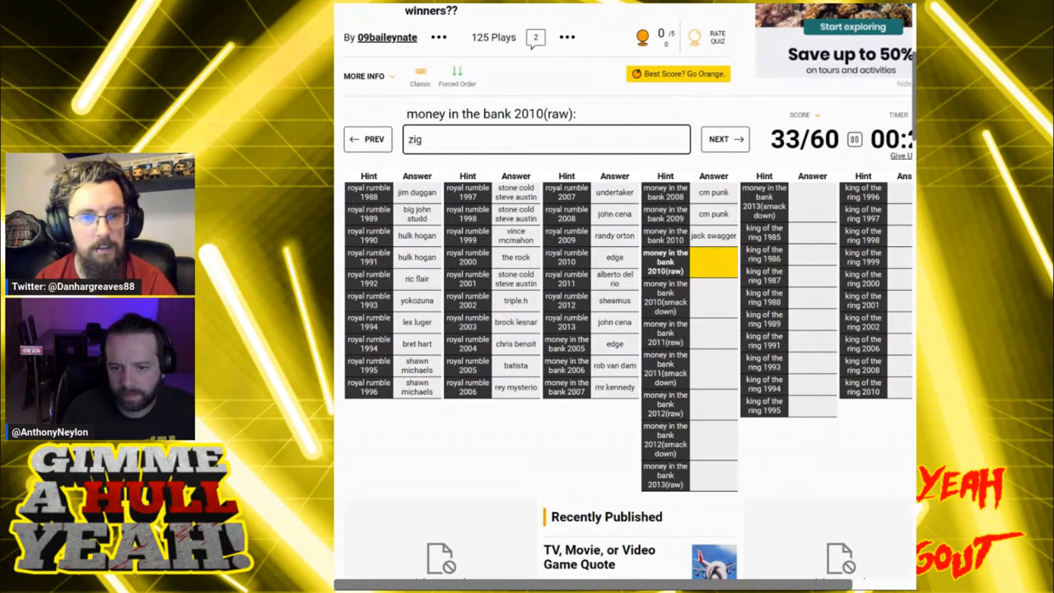
{"action": "key", "text": "Backspace"}
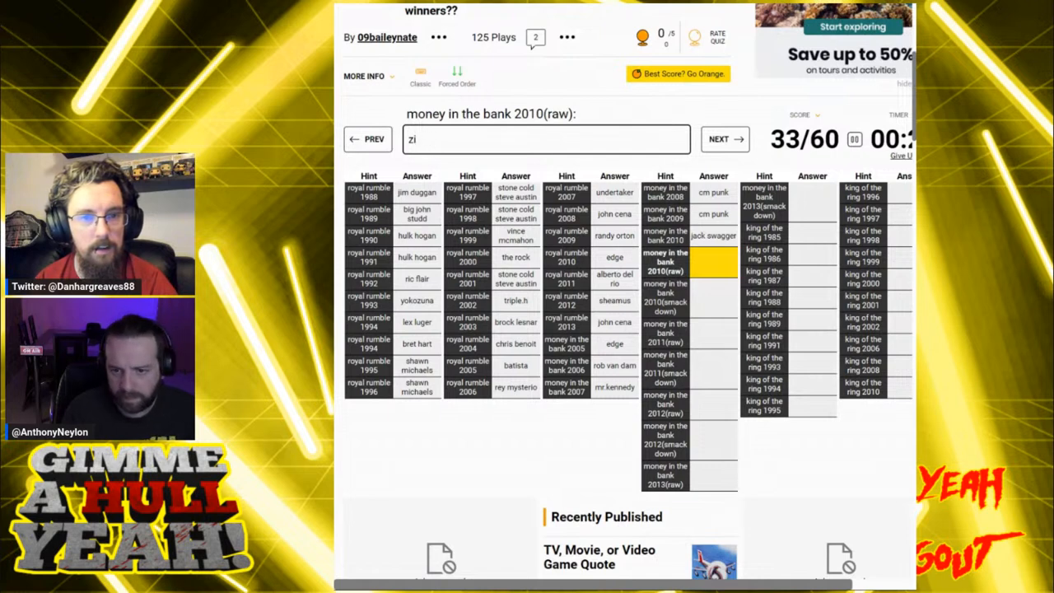
{"action": "left_click", "coordinate": [545, 138]}
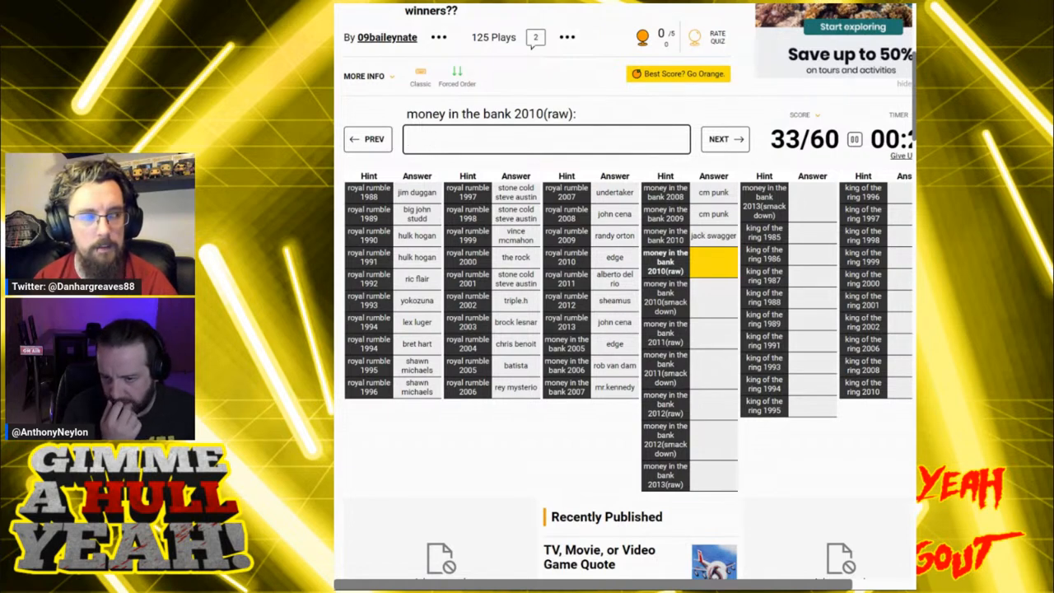
{"action": "type", "text": "d"}
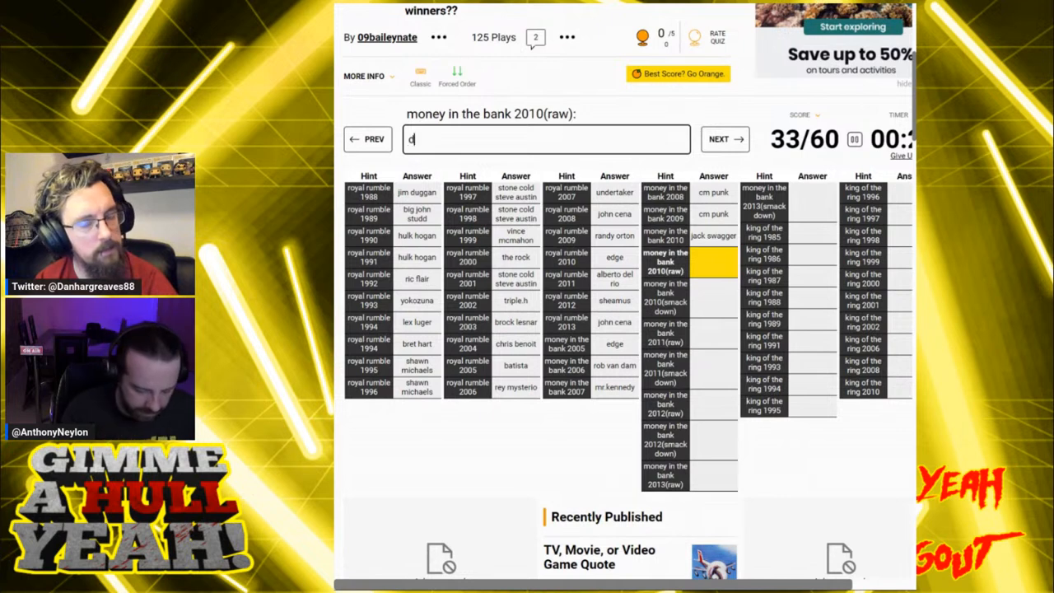
{"action": "type", "text": "olp"}
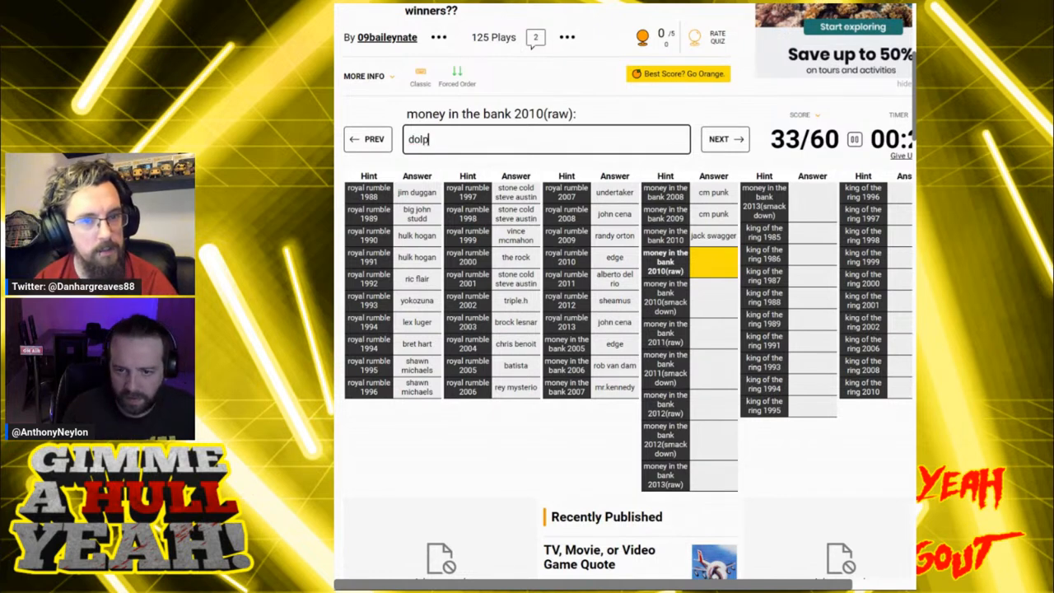
{"action": "key", "text": "ctrl+a"}
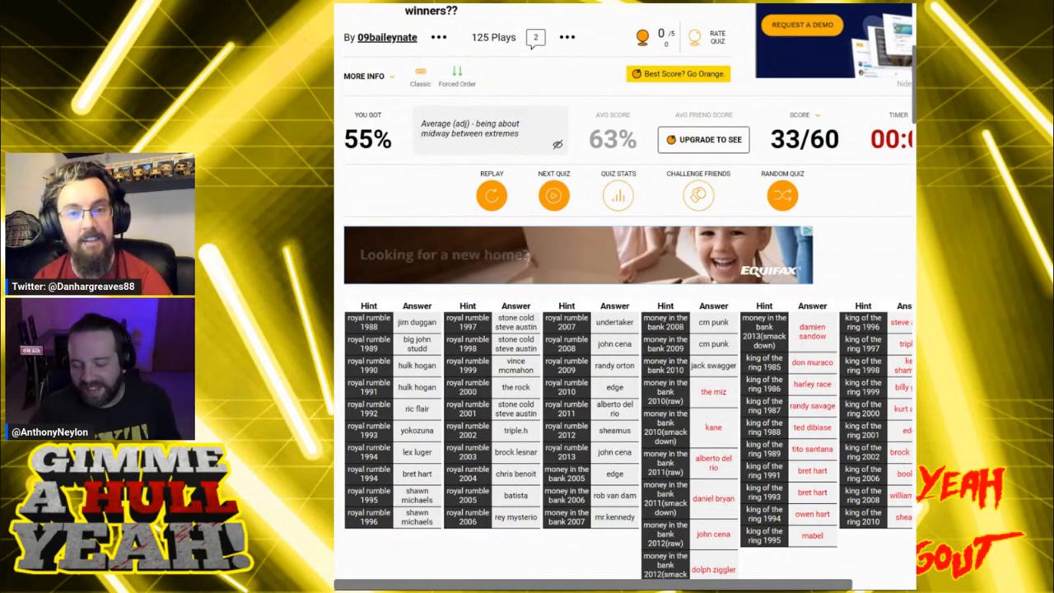
Scroll the finished results page to review the missed winners revealed in red at 33/60.
{"action": "scroll", "scroll_direction": "down", "scroll_amount": 3}
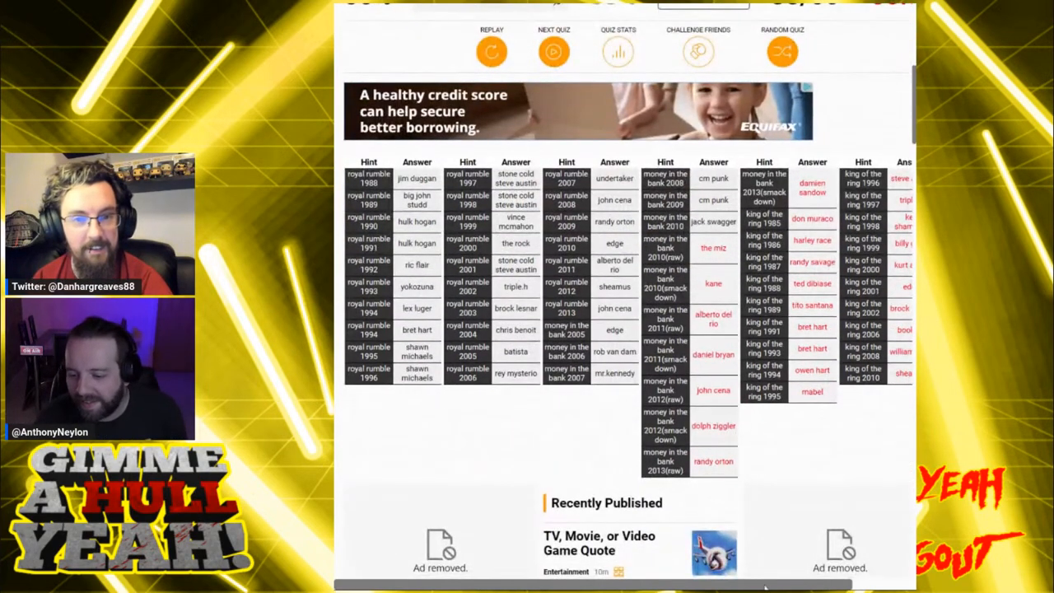
{"action": "scroll", "scroll_direction": "right", "scroll_amount": 3}
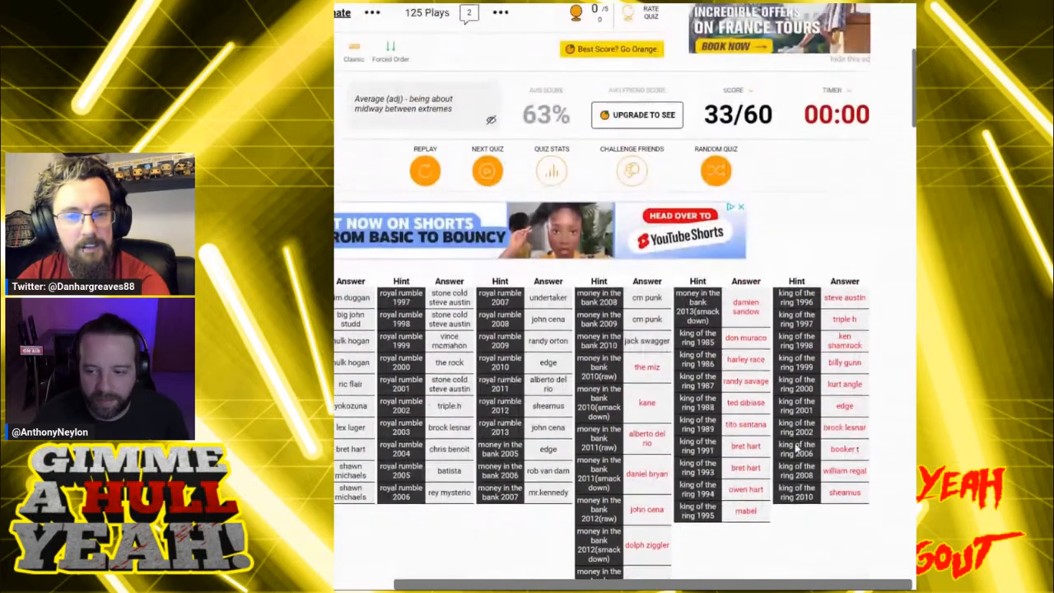
{"action": "scroll", "scroll_direction": "down", "scroll_amount": 3}
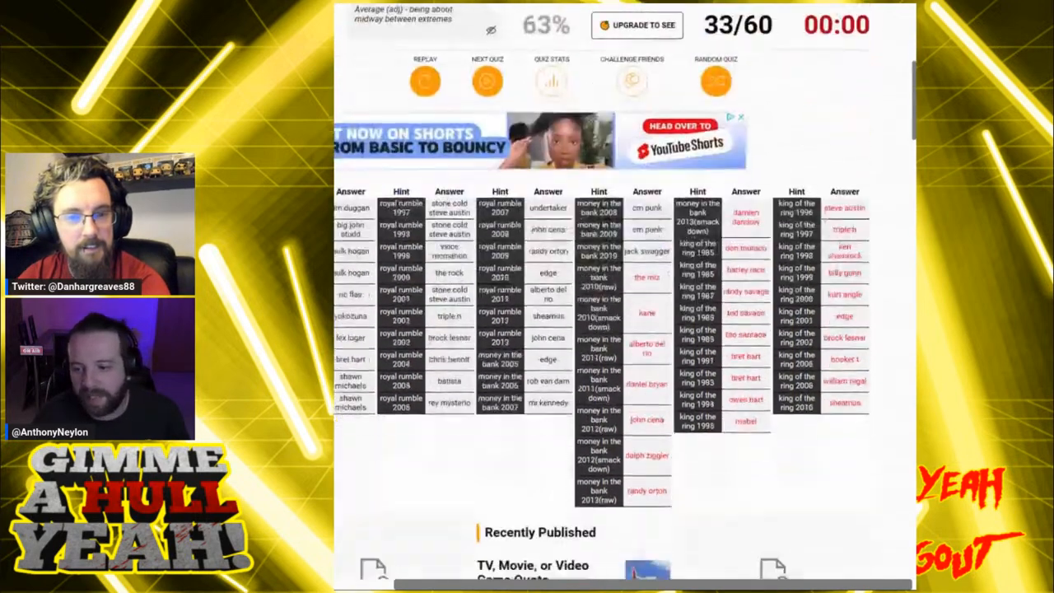
{"action": "scroll", "scroll_direction": "down", "scroll_amount": 3}
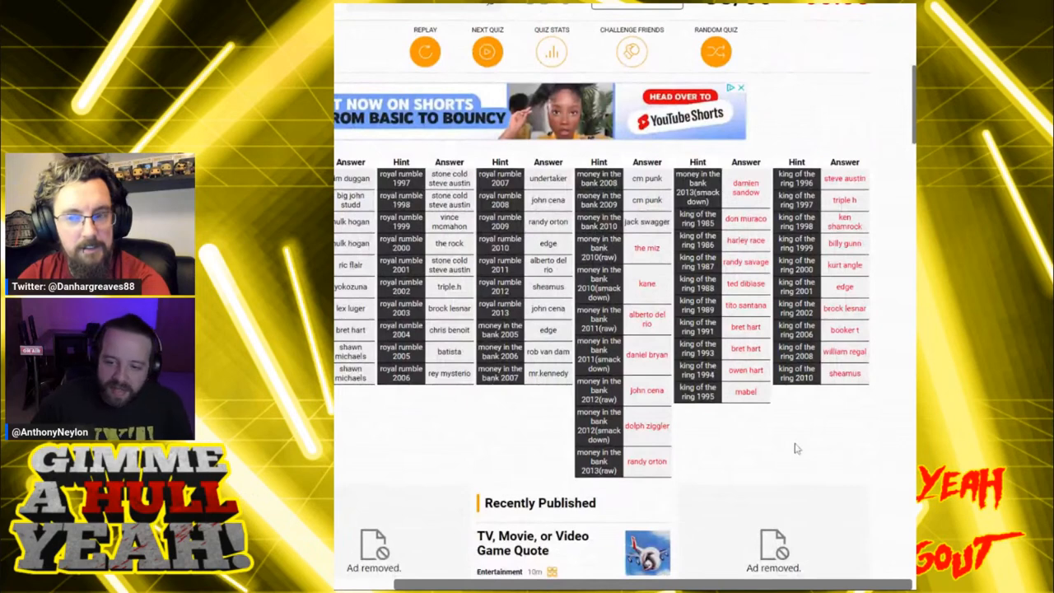